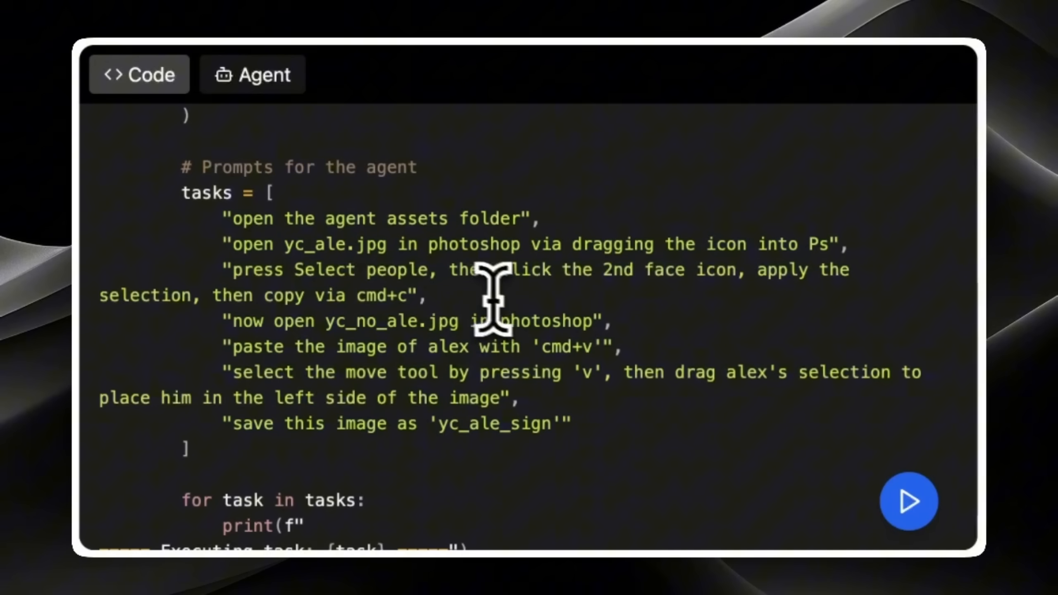
# Step: Bring up the AG-UI Interactive Dojo showing 'Select an integration to get started'
pyautogui.click(908, 501)
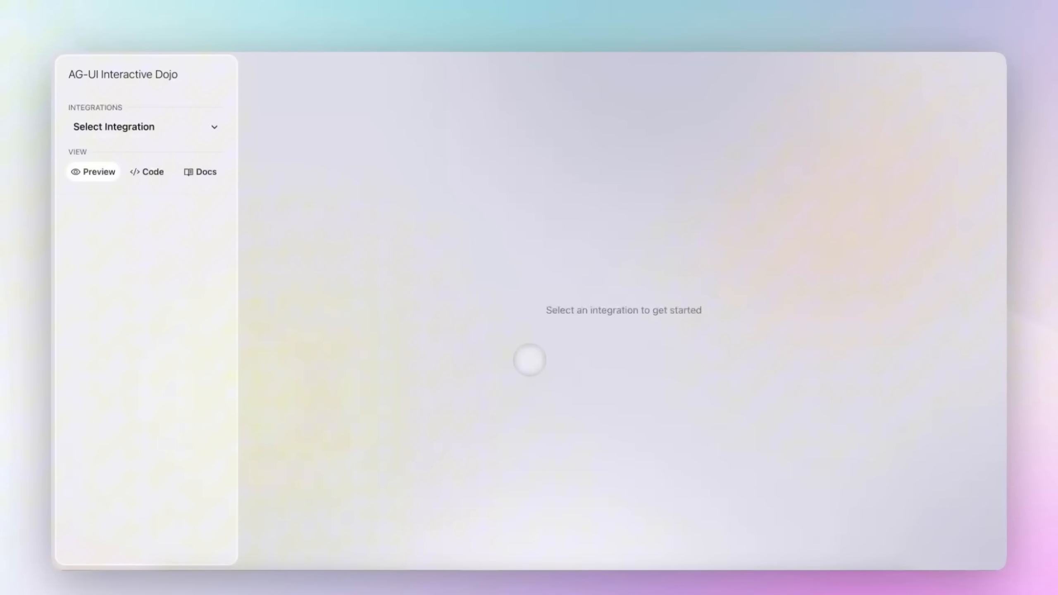
pyautogui.click(146, 126)
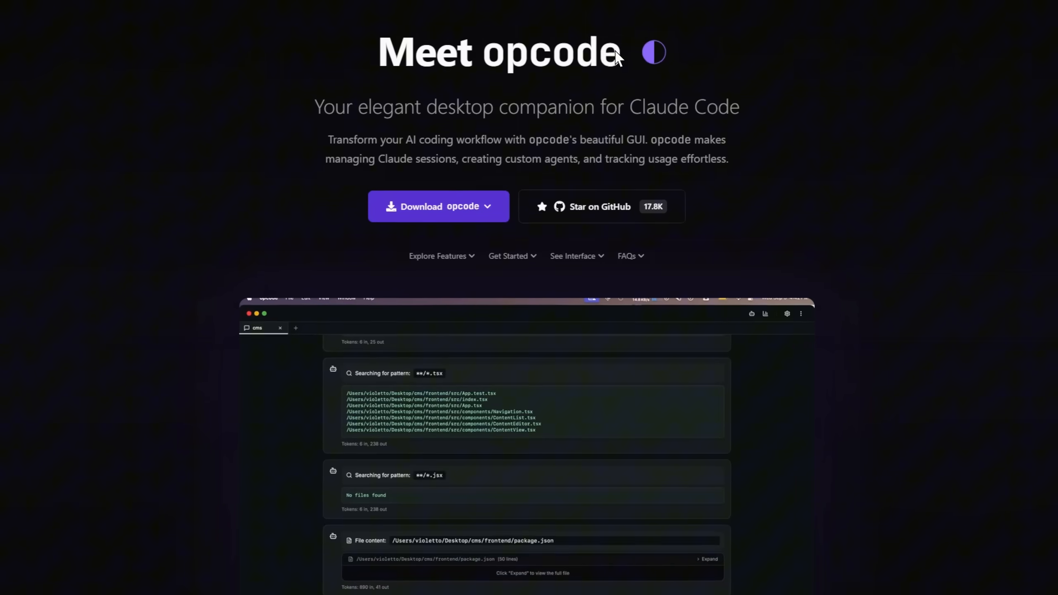
# Step: Scroll through the opcode landing page past its download and feature sections
pyautogui.scroll(-3)
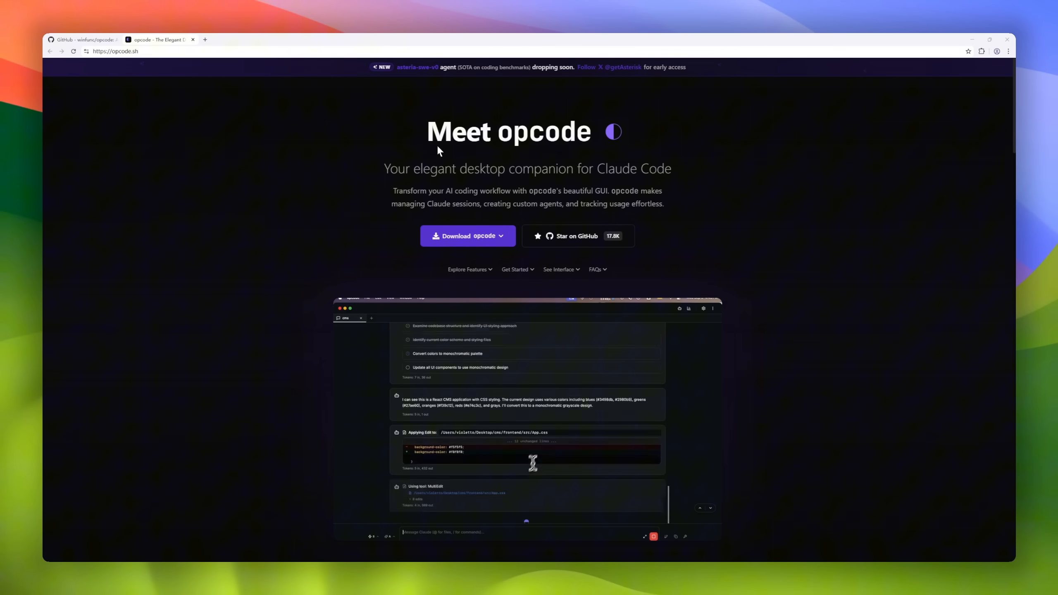
pyautogui.scroll(-3)
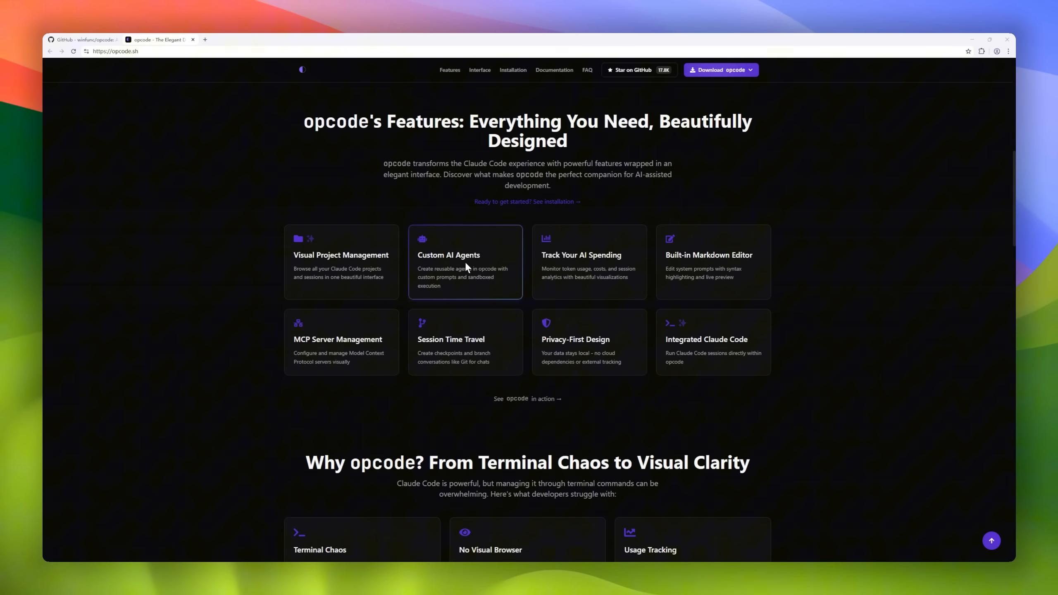
pyautogui.scroll(-3)
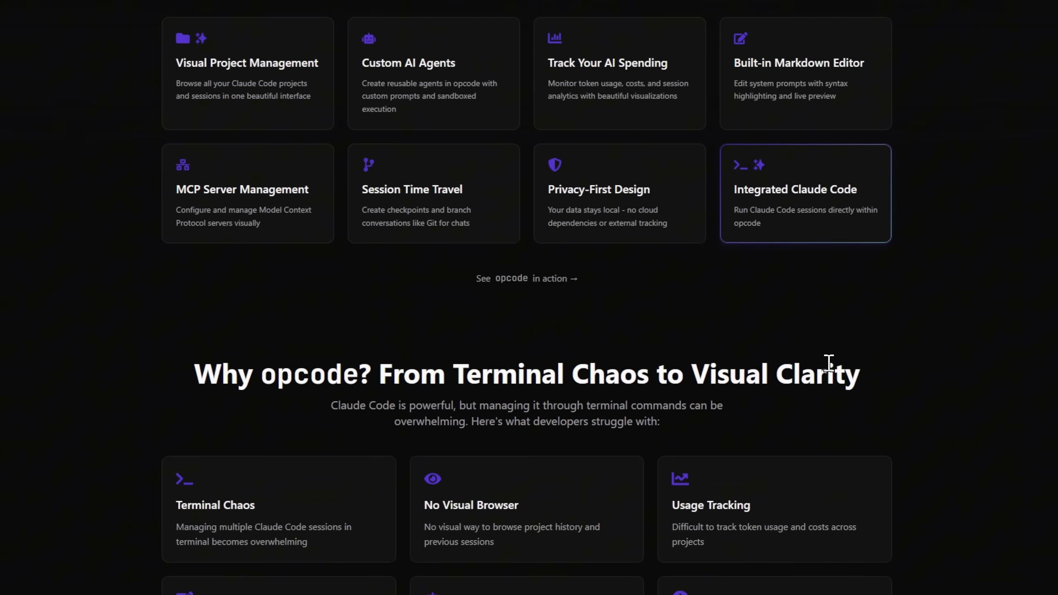
pyautogui.scroll(-3)
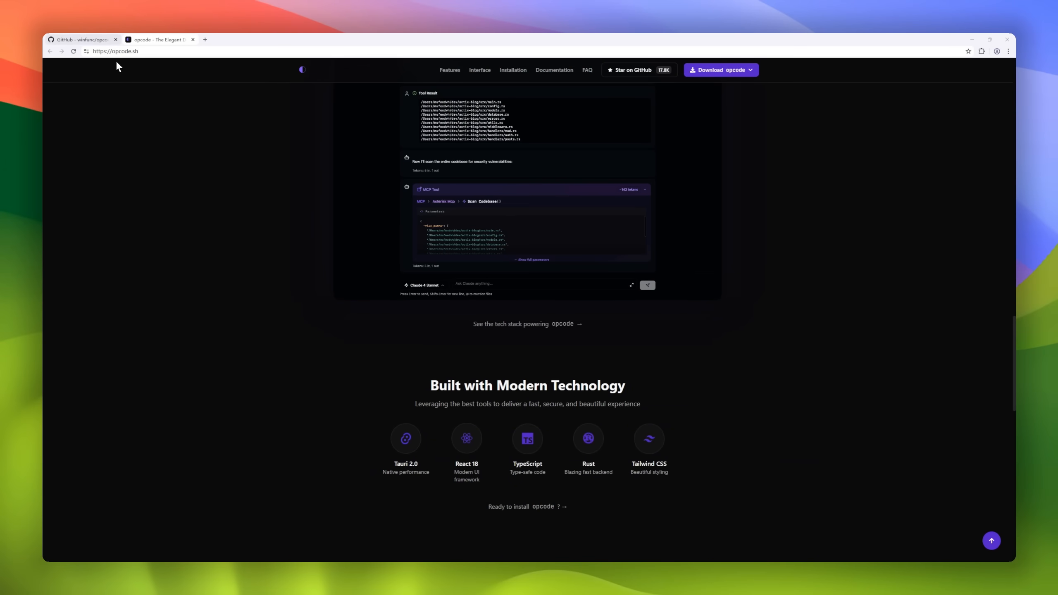
# Step: Open the opcode GitHub repository and scroll its README overview and table of contents
pyautogui.click(80, 39)
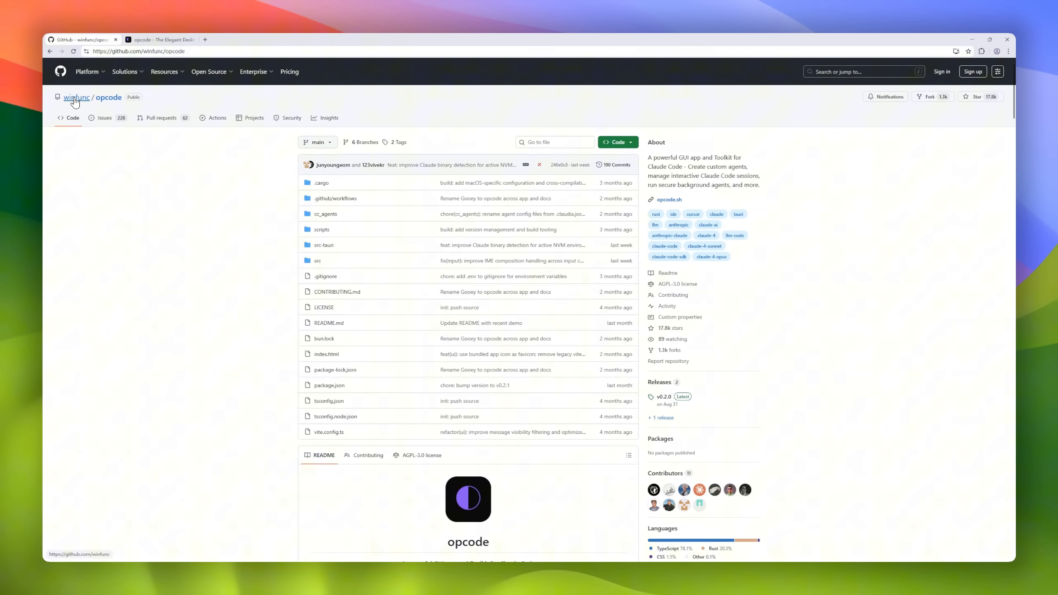
pyautogui.scroll(-3)
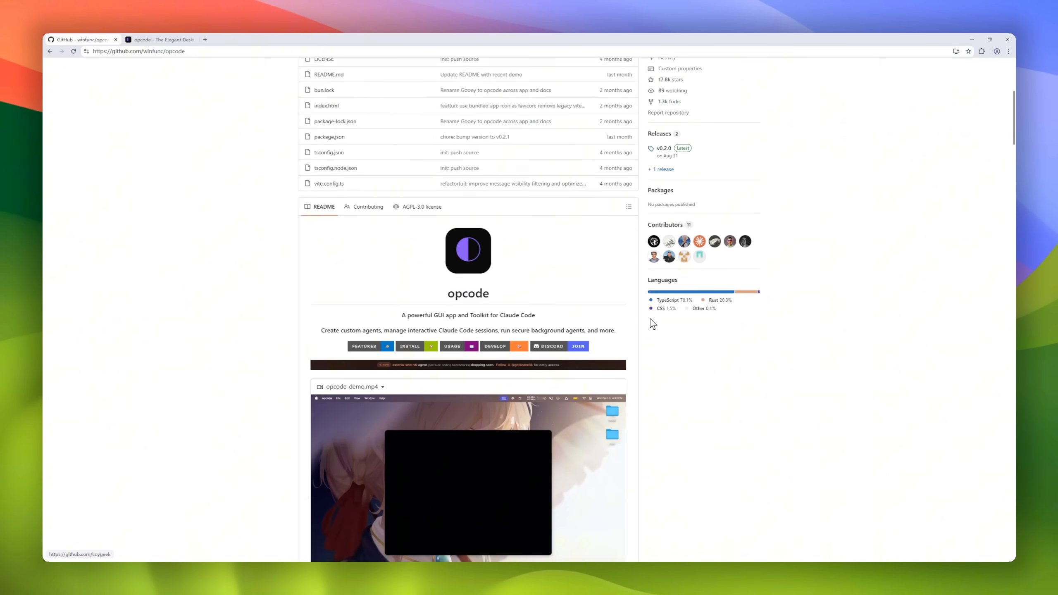
pyautogui.scroll(-3)
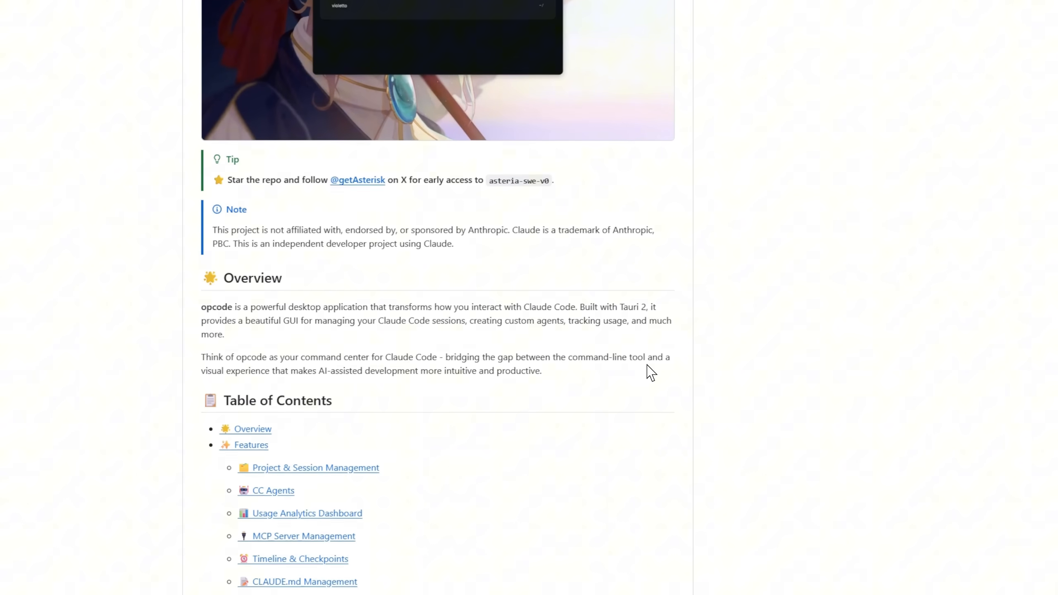
pyautogui.scroll(-3)
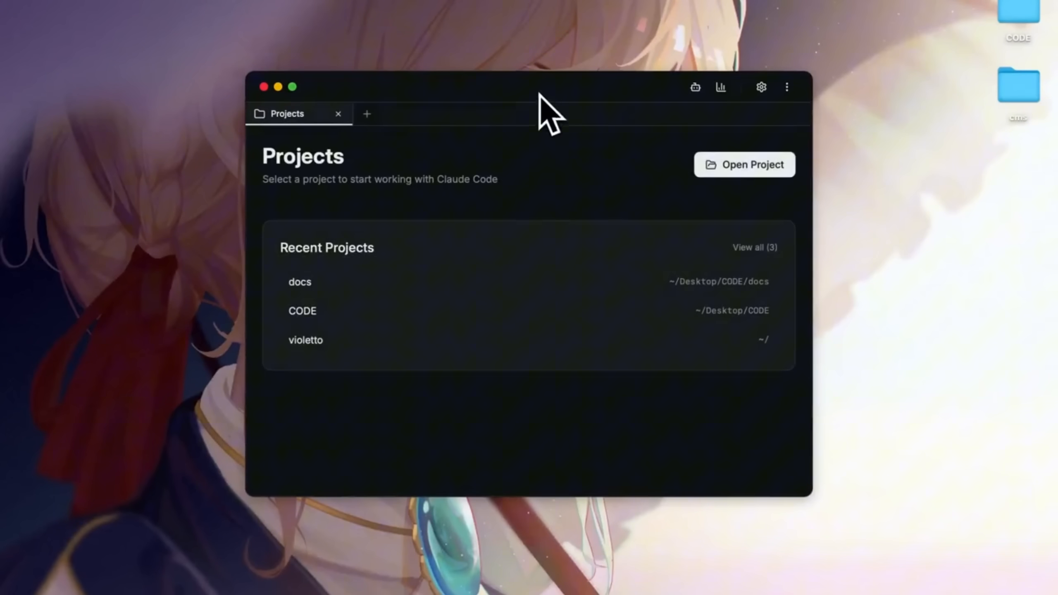
# Step: Choose Open Project and pick a folder in the Select Project Folder dialog
pyautogui.click(744, 163)
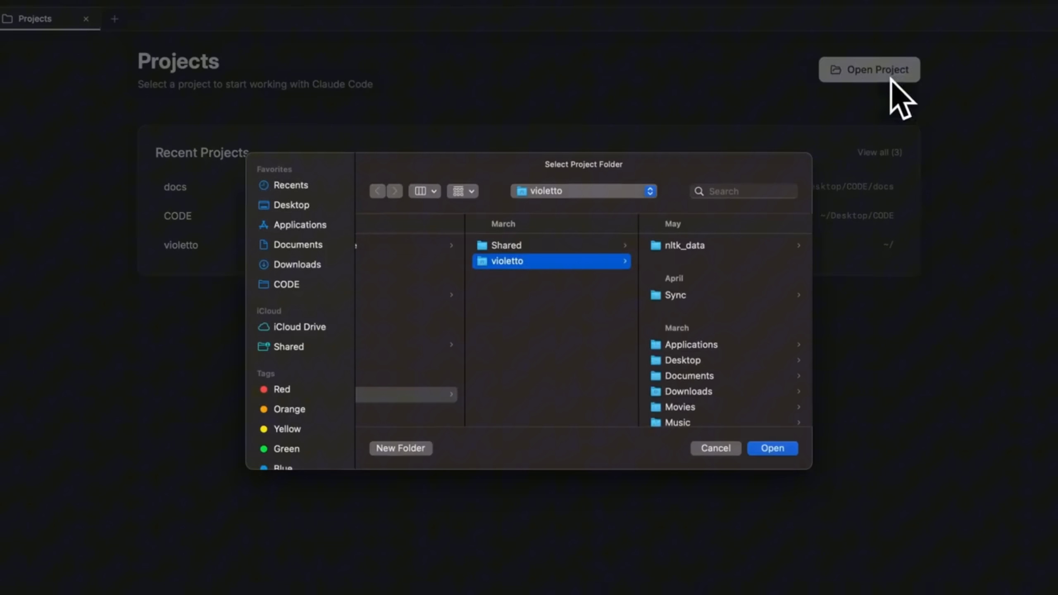
pyautogui.click(772, 448)
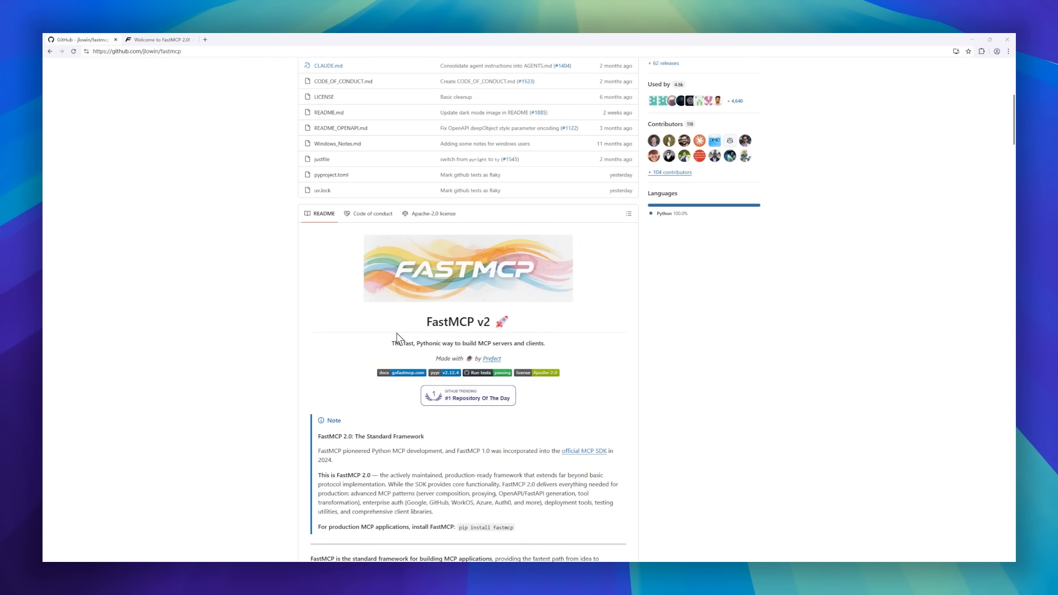
# Step: Scroll the FastMCP README through Installation, Core Concepts and client examples to Authentication
pyautogui.scroll(-3)
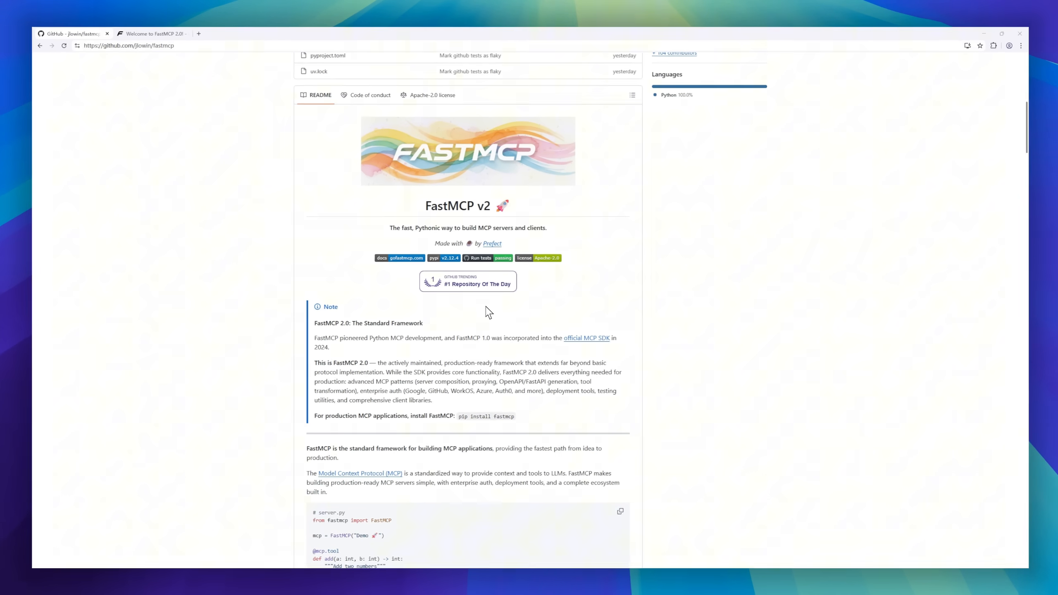
pyautogui.scroll(-3)
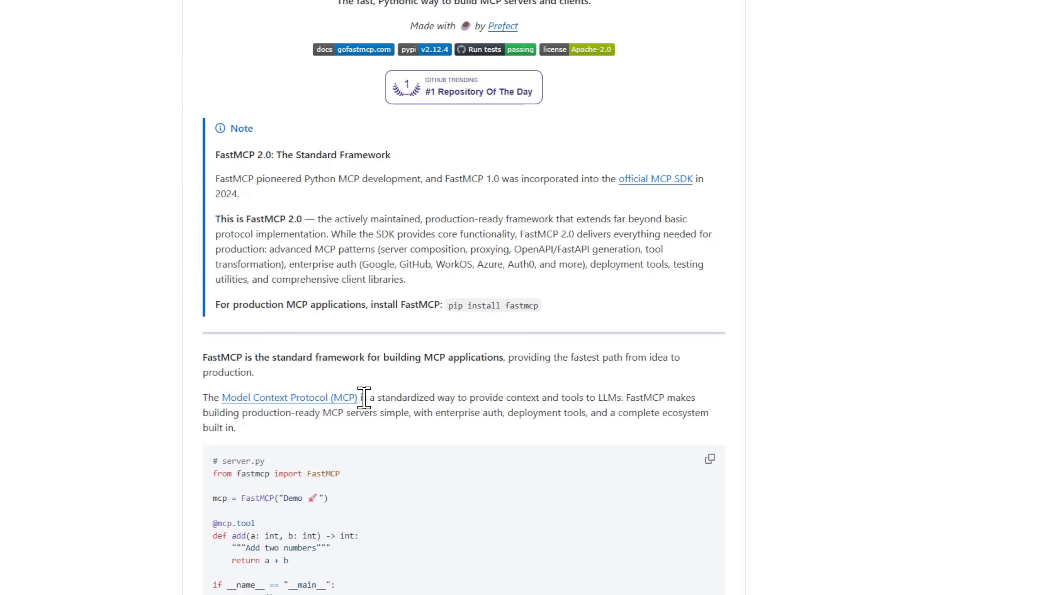
pyautogui.scroll(-3)
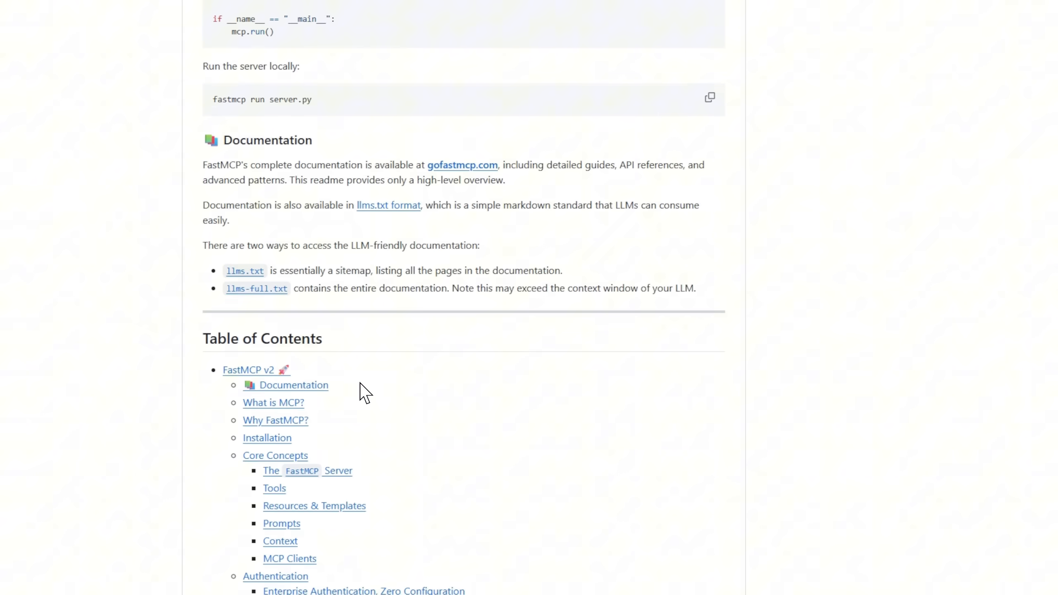
pyautogui.scroll(3)
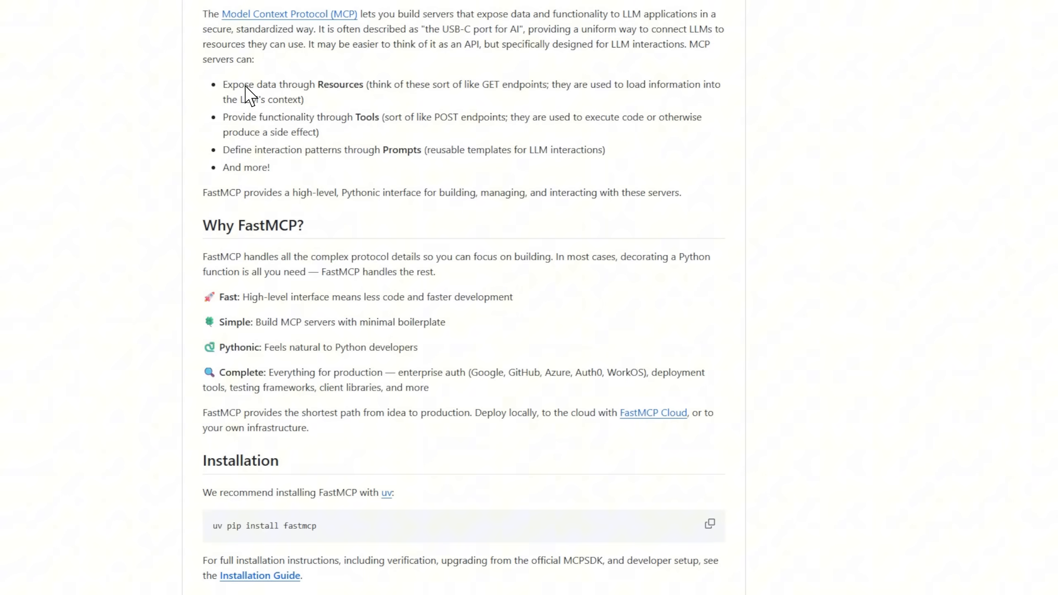
pyautogui.moveTo(276, 304)
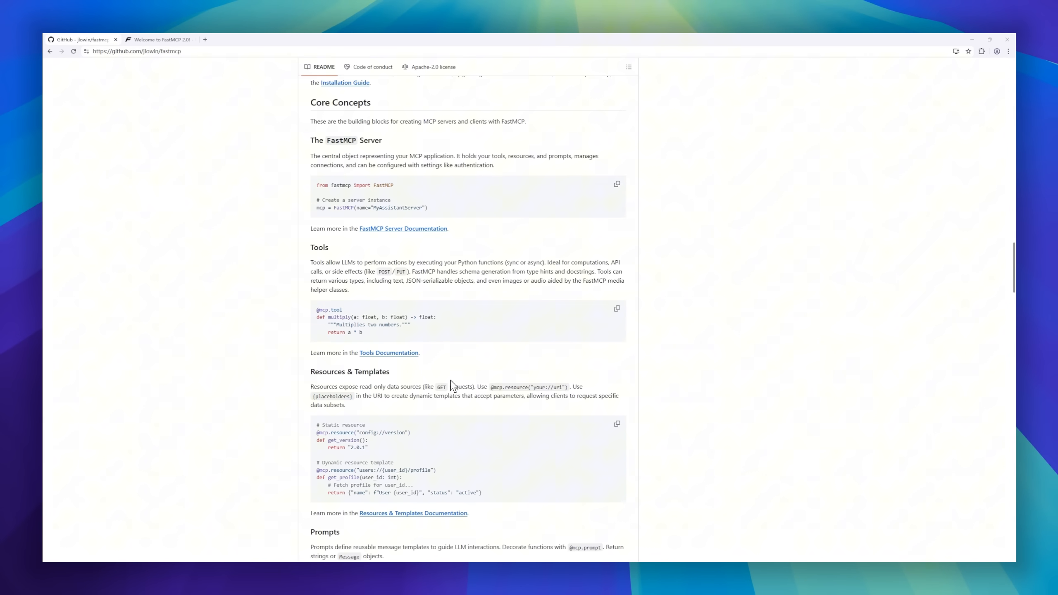
pyautogui.scroll(-3)
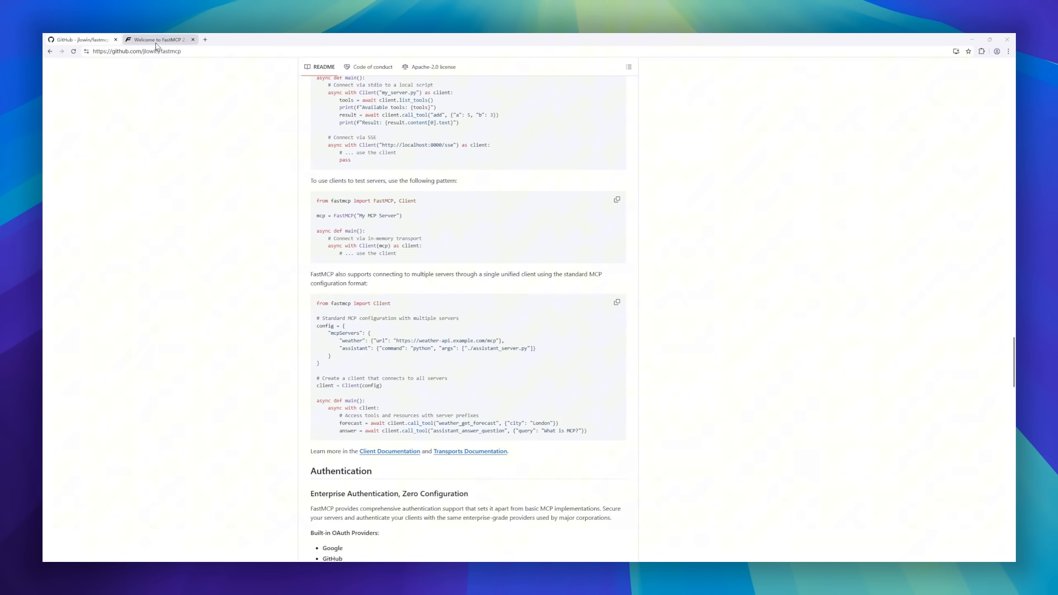
# Step: Switch to the FastMCP docs and visit the Authentication overview and client Prompts pages
pyautogui.click(159, 39)
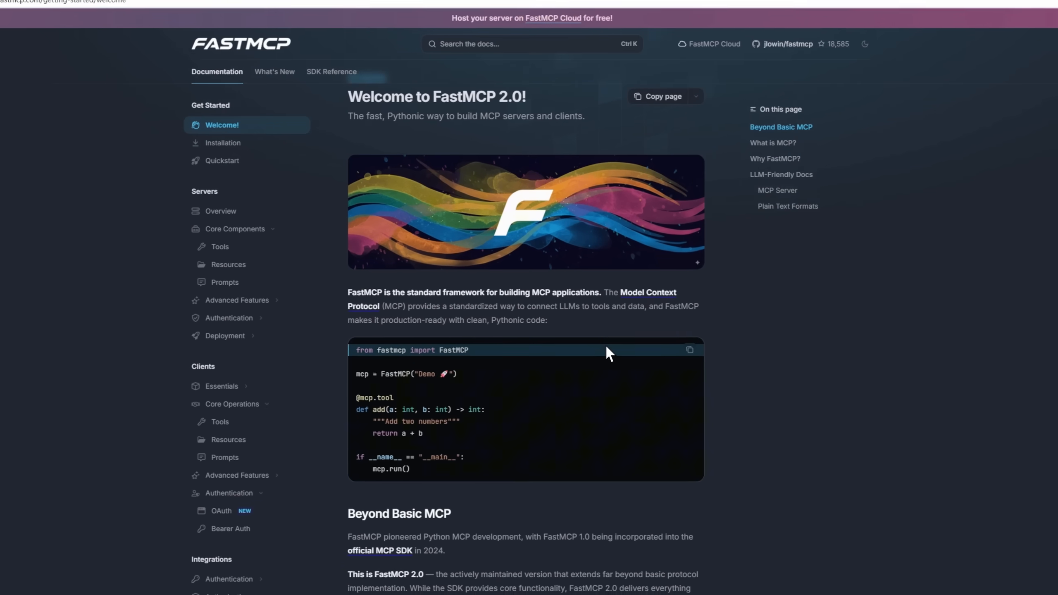
pyautogui.scroll(-3)
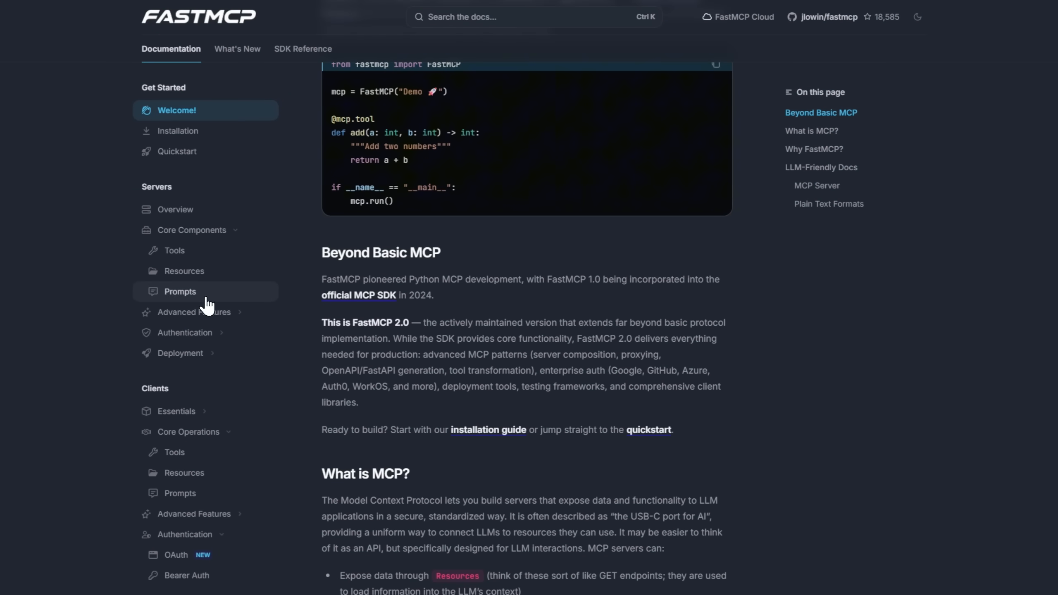
pyautogui.click(180, 291)
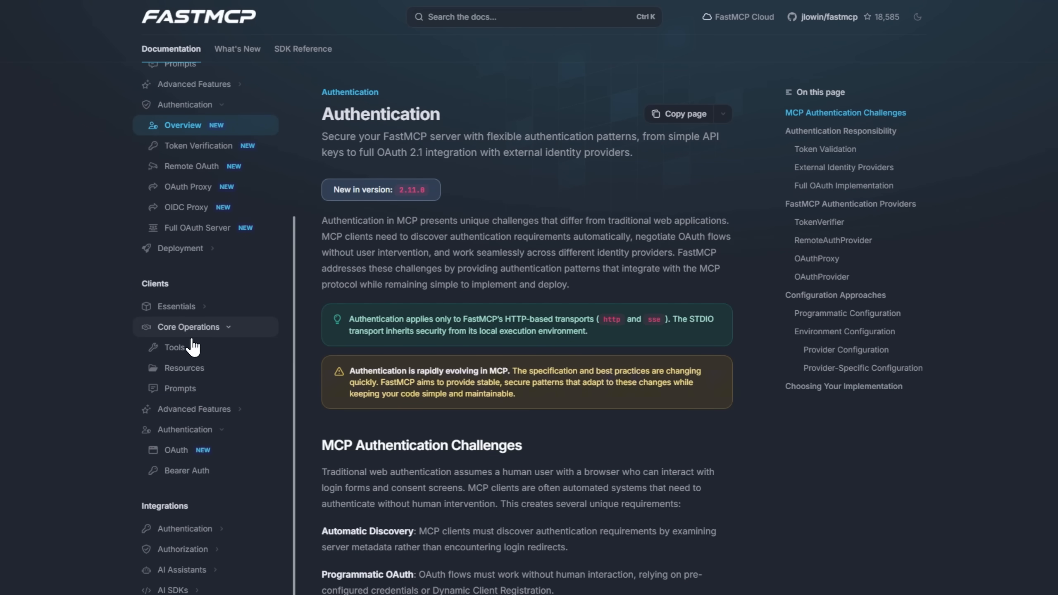
pyautogui.click(180, 388)
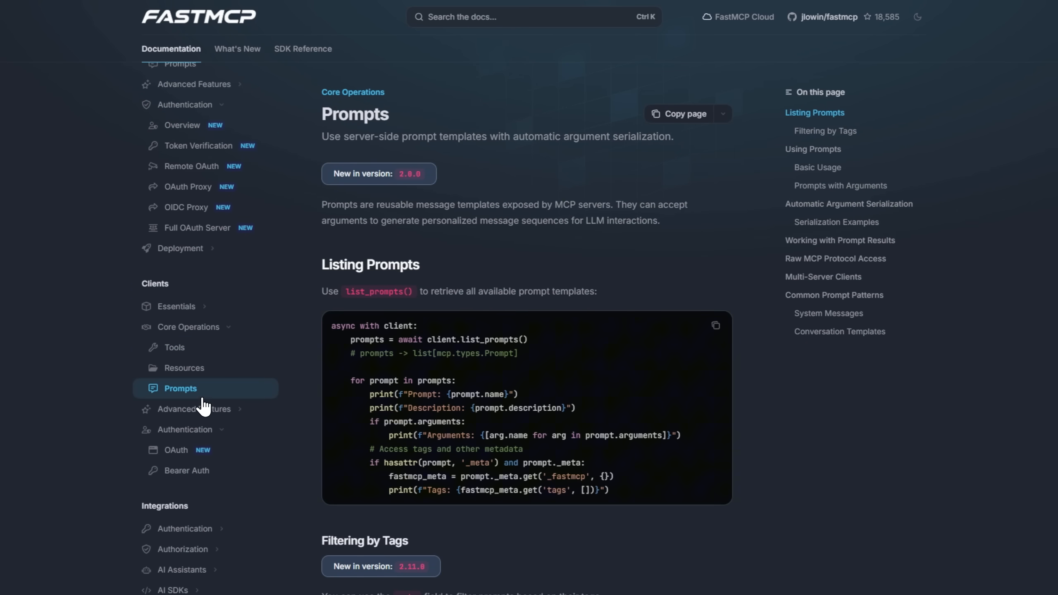
# Step: Visit Resource Operations, Bearer Auth, and the GitHub OAuth integration guide
pyautogui.click(184, 368)
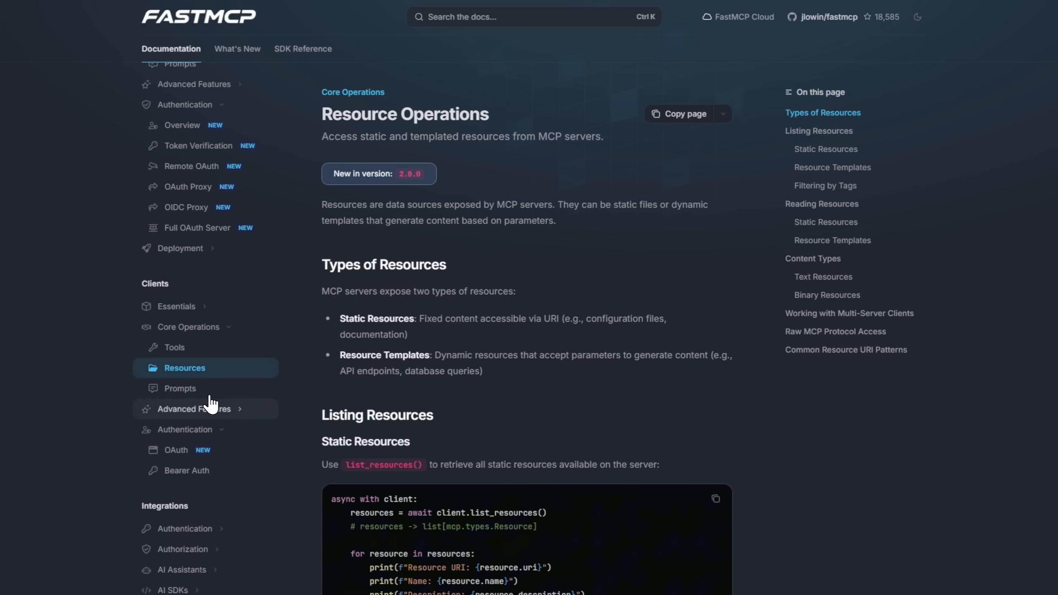
pyautogui.click(187, 470)
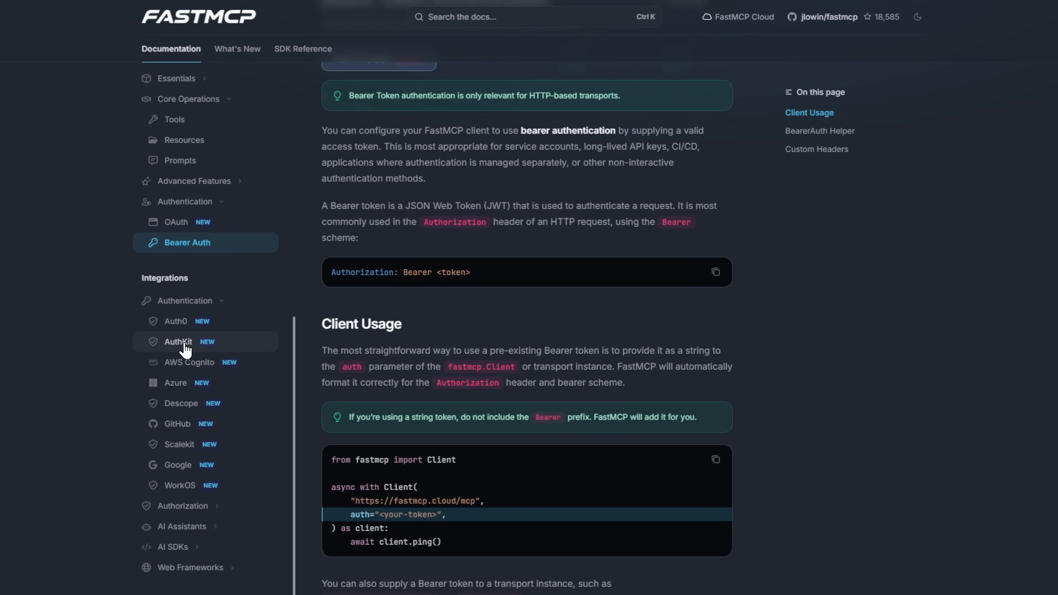
pyautogui.click(177, 424)
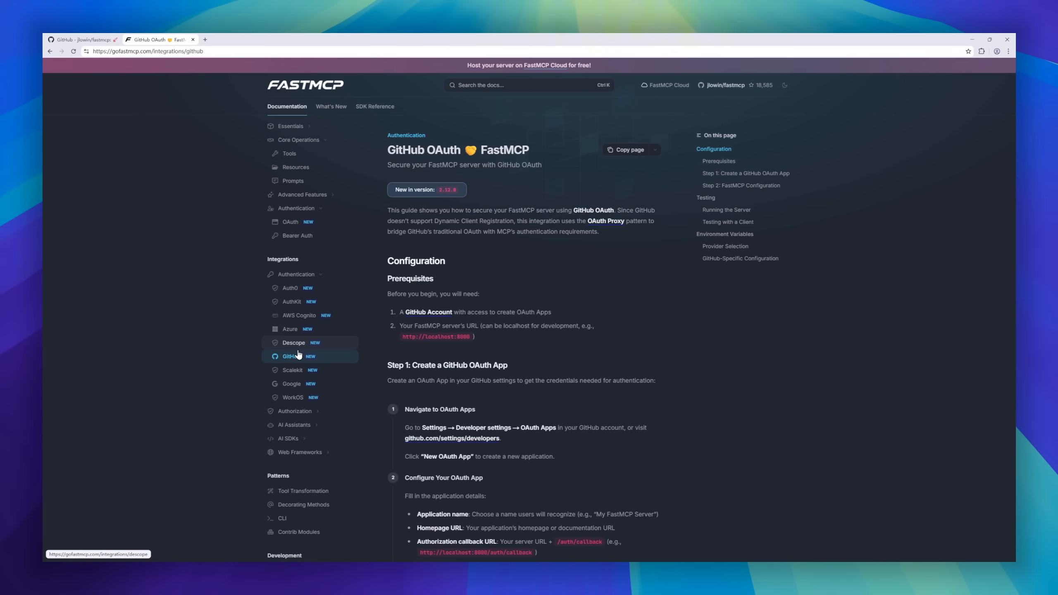
pyautogui.click(291, 384)
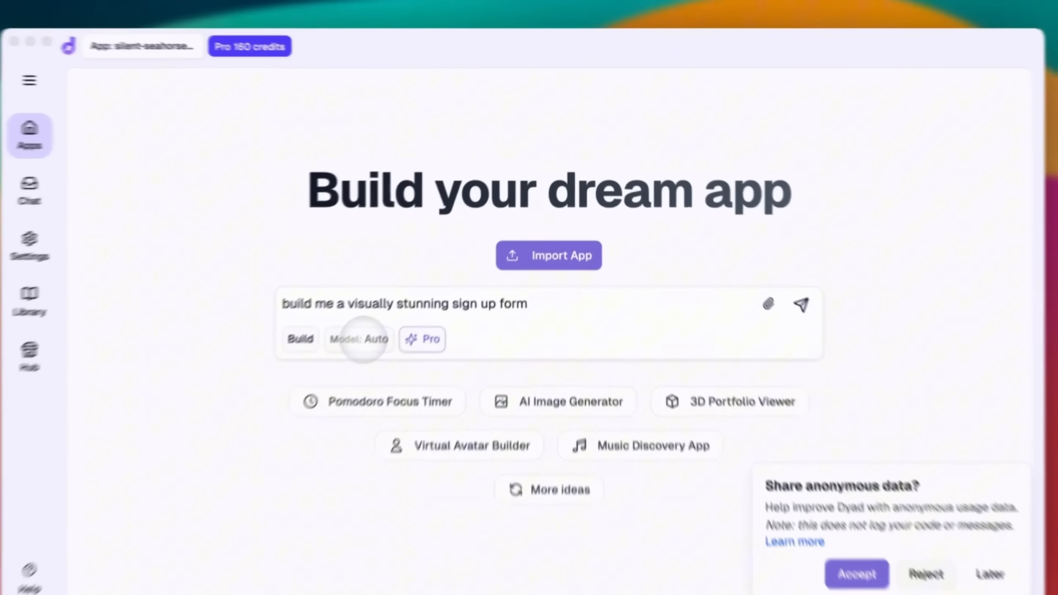
# Step: Switch the Dyad model from Auto to Turbo (Pro) for the sign-up form prompt
pyautogui.click(358, 339)
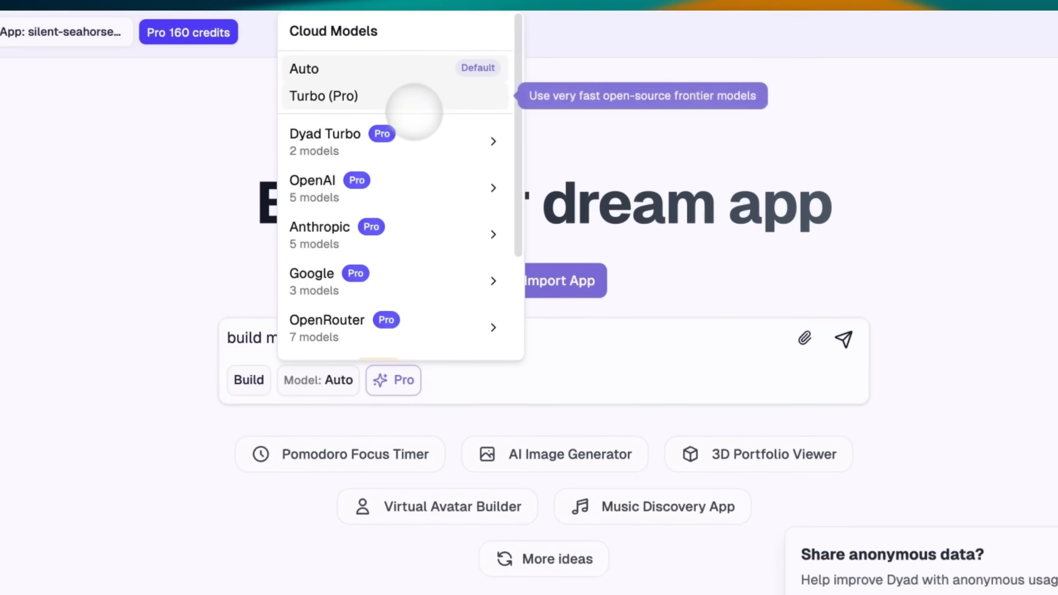
pyautogui.click(323, 95)
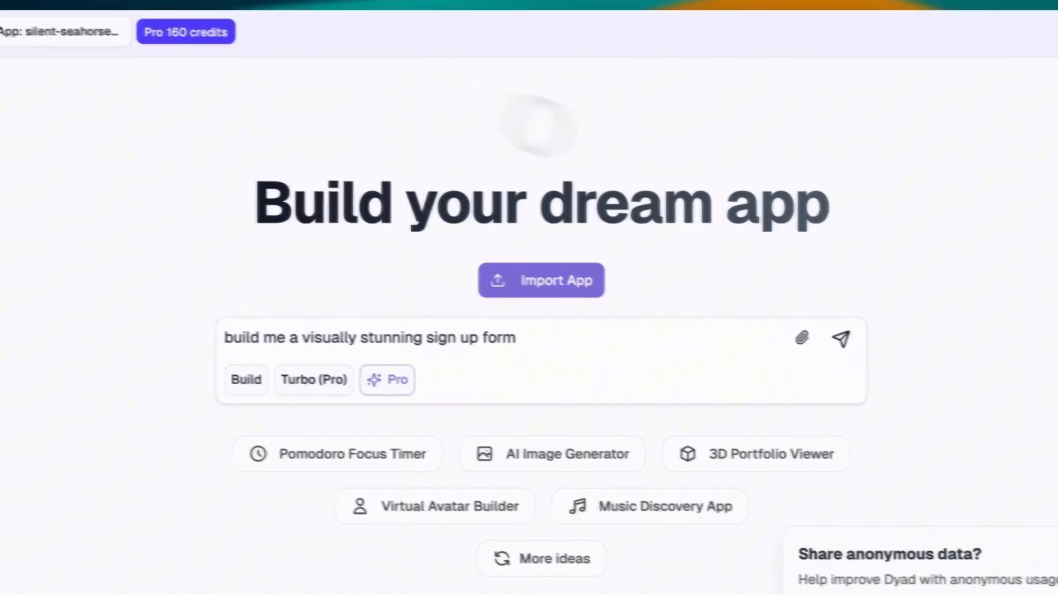
pyautogui.click(840, 338)
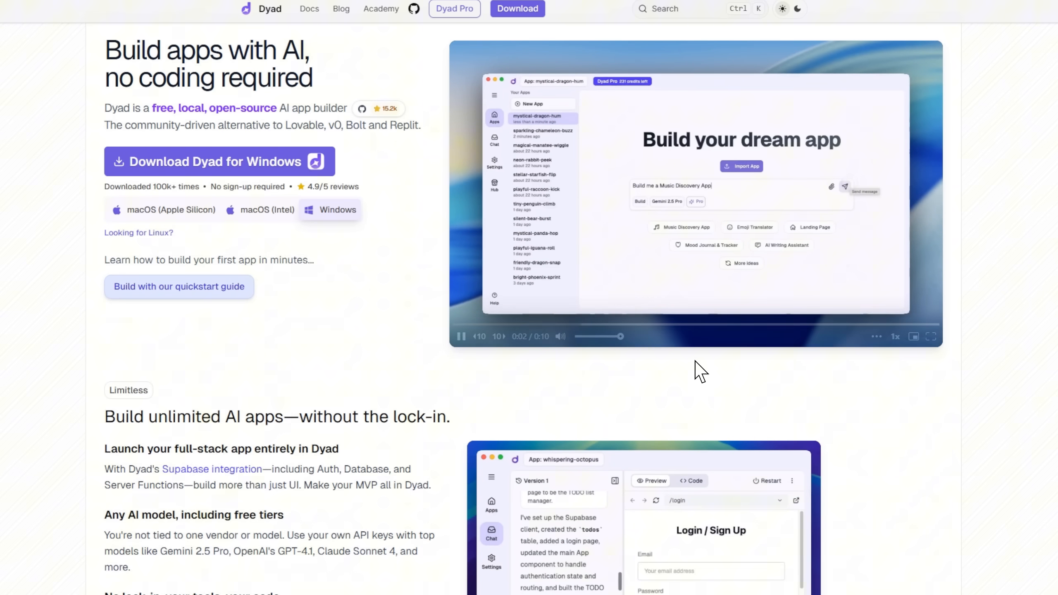
# Step: Return to the dyad-sh/dyad repository tab and scroll its file list and About sidebar
pyautogui.scroll(-3)
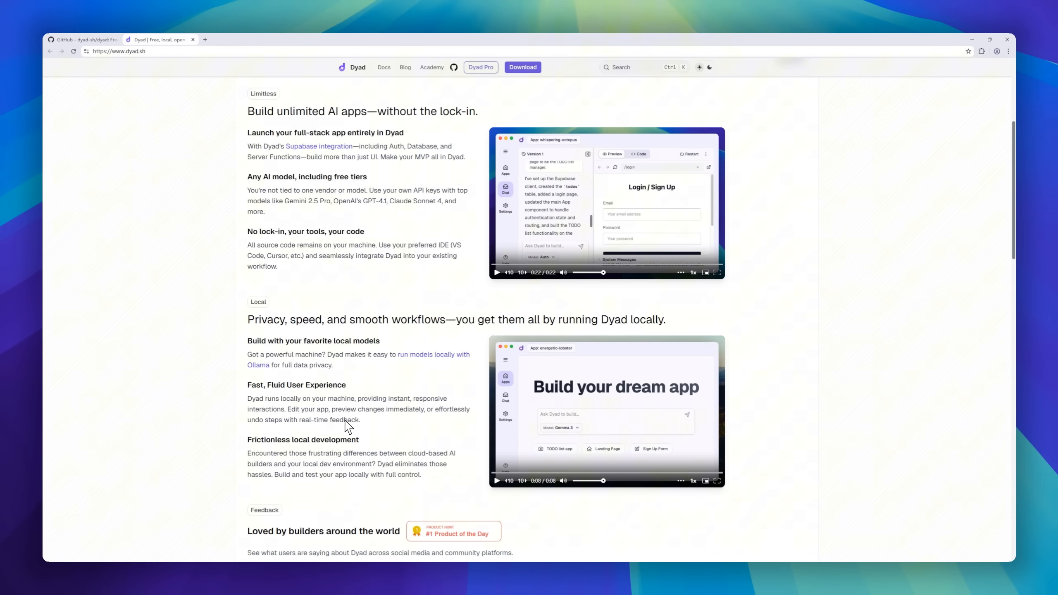
pyautogui.scroll(3)
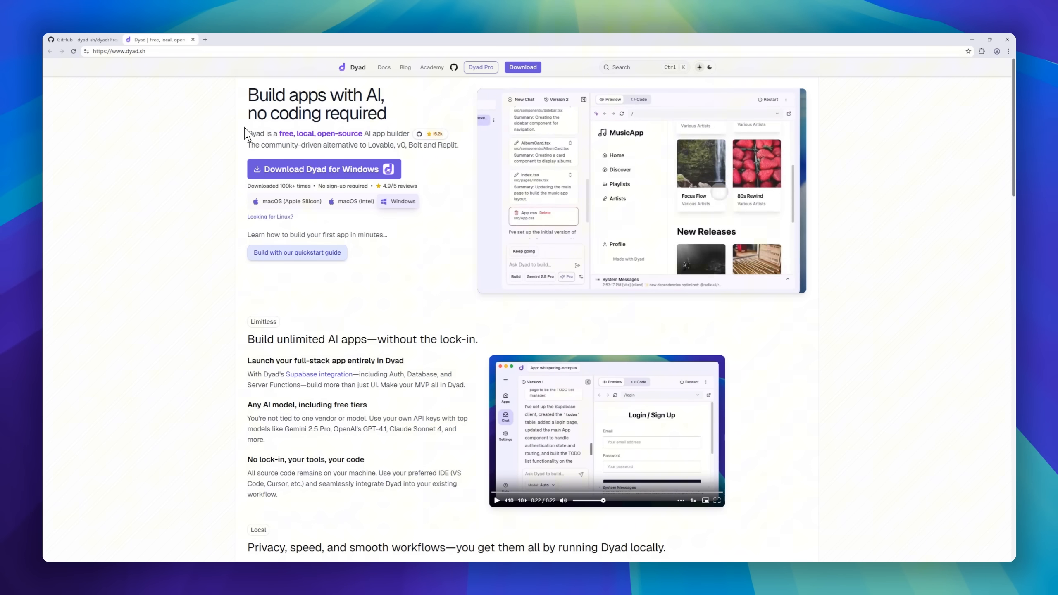
pyautogui.click(81, 40)
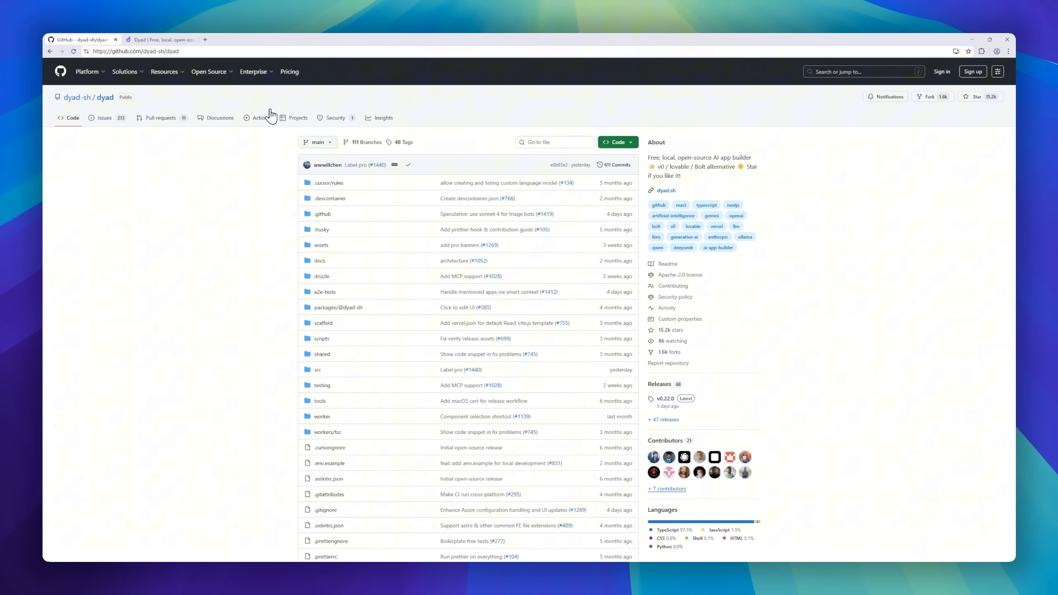
pyautogui.moveTo(762, 157)
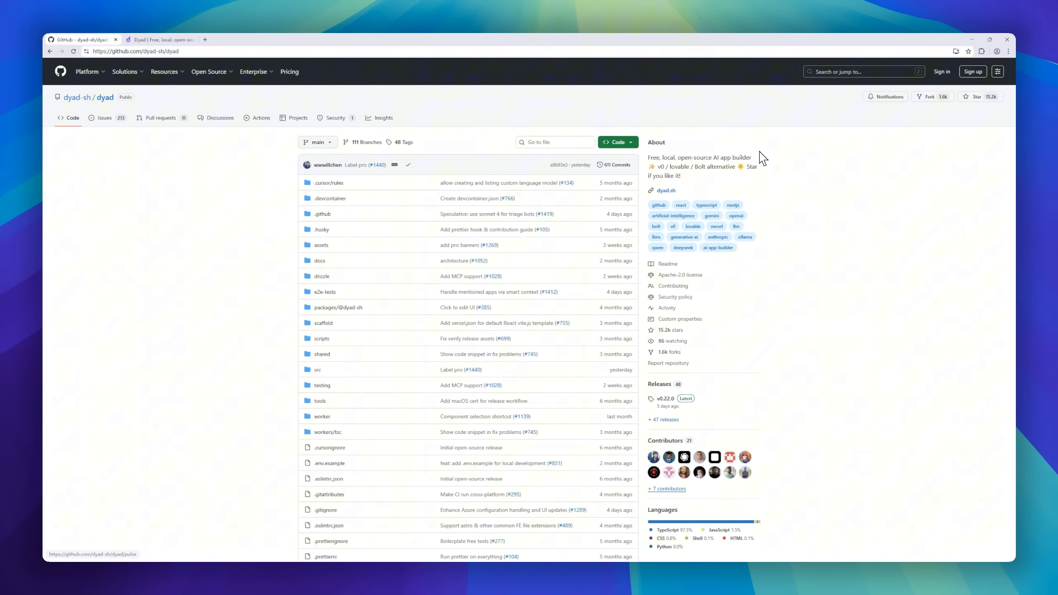
pyautogui.scroll(-3)
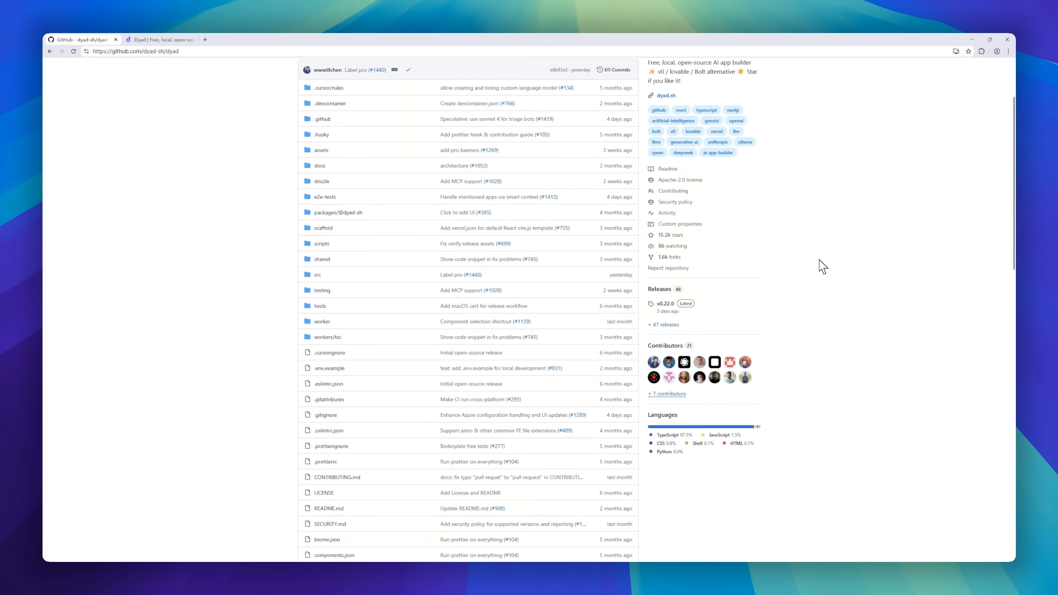
pyautogui.scroll(-3)
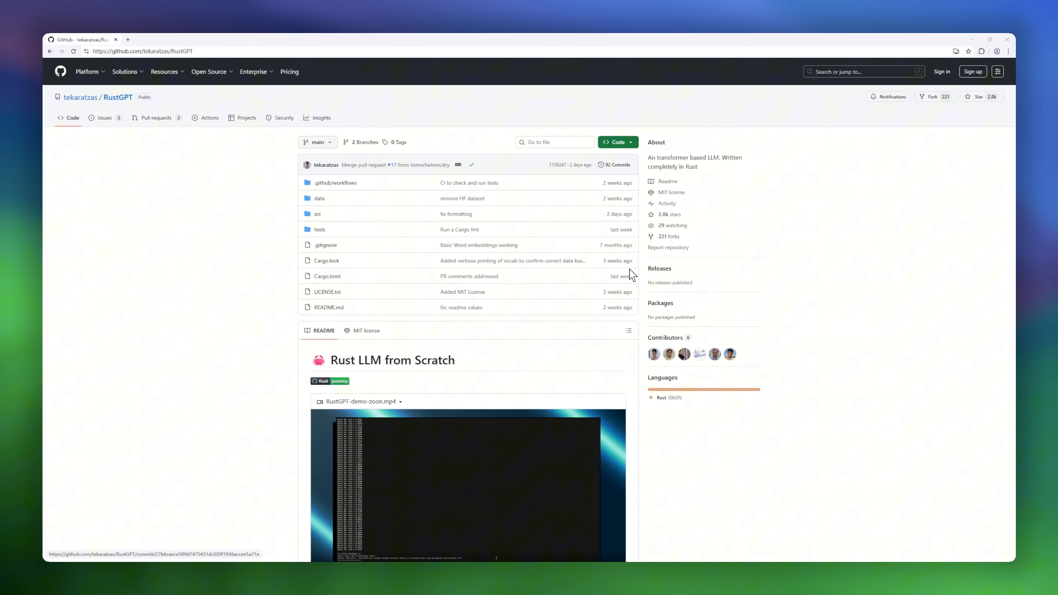
pyautogui.moveTo(982, 112)
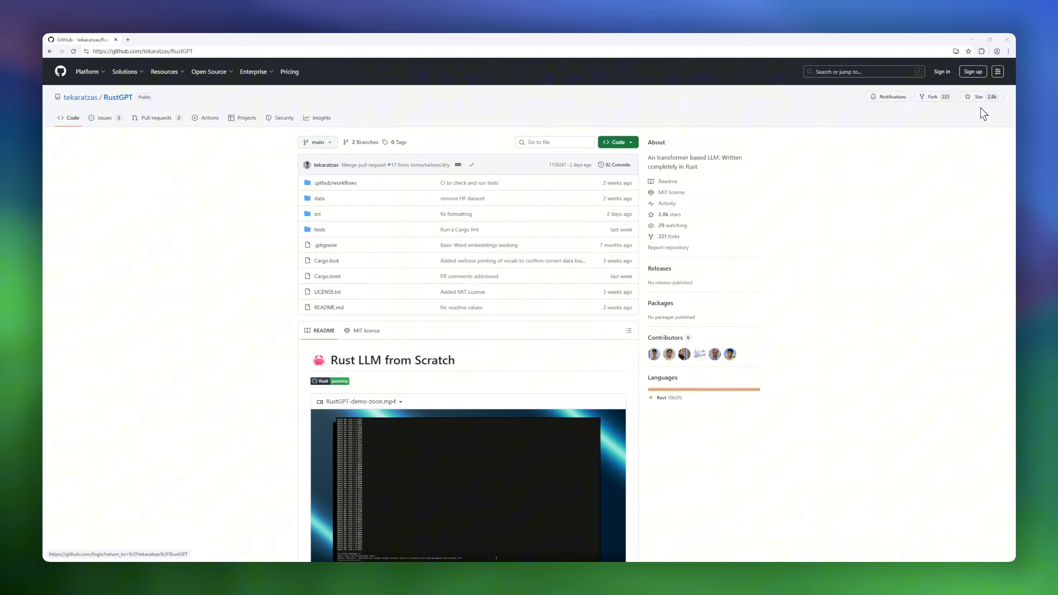
# Step: Scroll the RustGPT README to its end and back up slightly
pyautogui.scroll(-3)
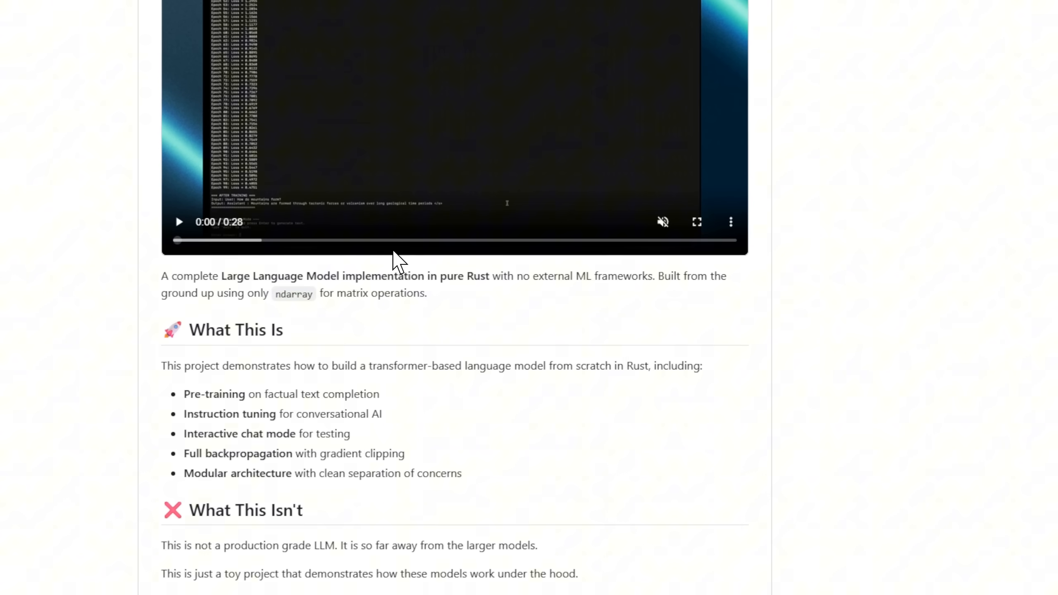
pyautogui.scroll(-3)
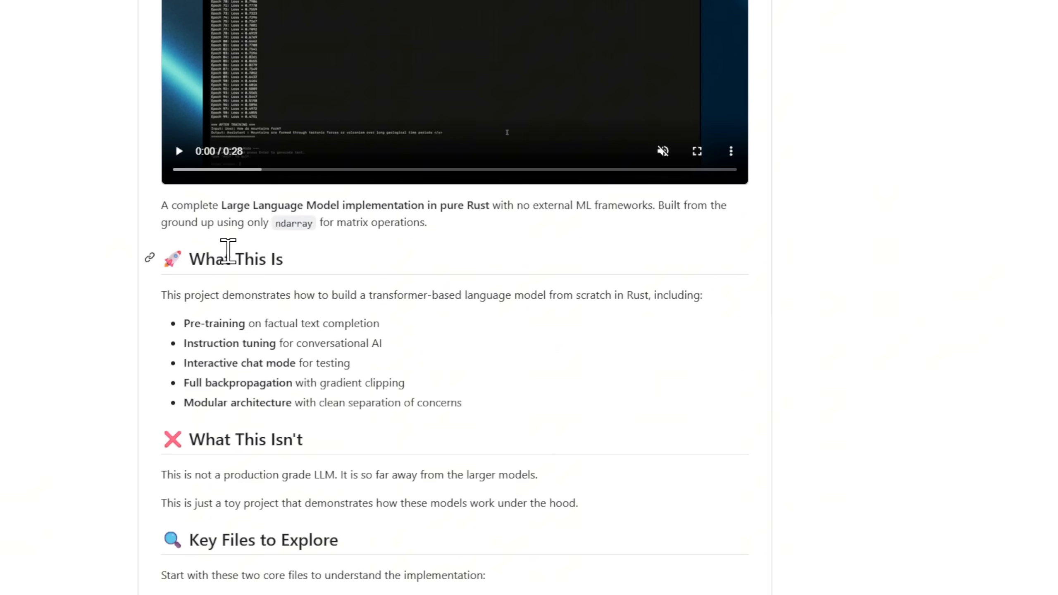
pyautogui.scroll(-3)
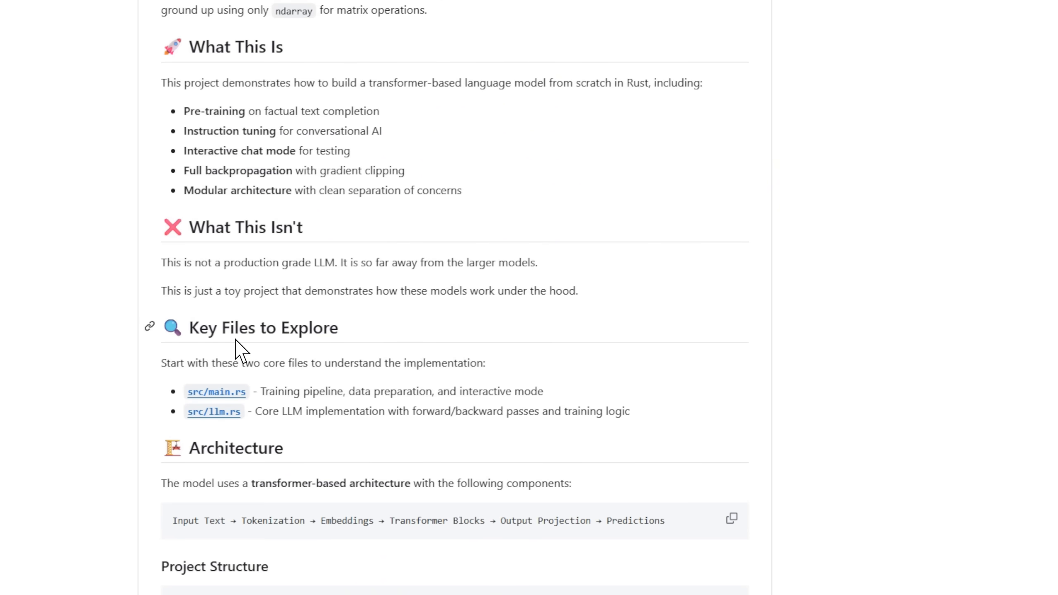
pyautogui.scroll(-3)
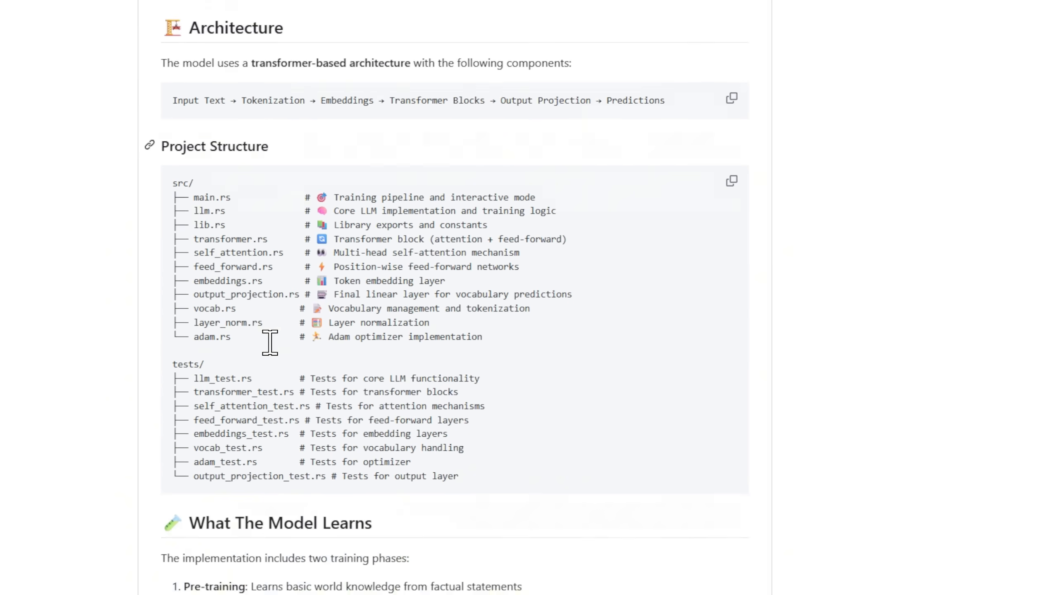
pyautogui.scroll(-3)
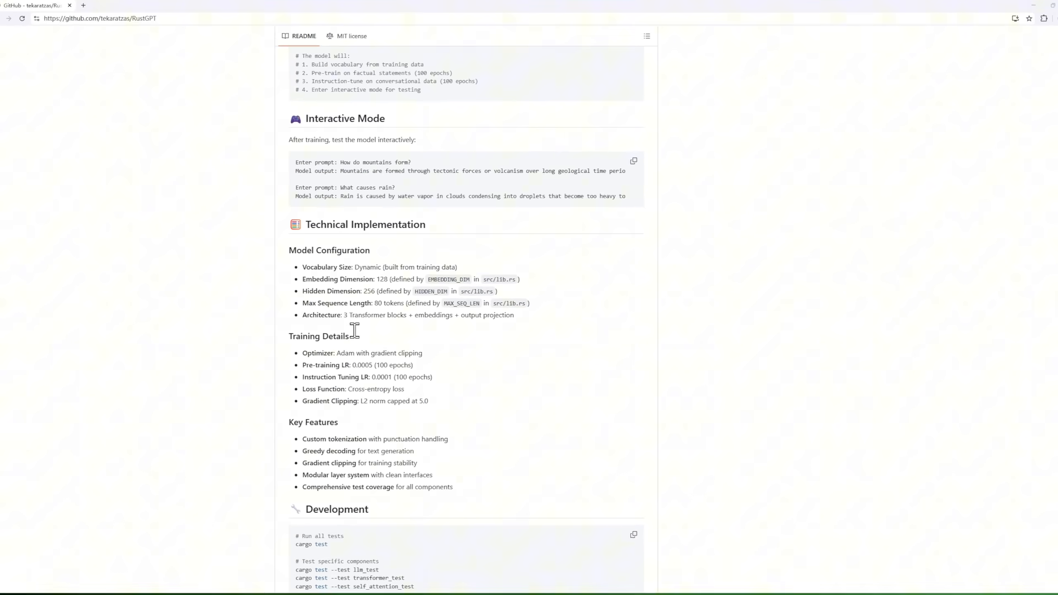
pyautogui.scroll(-3)
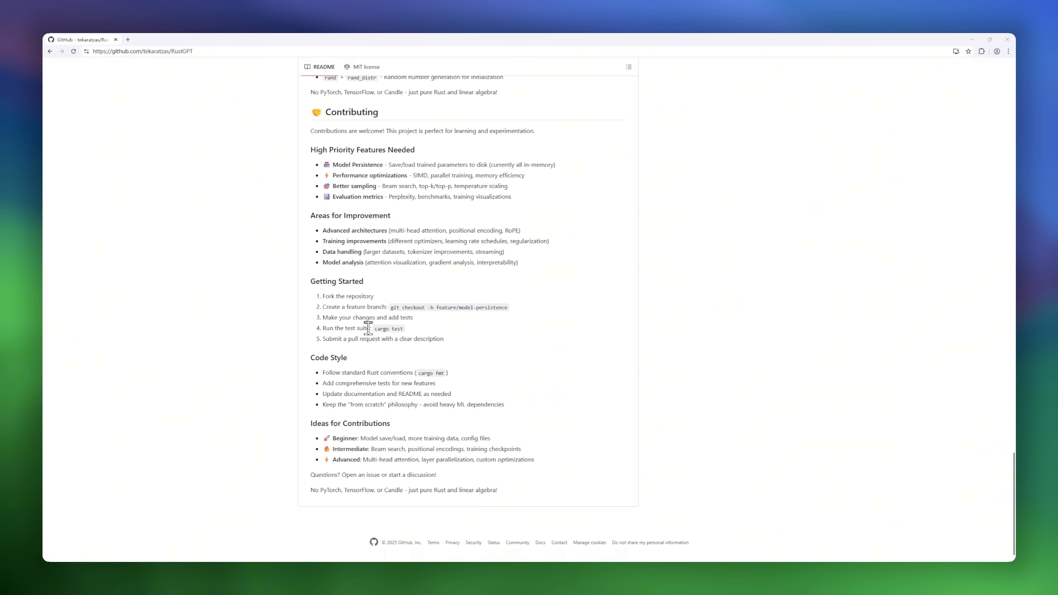
pyautogui.scroll(3)
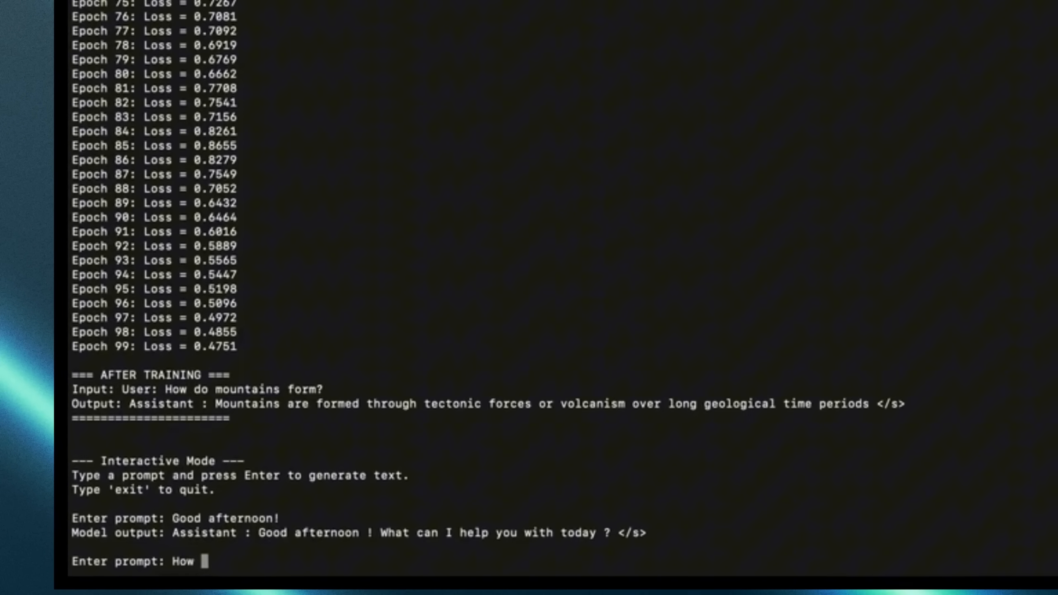
# Step: In the RustGPT demo, submit the mountains question and begin a 'What' follow-up
pyautogui.write('do mountai')
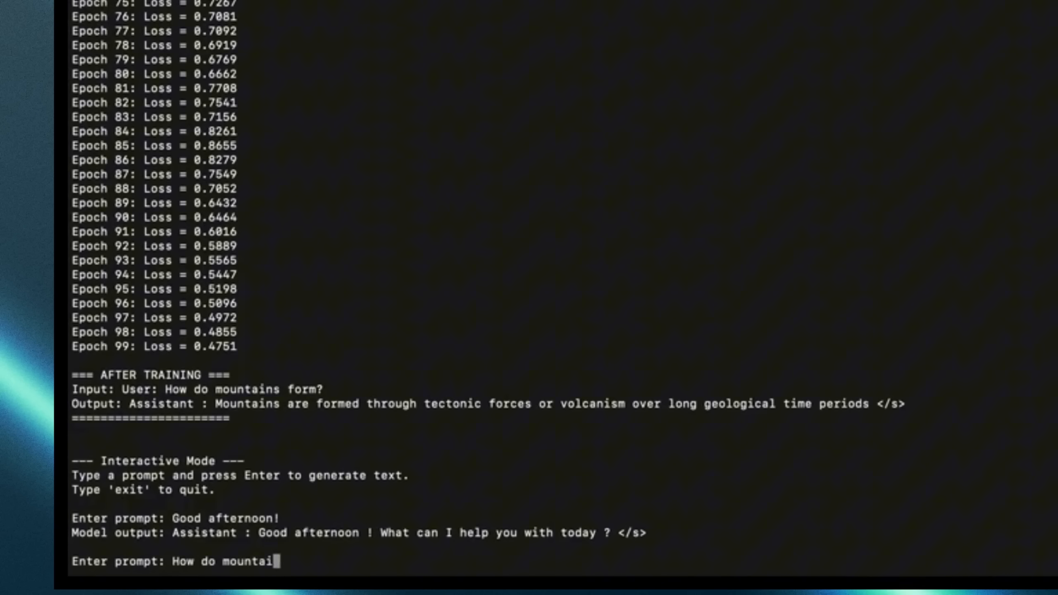
pyautogui.press('Return')
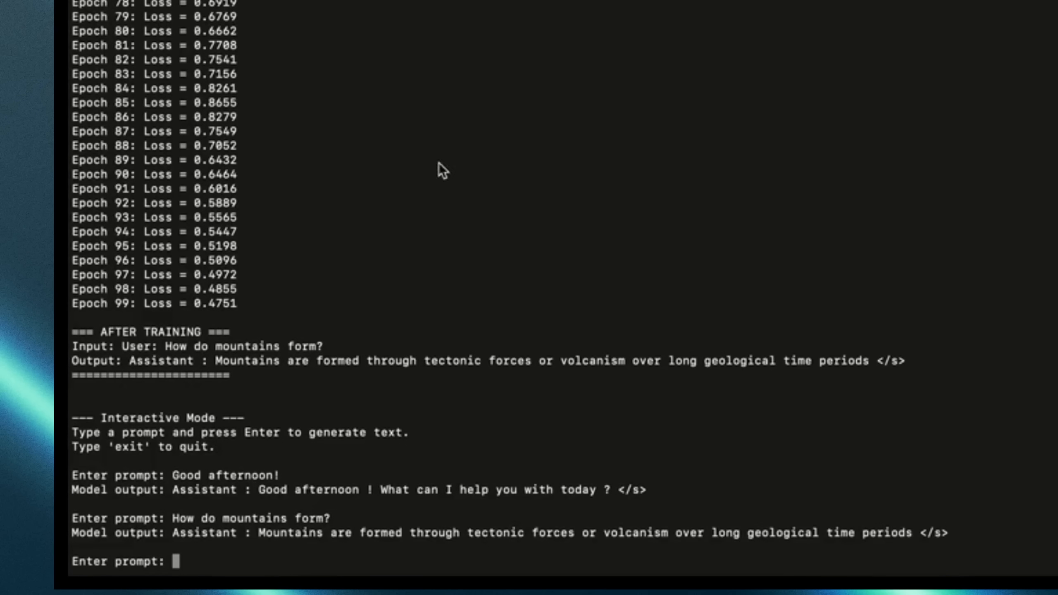
pyautogui.write('What')
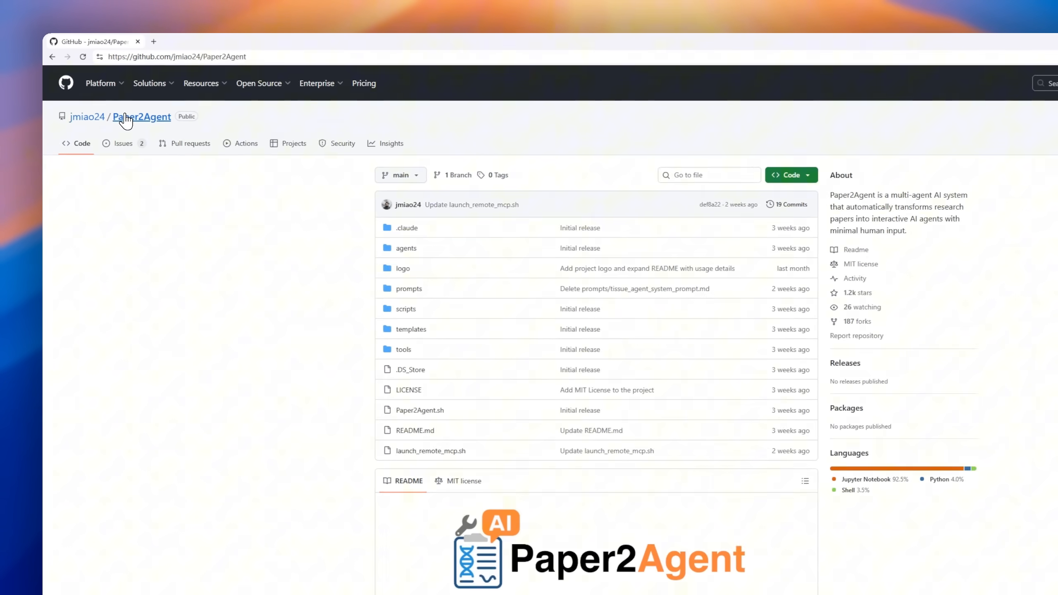
# Step: Scroll the Paper2Agent README through its usage, parameters and demos
pyautogui.click(982, 40)
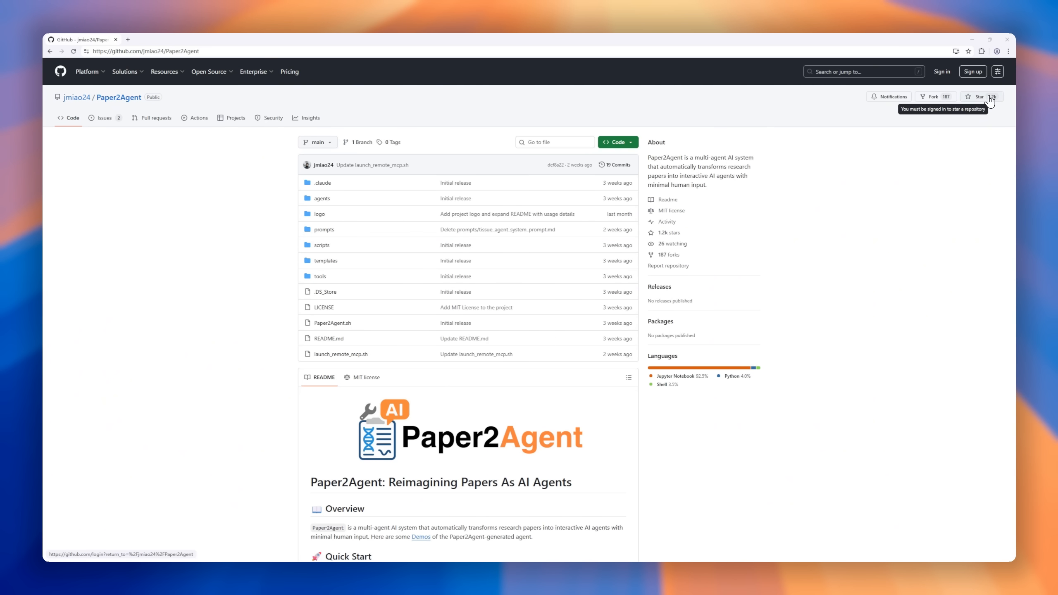
pyautogui.moveTo(689, 266)
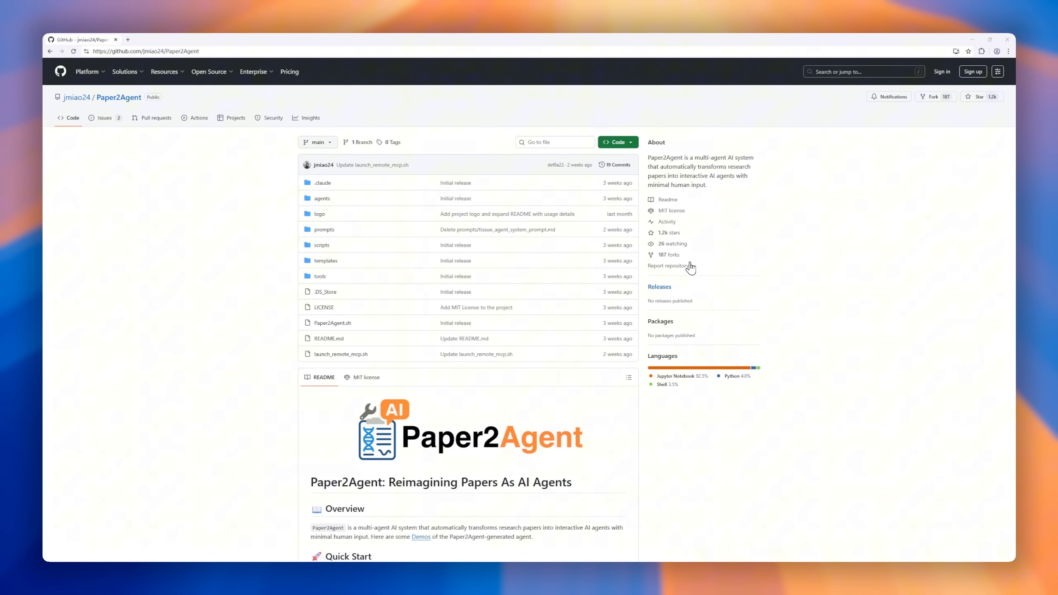
pyautogui.scroll(-3)
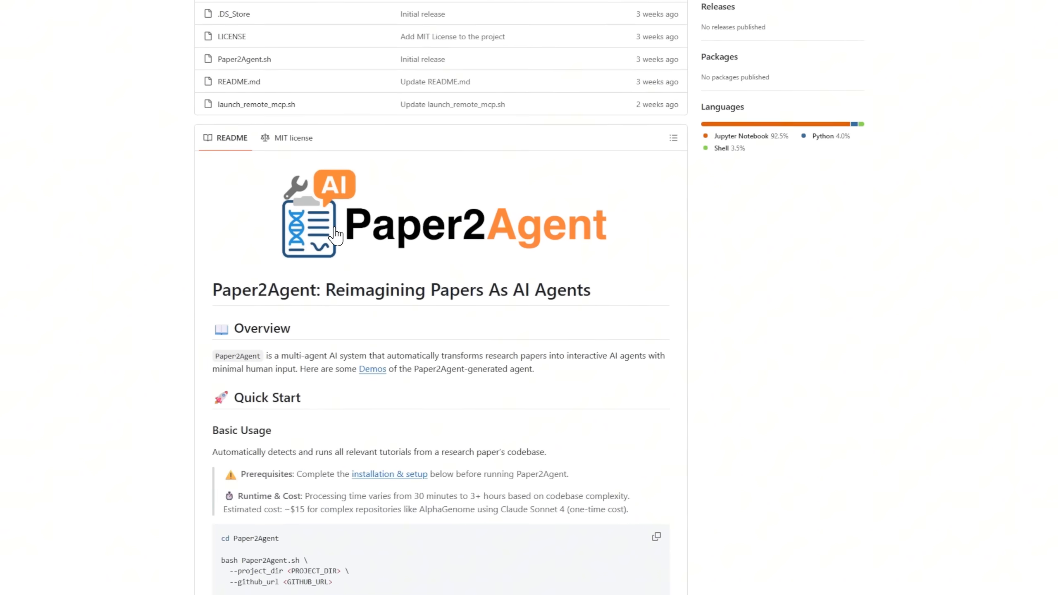
pyautogui.scroll(-3)
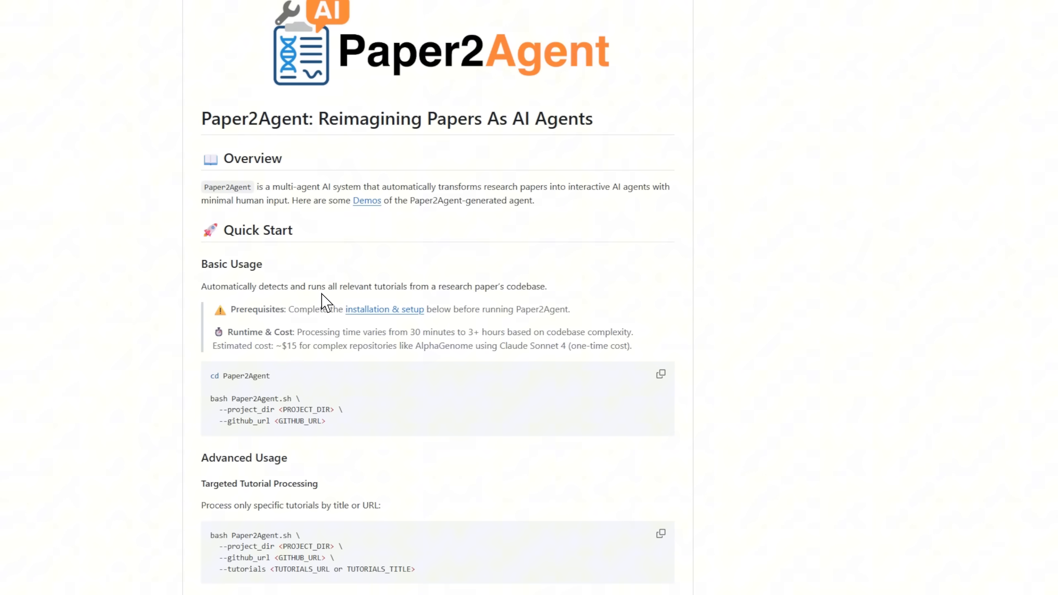
pyautogui.scroll(-3)
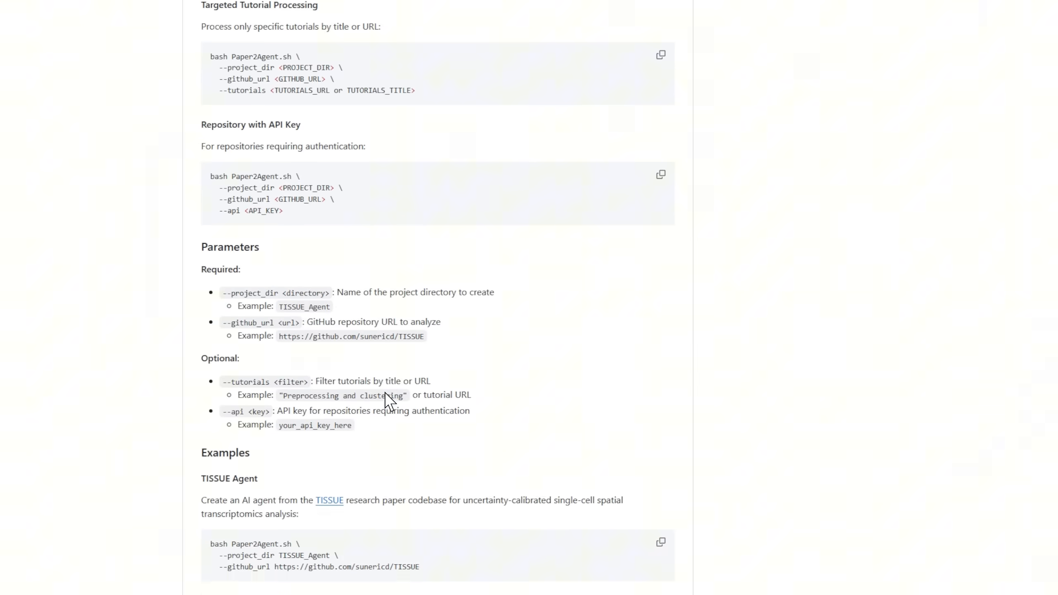
pyautogui.scroll(3)
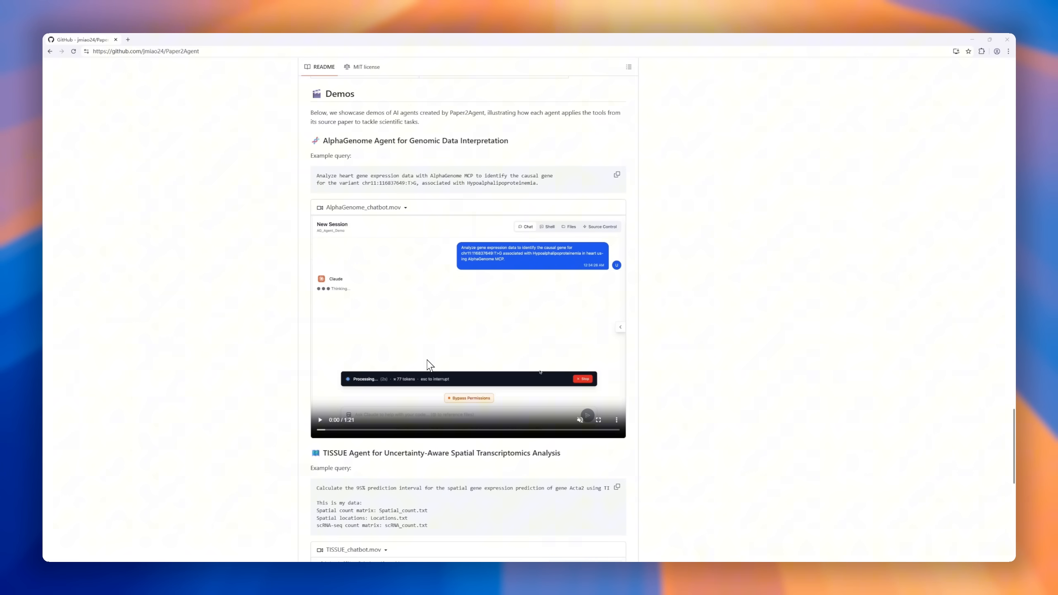
# Step: Continue through the MCP servers and Citation sections to the page footer
pyautogui.scroll(-3)
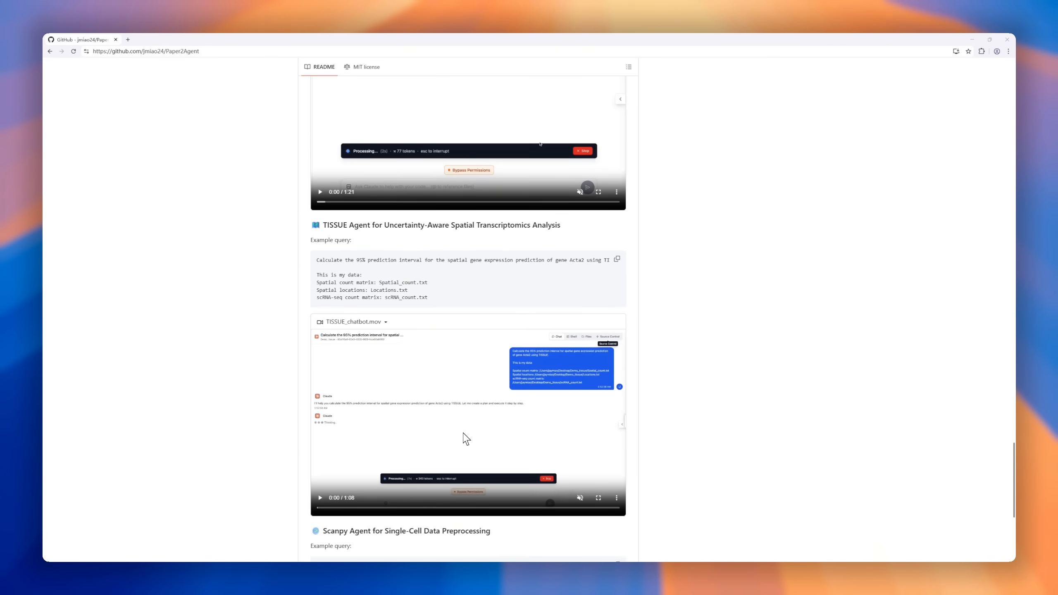
pyautogui.scroll(-3)
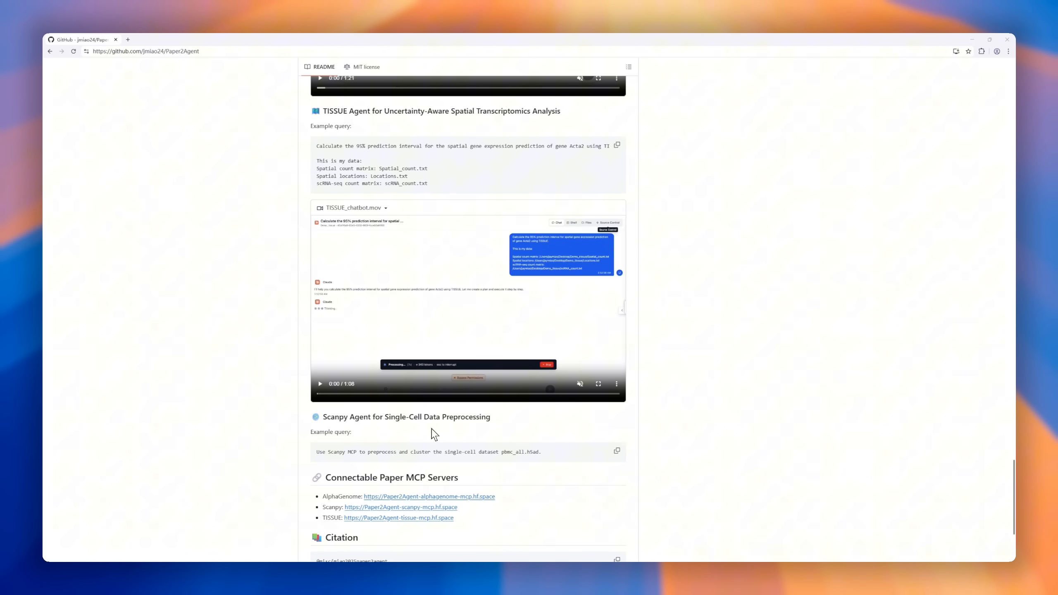
pyautogui.scroll(-3)
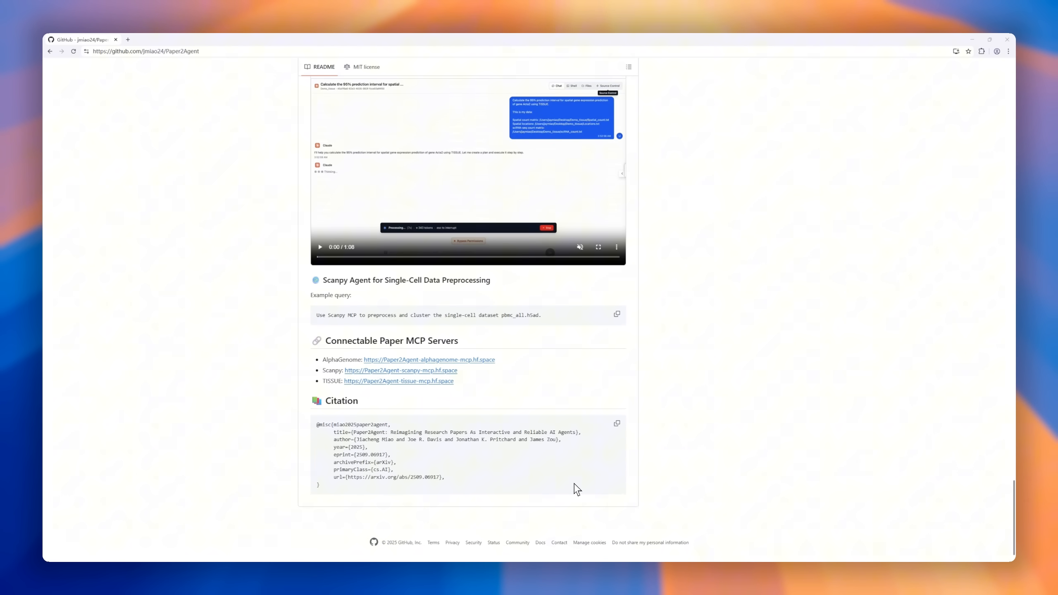
pyautogui.scroll(3)
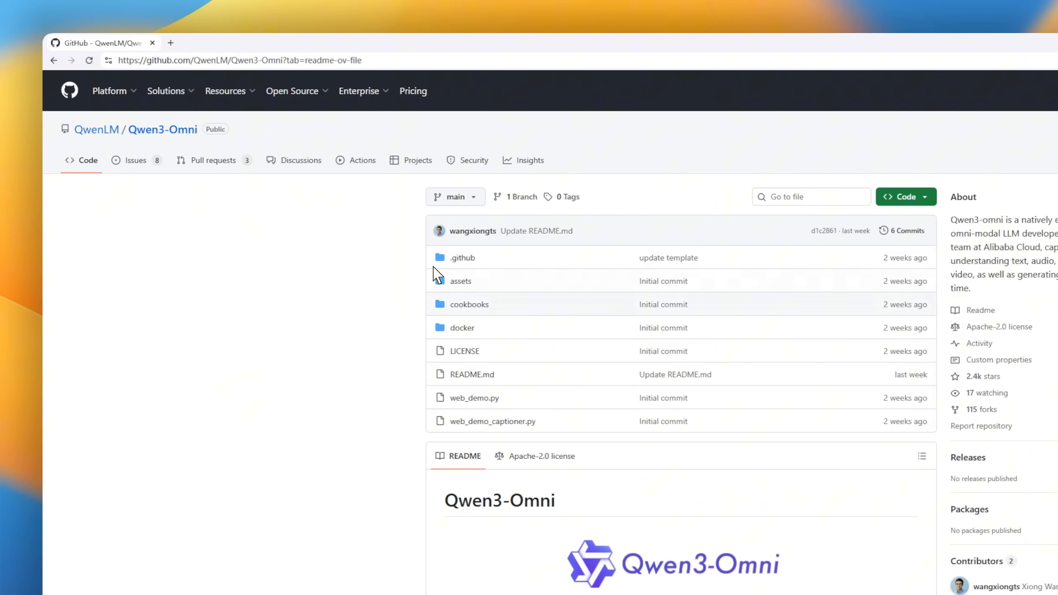
pyautogui.scroll(-3)
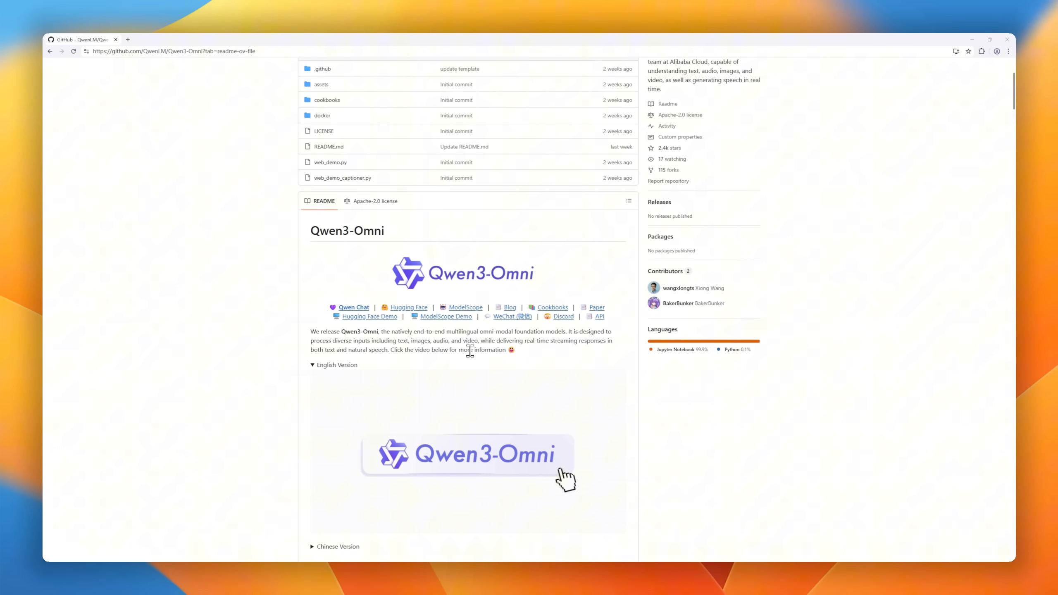
pyautogui.scroll(-3)
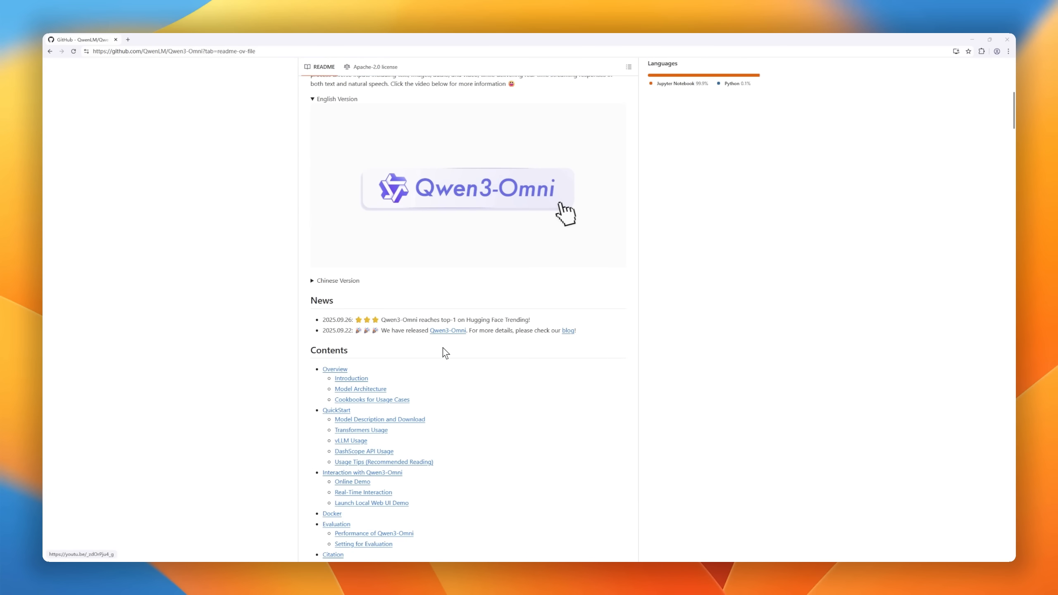
pyautogui.moveTo(529, 328)
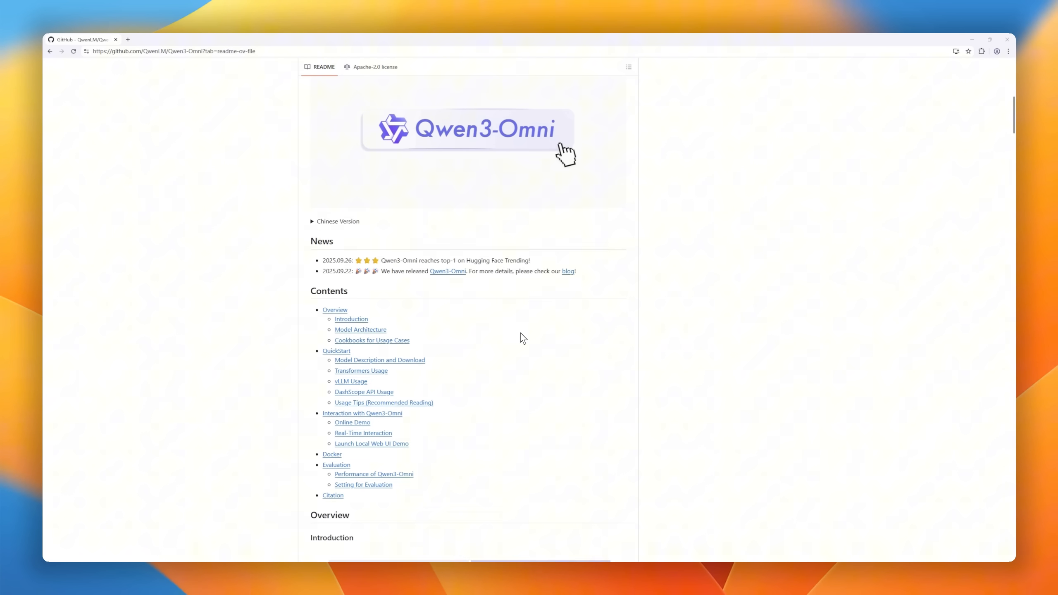
pyautogui.scroll(-3)
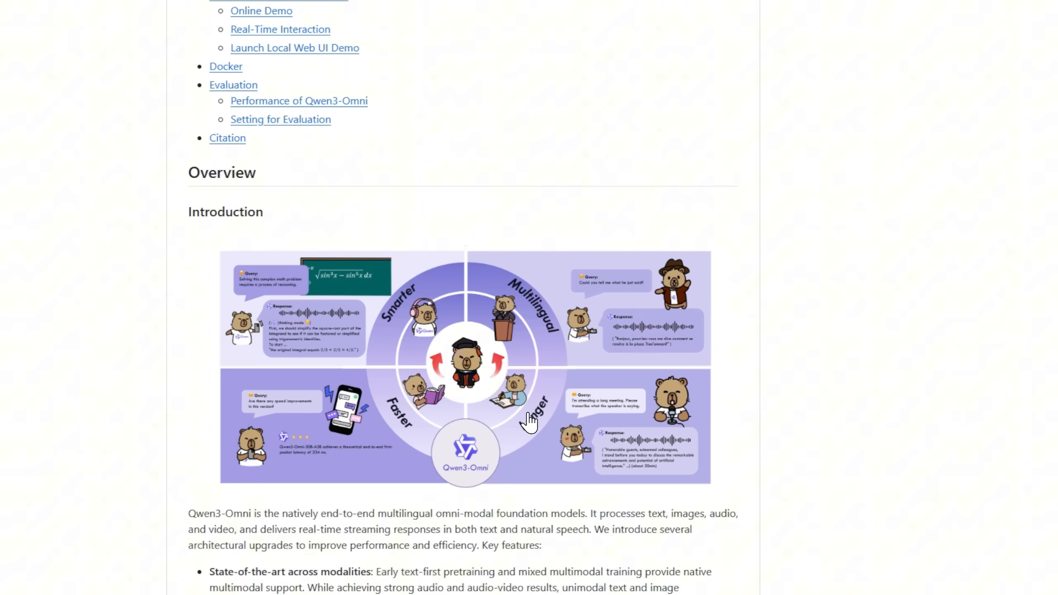
pyautogui.scroll(-3)
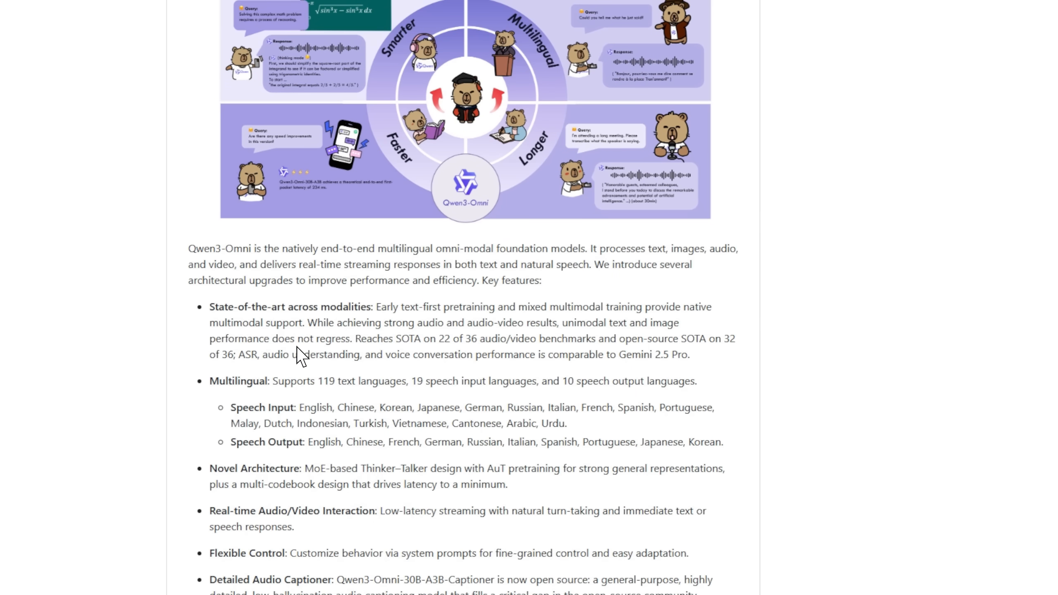
pyautogui.scroll(-3)
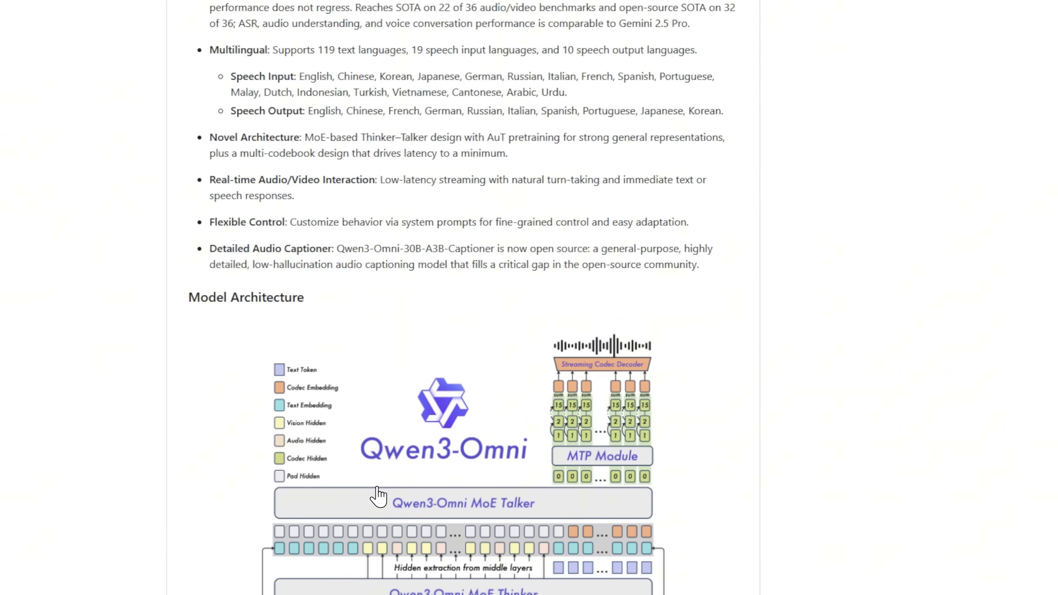
pyautogui.scroll(-3)
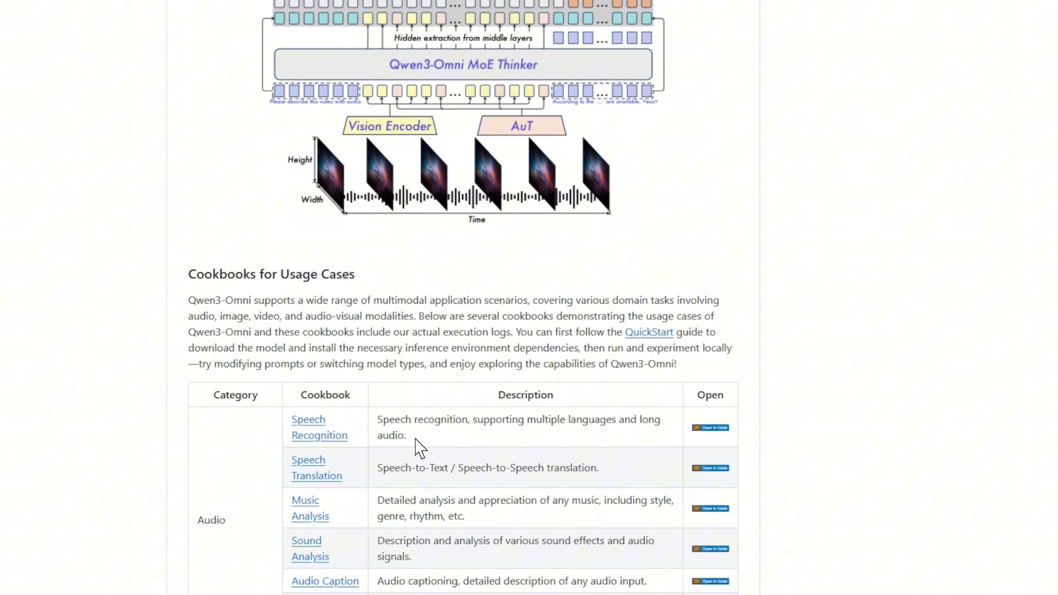
pyautogui.scroll(-3)
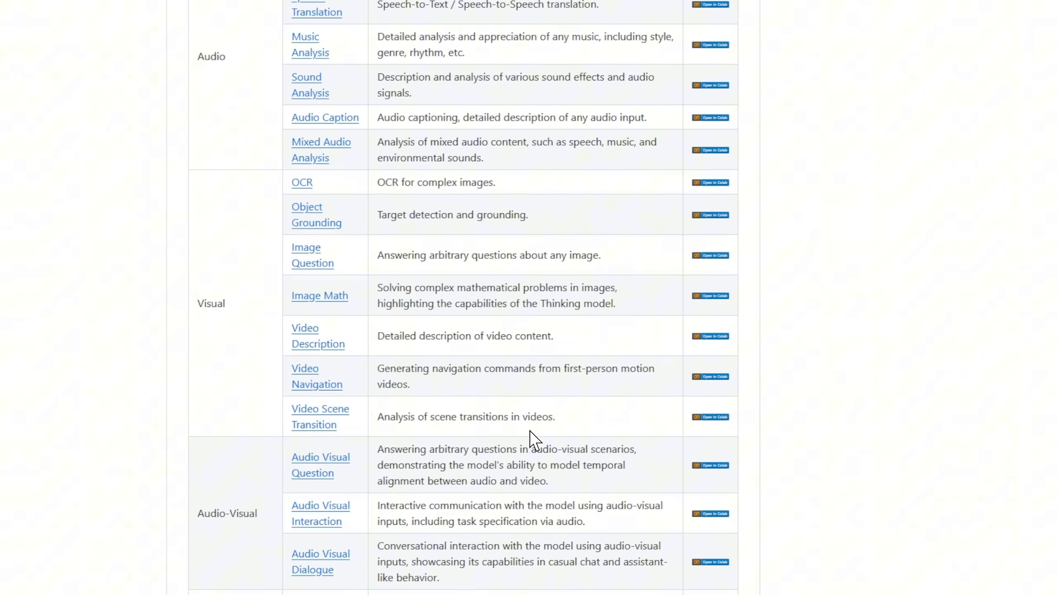
pyautogui.scroll(-3)
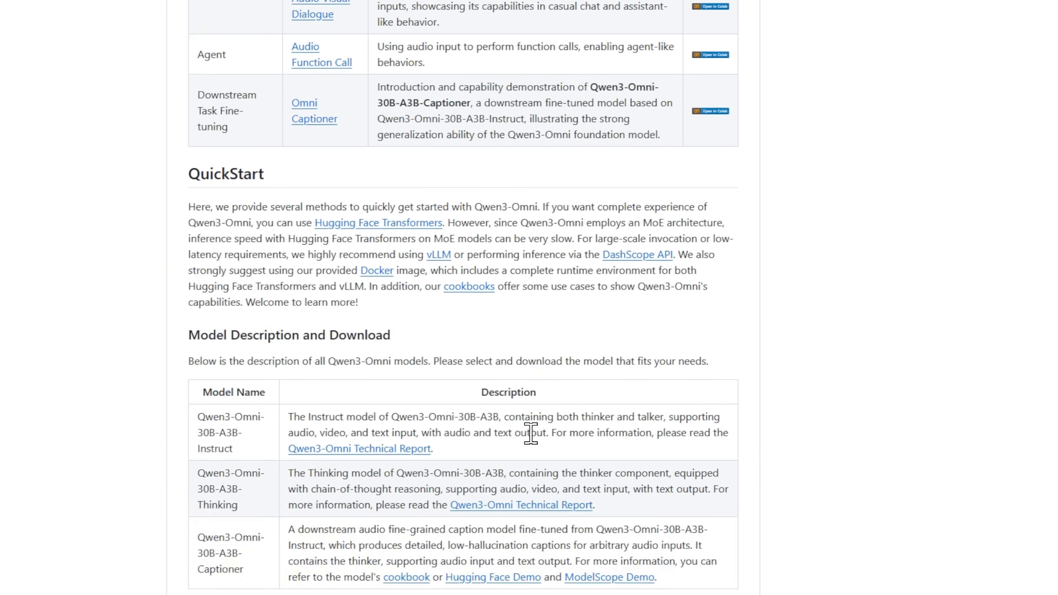
pyautogui.scroll(-3)
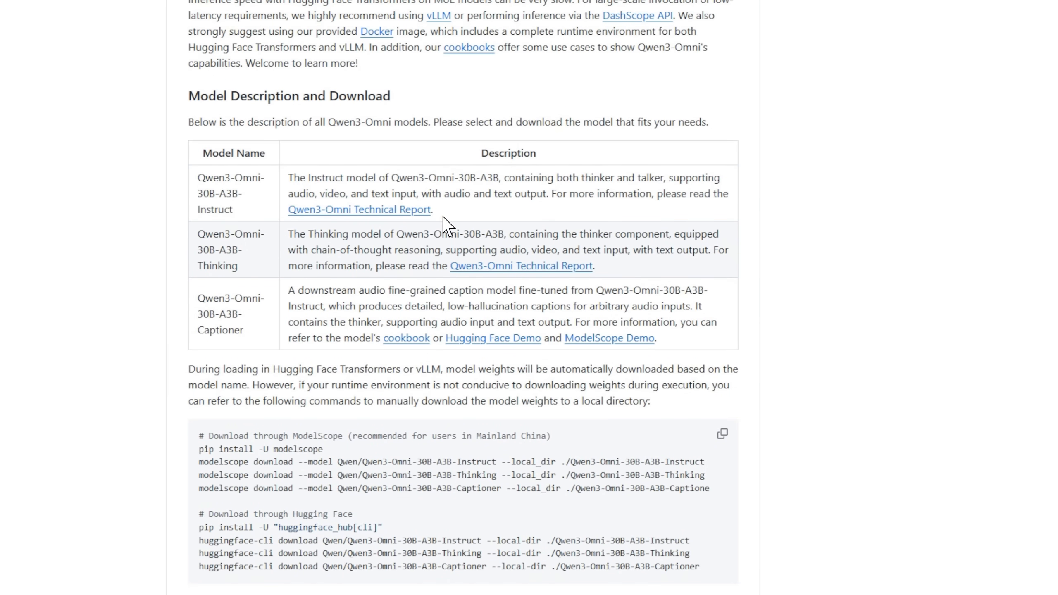
pyautogui.scroll(-3)
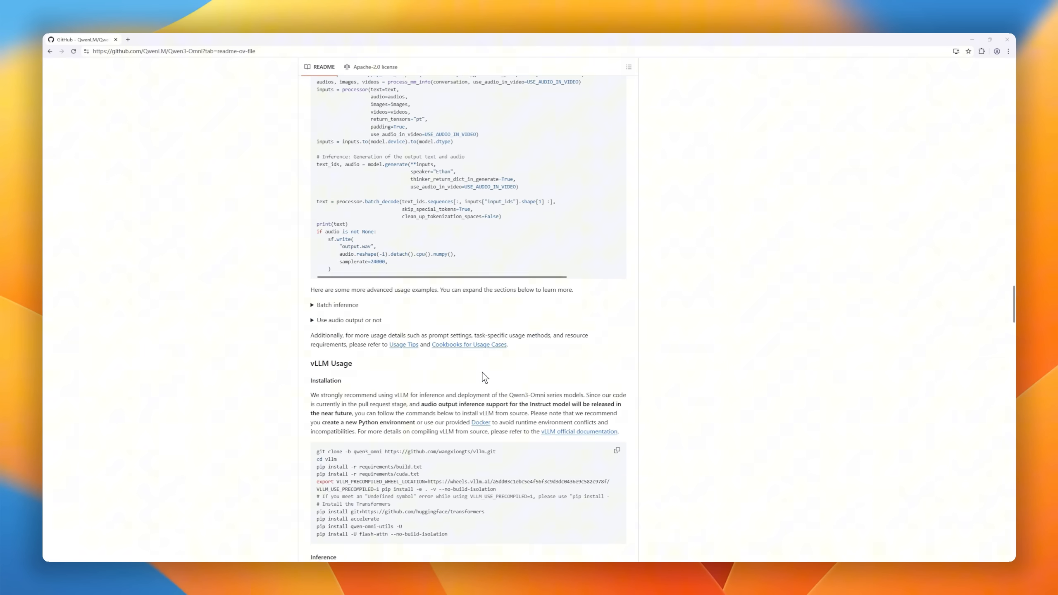
pyautogui.scroll(-3)
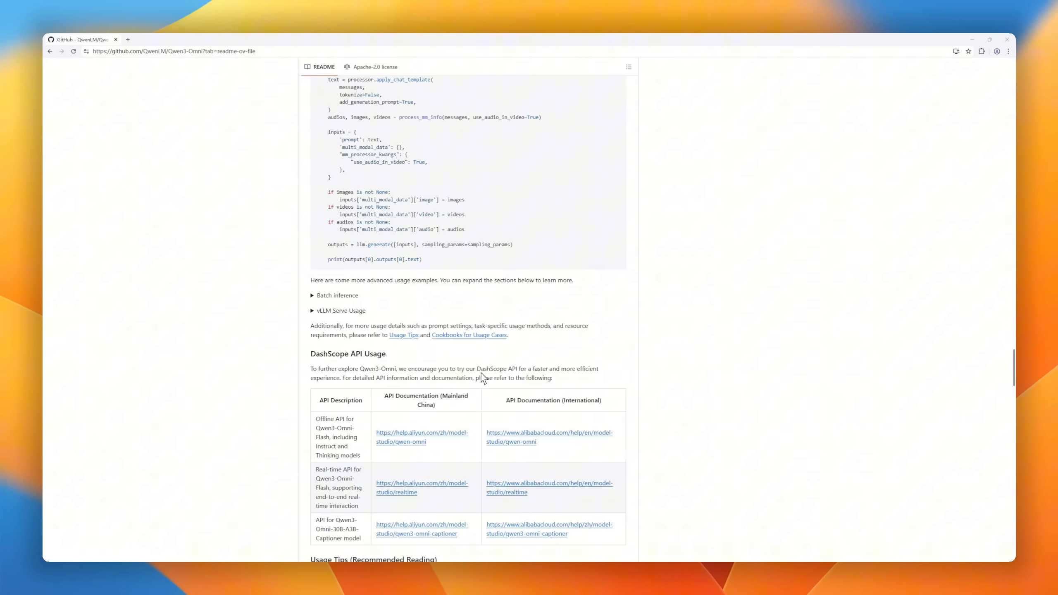
pyautogui.scroll(-3)
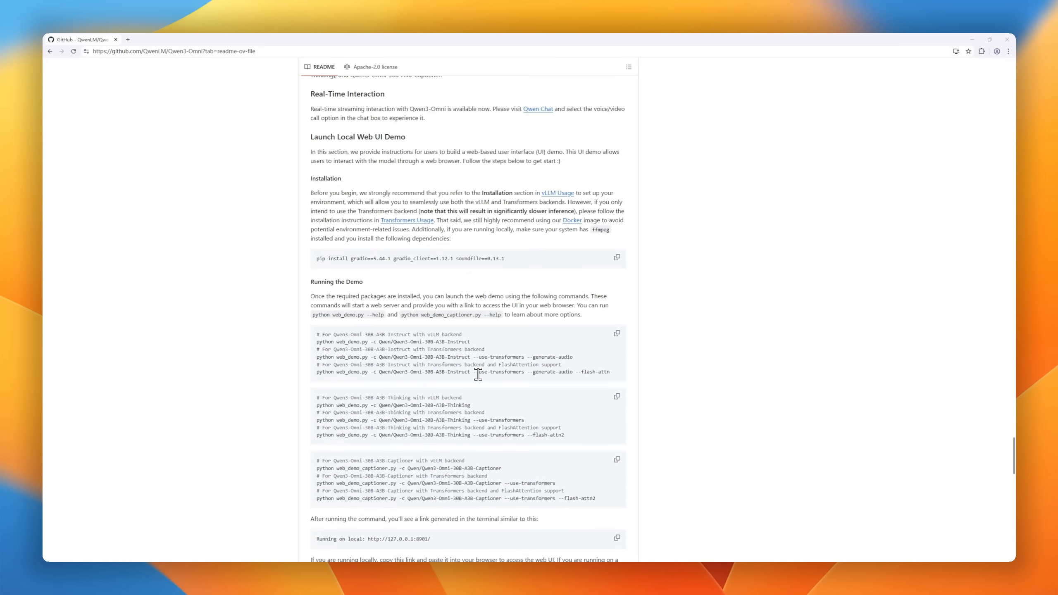
pyautogui.scroll(-3)
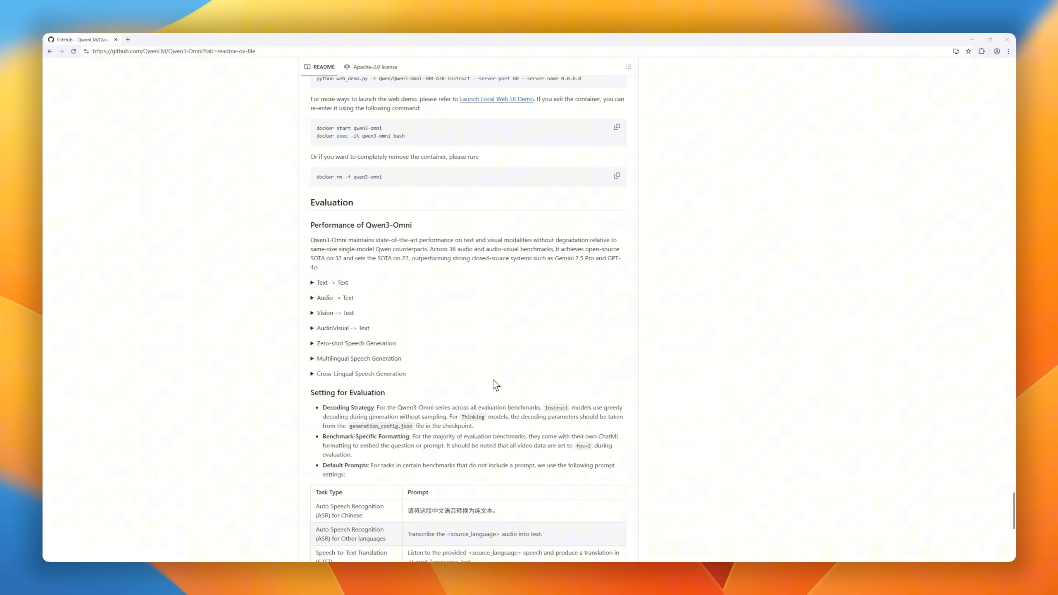
pyautogui.scroll(-3)
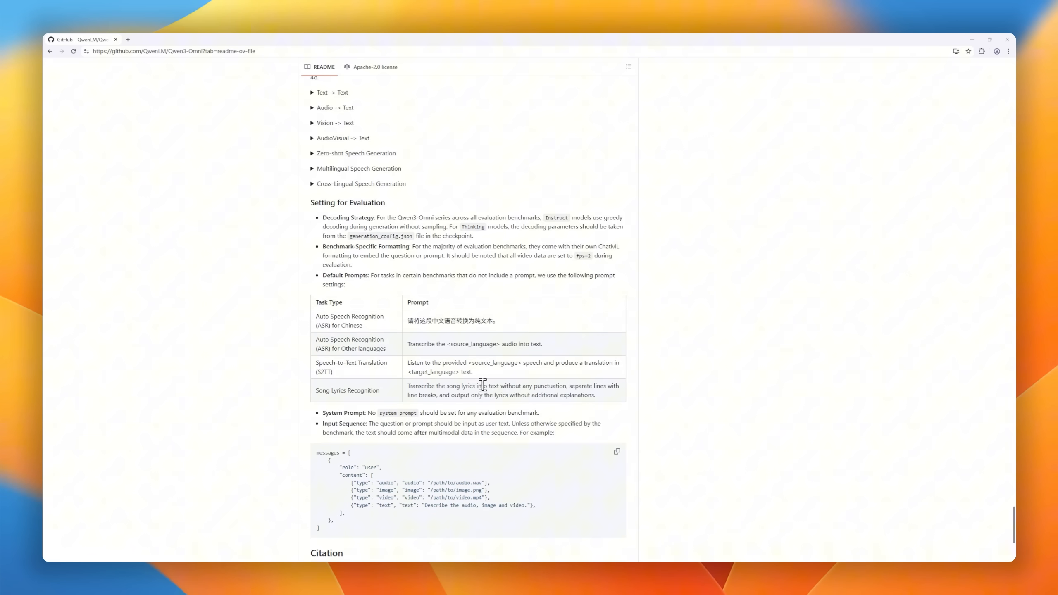
pyautogui.scroll(-3)
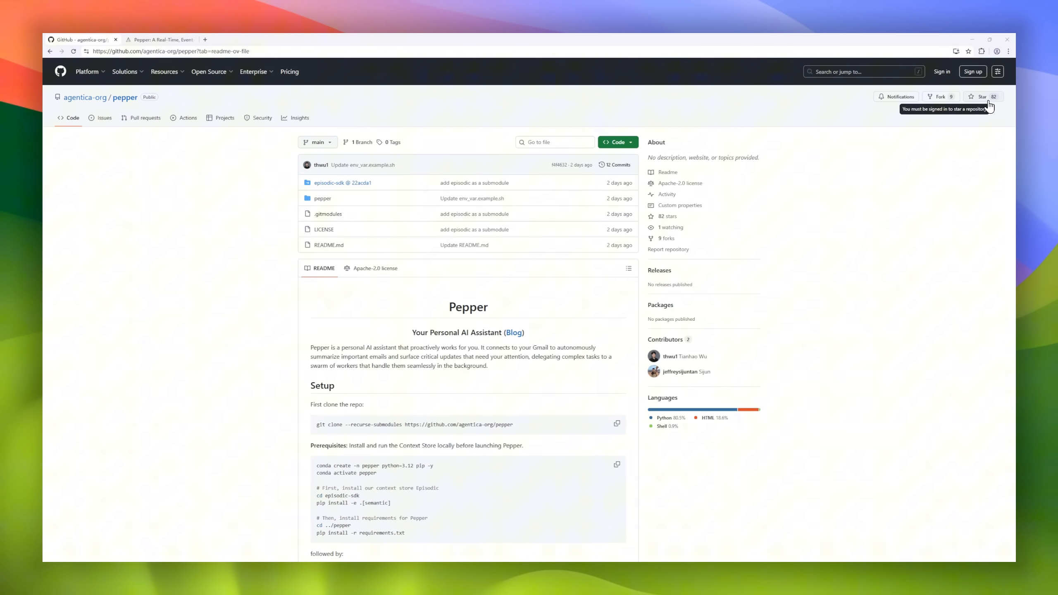
# Step: Scroll Pepper's README through setup and running steps, then back to the file list
pyautogui.scroll(-3)
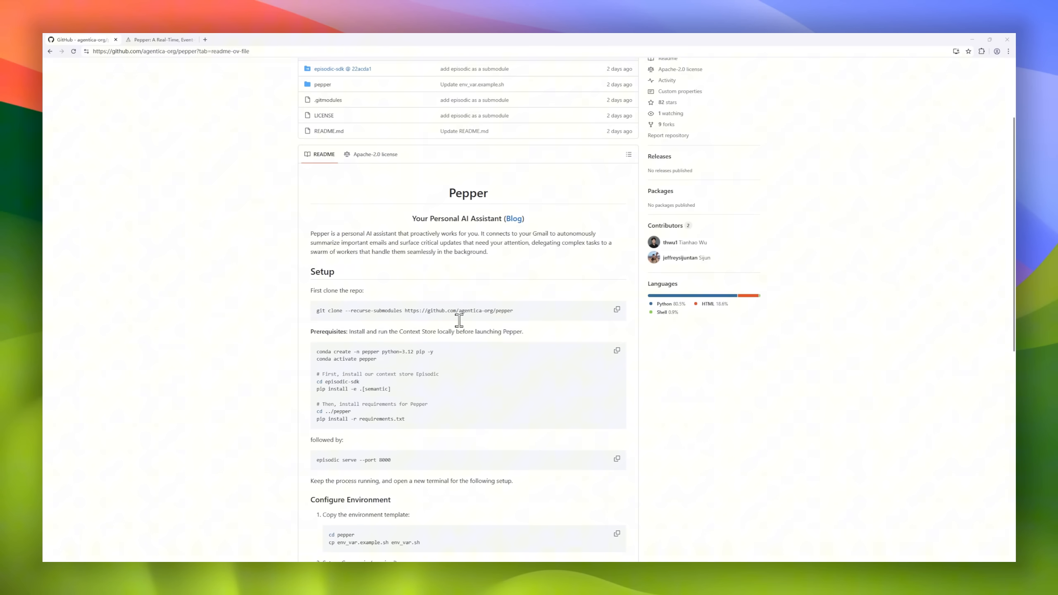
pyautogui.scroll(-3)
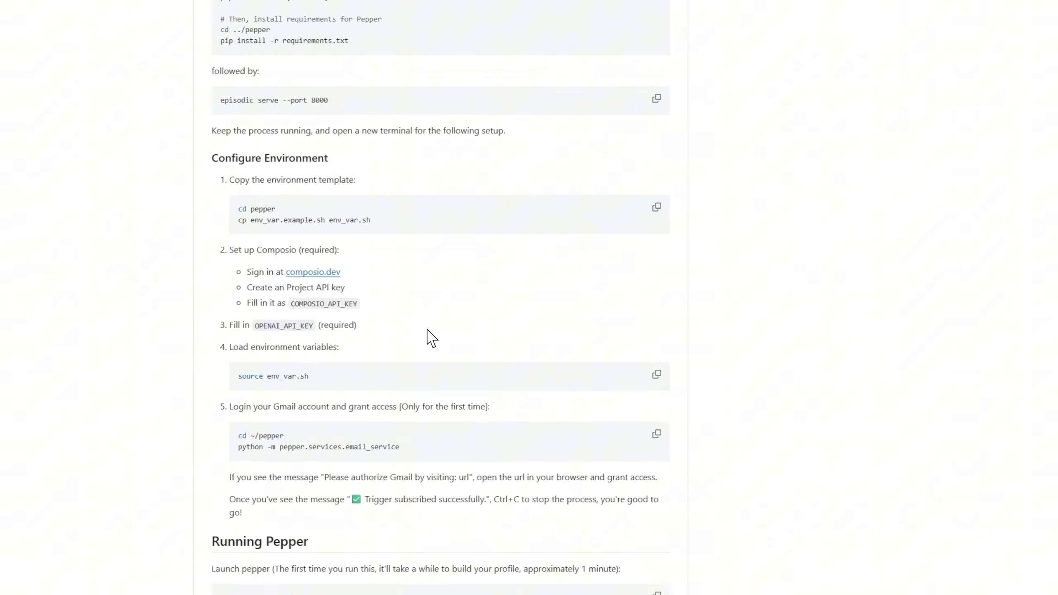
pyautogui.scroll(3)
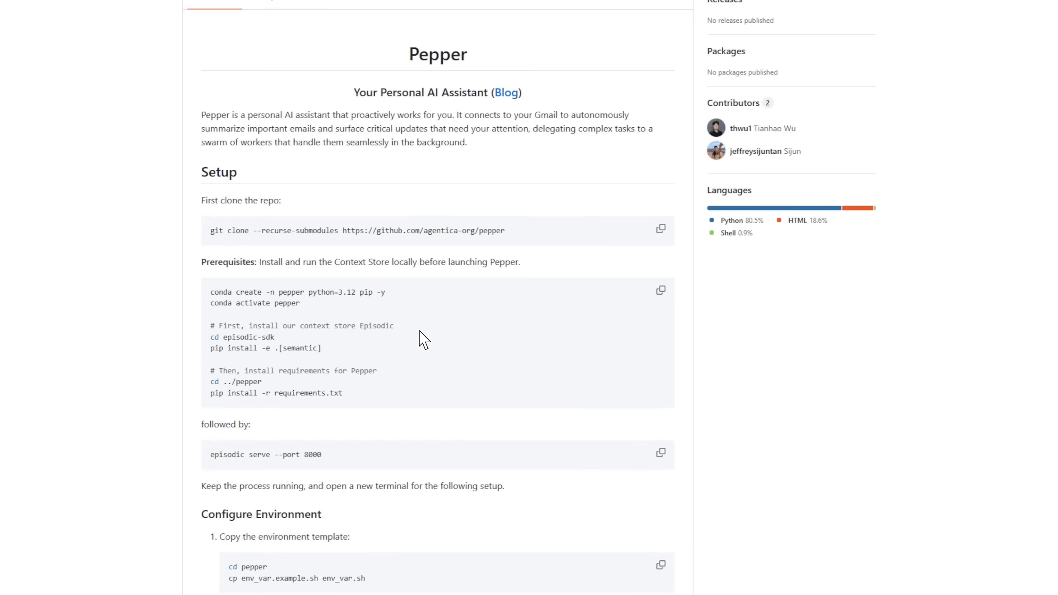
pyautogui.scroll(3)
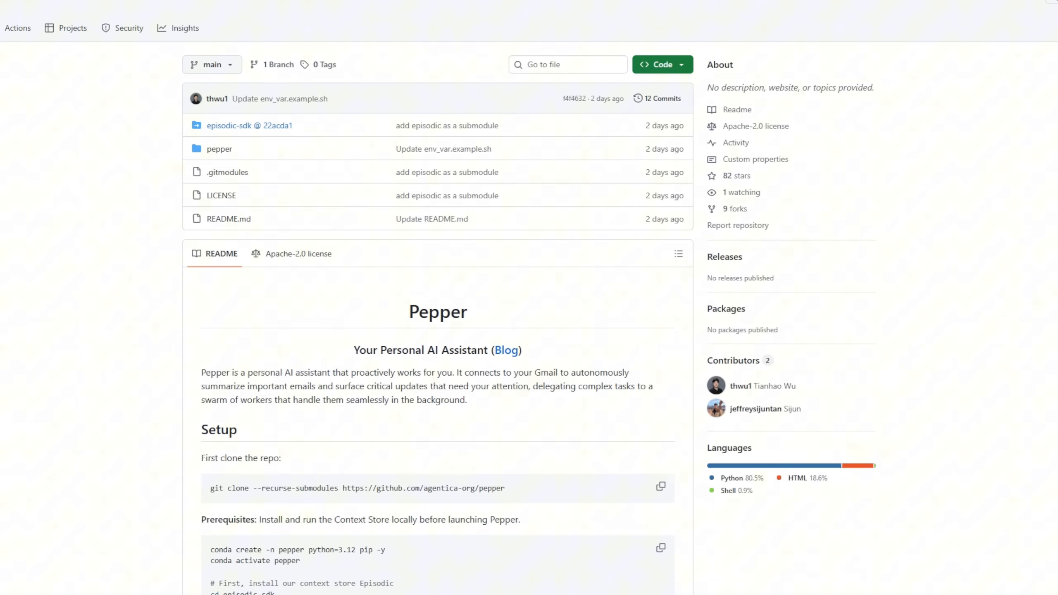
# Step: Open the Agentica Pepper blog post and read its real-time, event-driven architecture and components
pyautogui.click(506, 350)
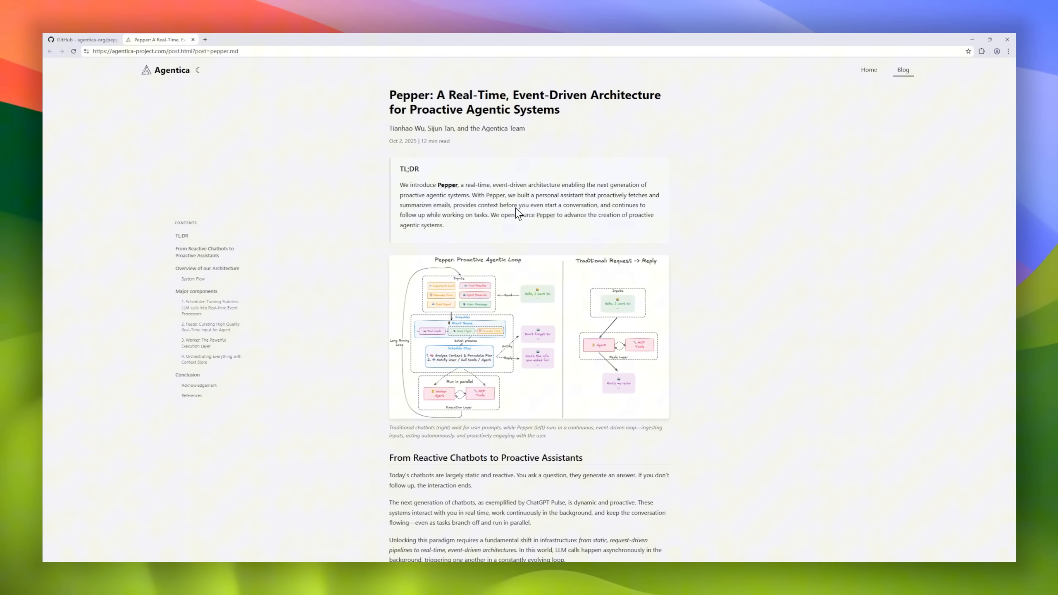
pyautogui.moveTo(399, 142)
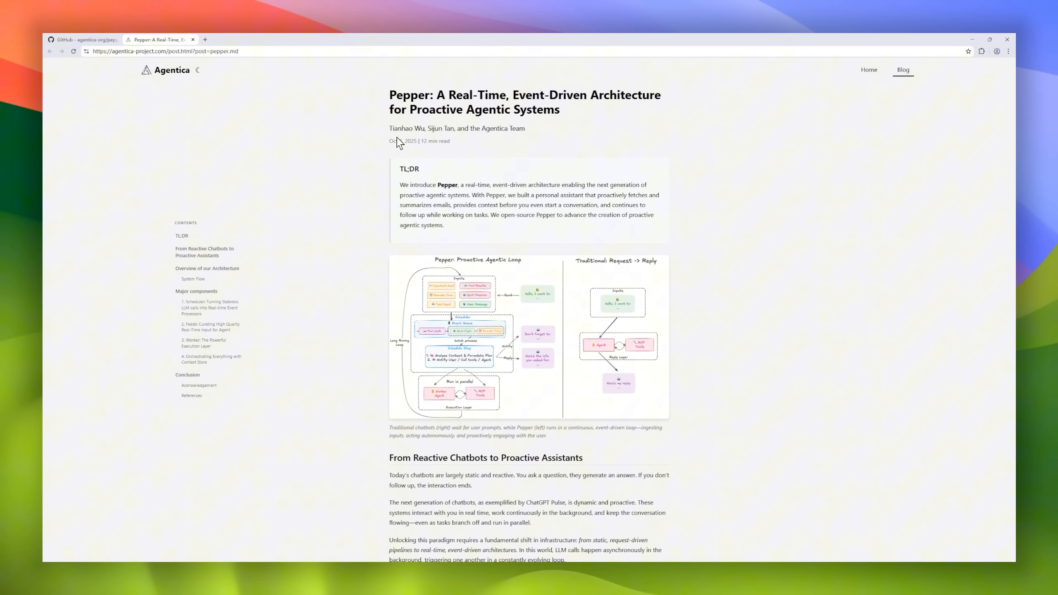
pyautogui.scroll(-3)
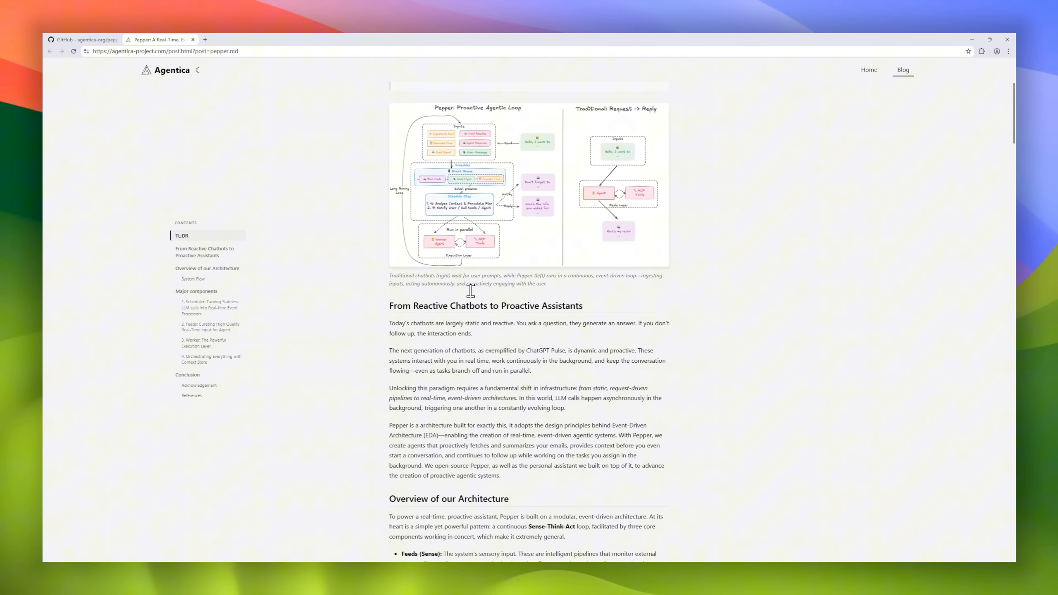
pyautogui.scroll(-3)
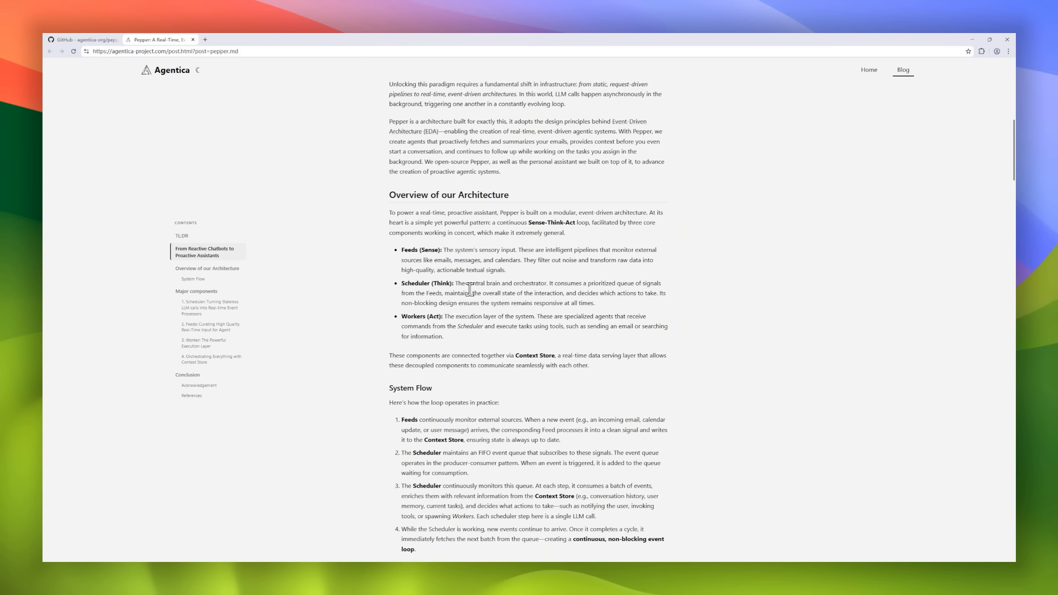
pyautogui.scroll(-3)
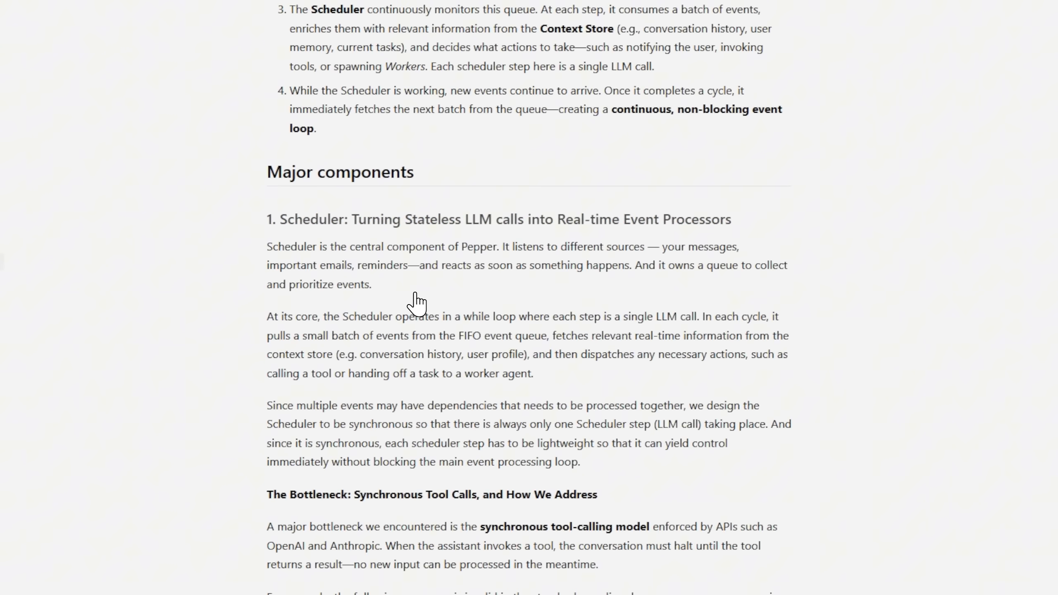
pyautogui.scroll(-3)
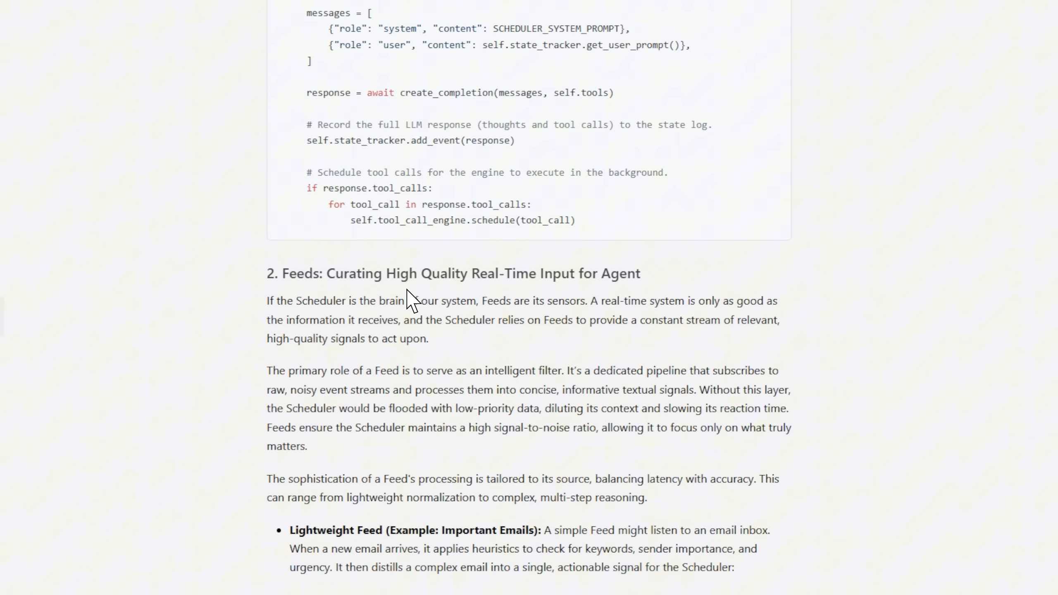
# Step: Continue through the post's conclusion and Citation section, then move on to the PromptEnhancer repository
pyautogui.scroll(-3)
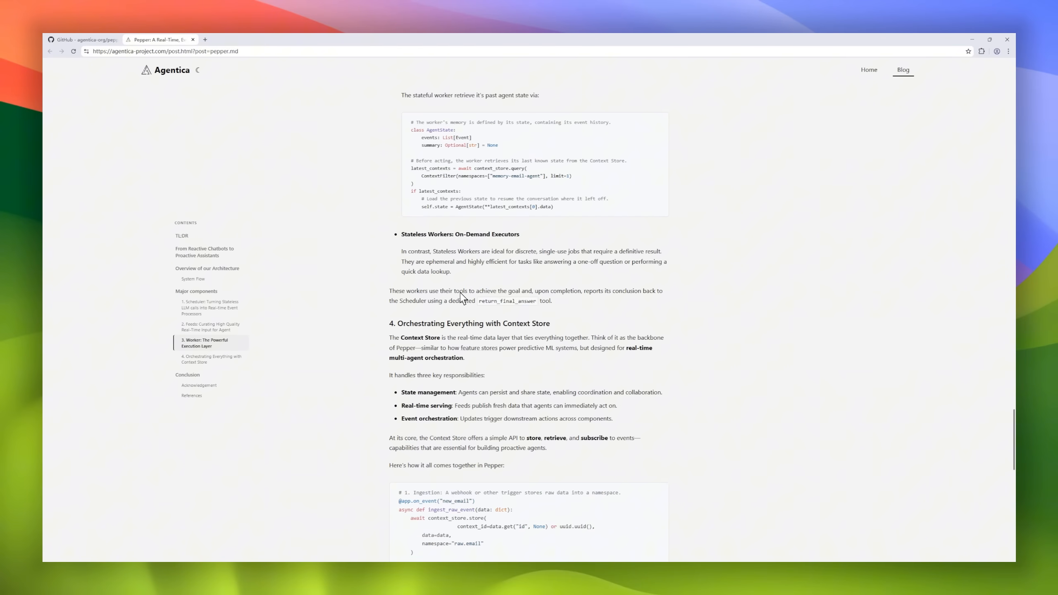
pyautogui.scroll(-3)
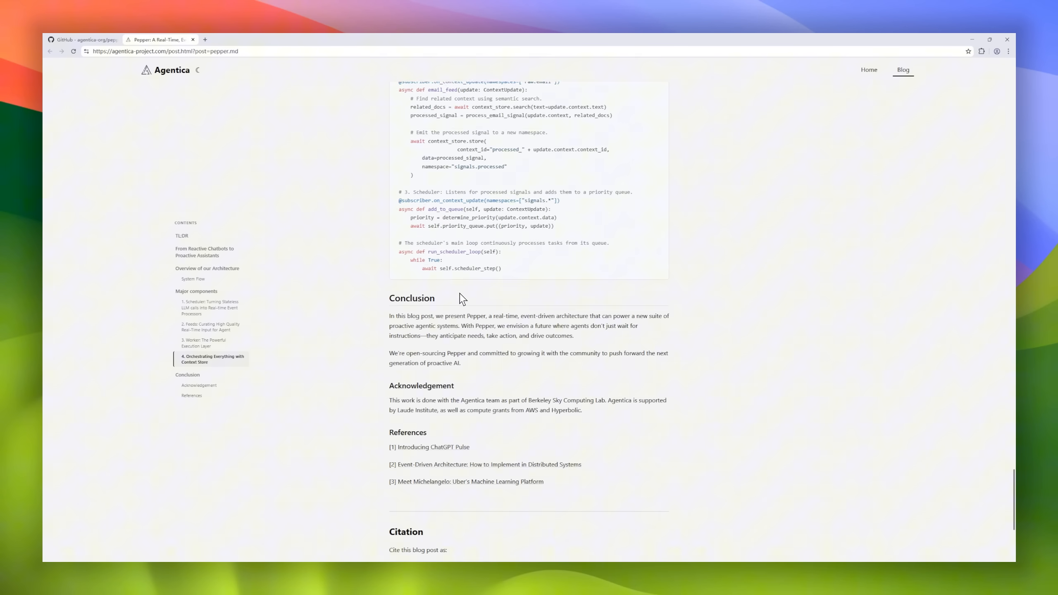
pyautogui.scroll(-3)
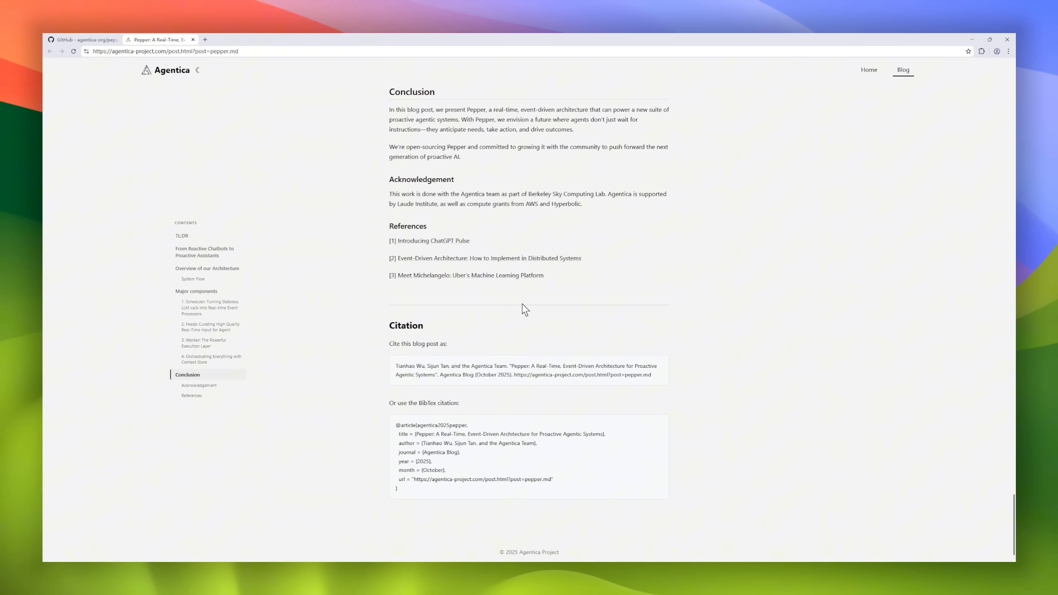
pyautogui.moveTo(496, 532)
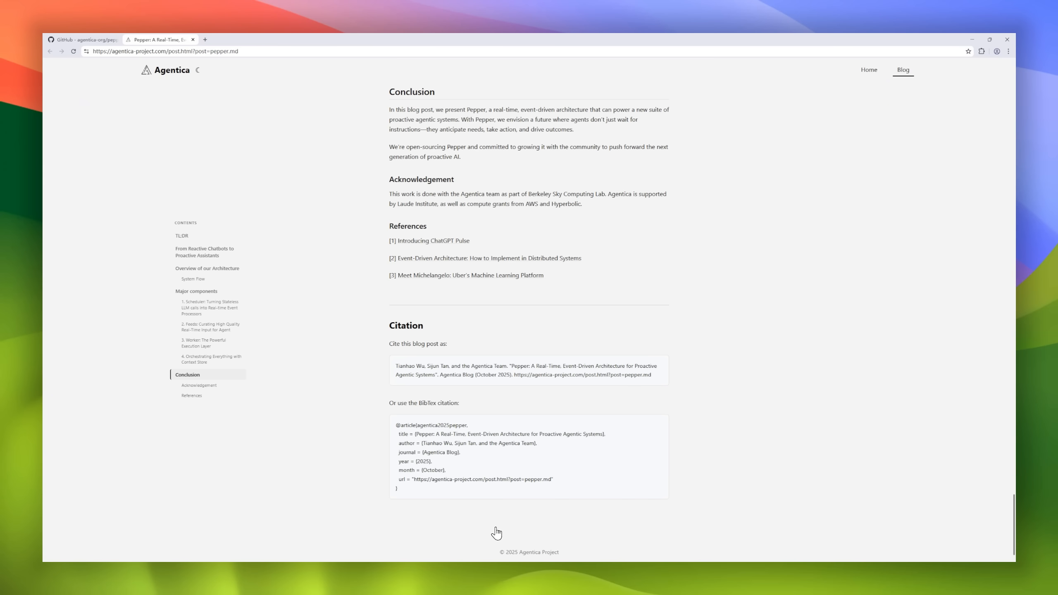
pyautogui.click(81, 38)
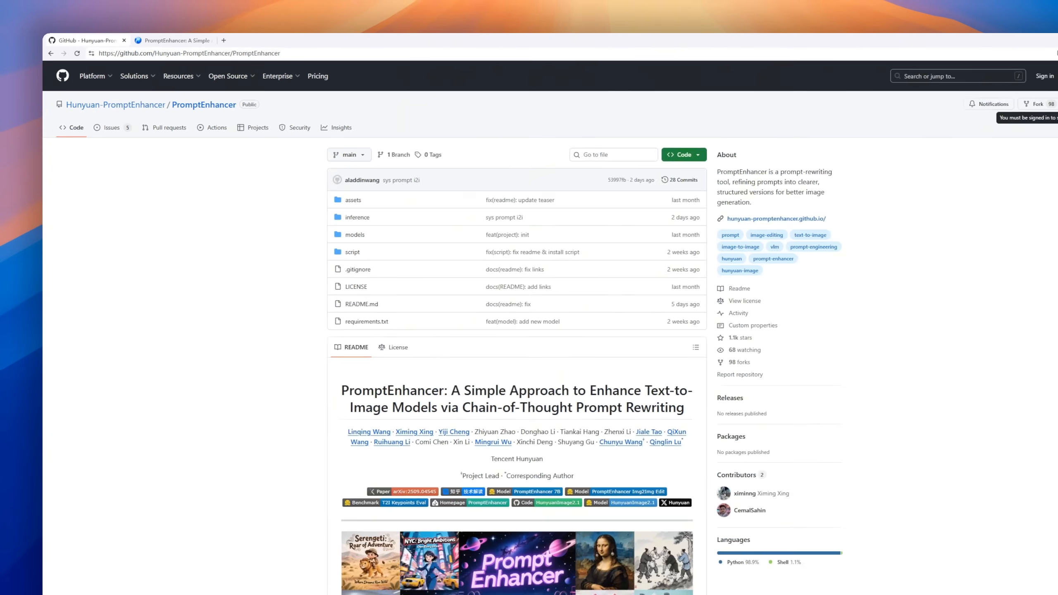
# Step: Scroll the PromptEnhancer README past Installation, Model Download, usage and citation to Github Star History
pyautogui.scroll(-3)
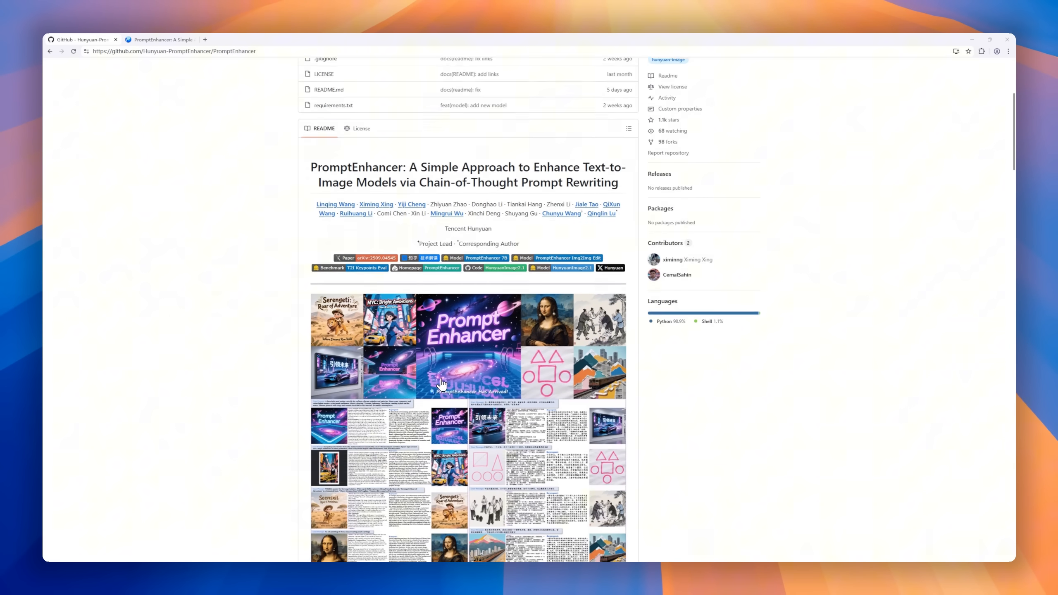
pyautogui.scroll(-3)
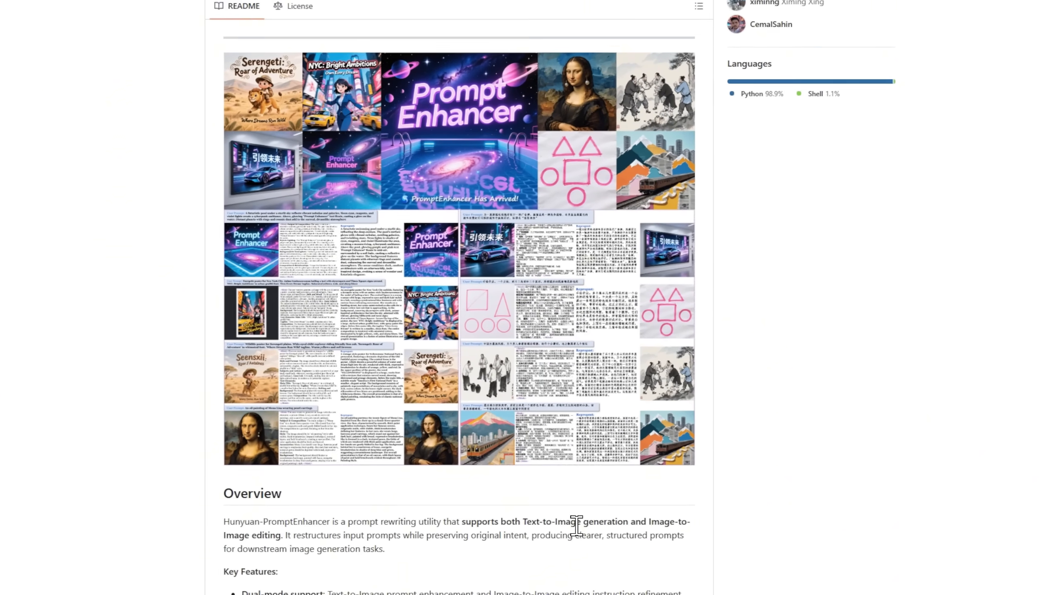
pyautogui.scroll(-3)
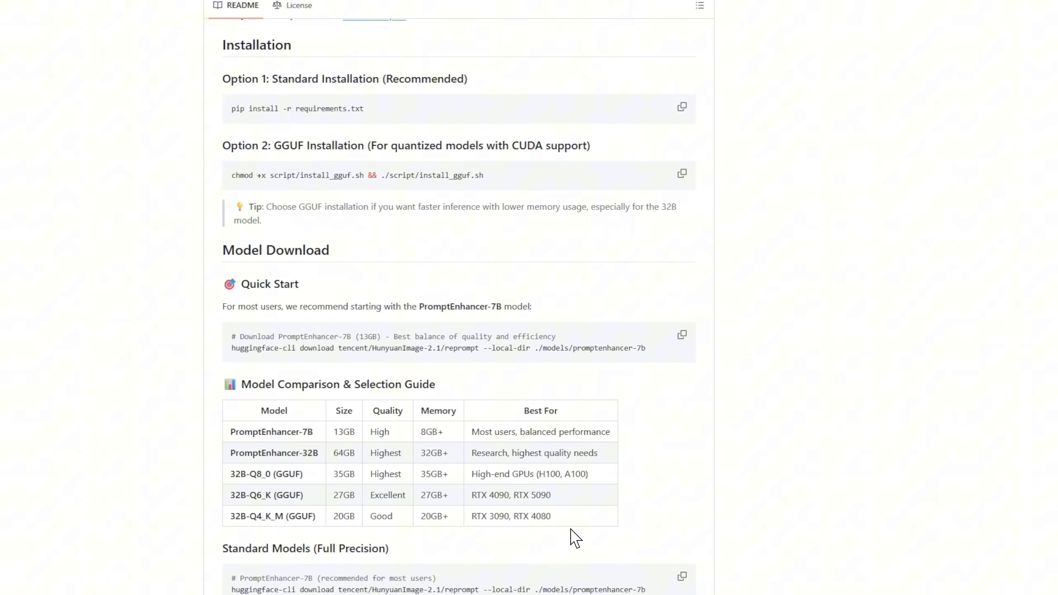
pyautogui.scroll(-3)
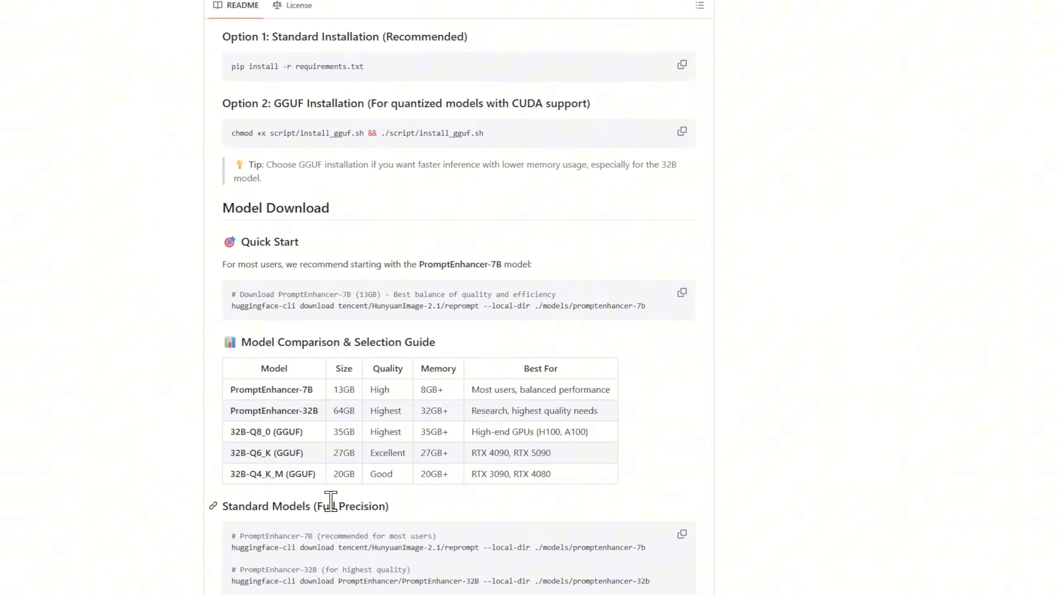
pyautogui.scroll(-3)
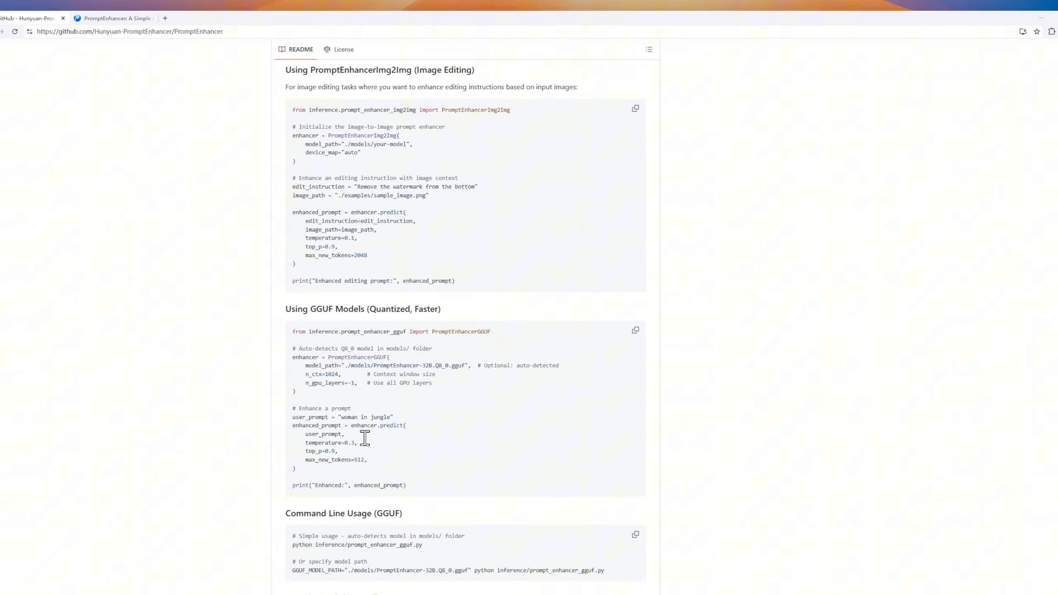
pyautogui.scroll(-3)
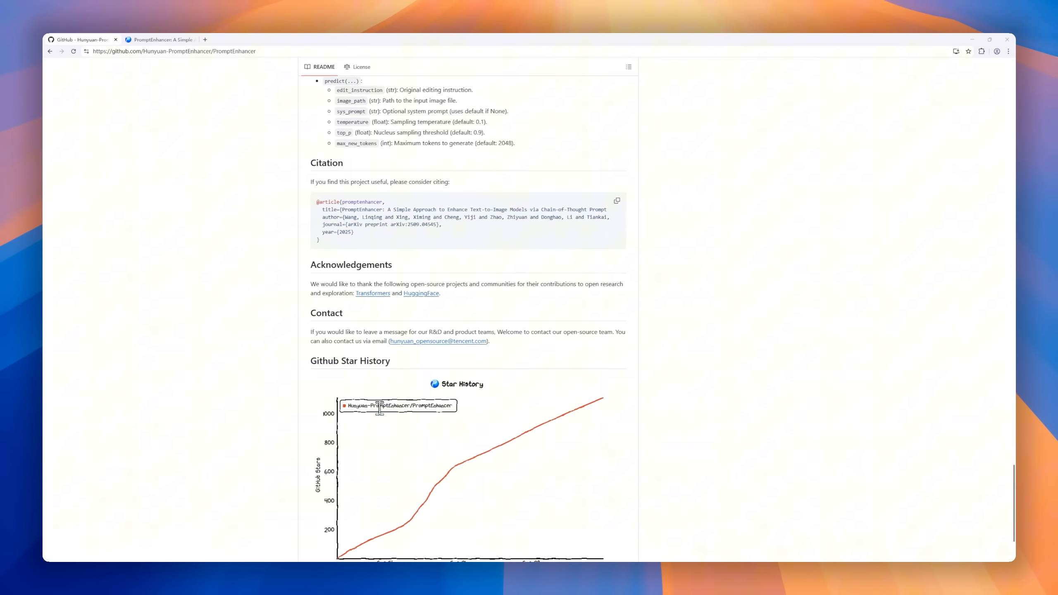
# Step: Switch to the PromptEnhancer project page and read its Abstract, Methodology and Experimental Results
pyautogui.click(160, 39)
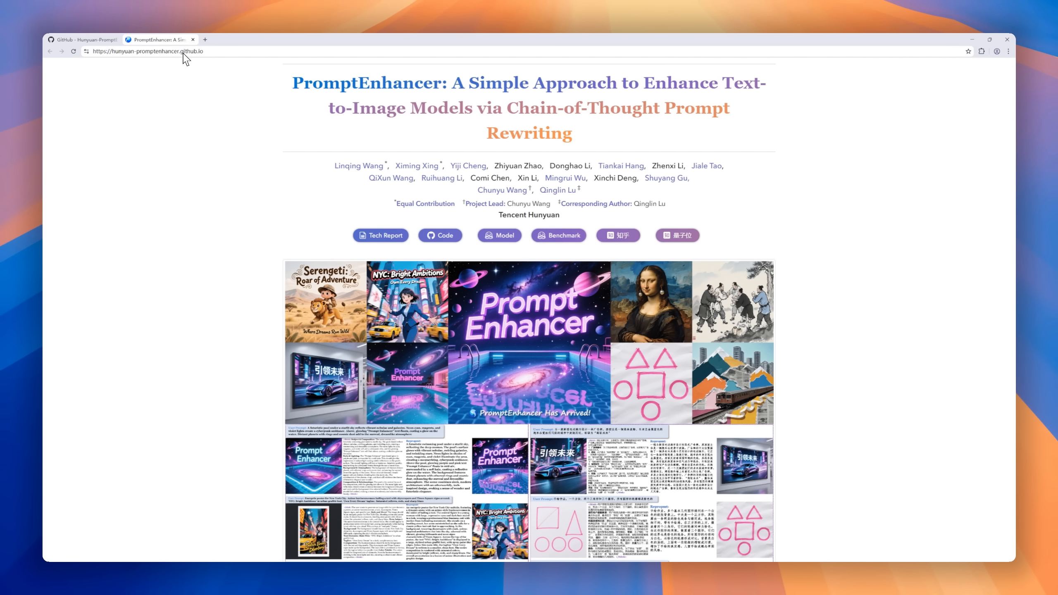
pyautogui.scroll(-3)
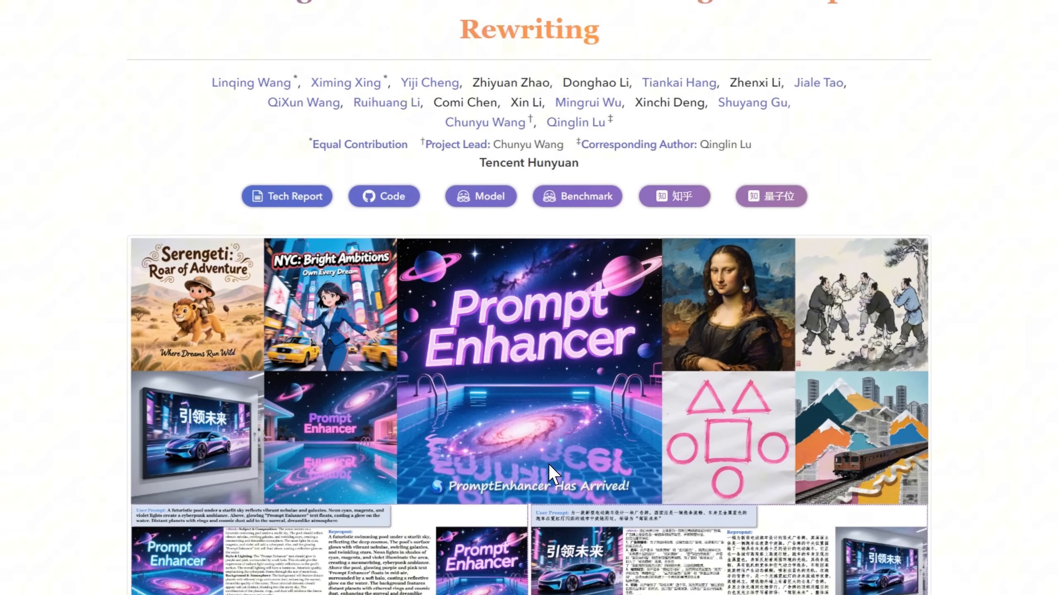
pyautogui.scroll(-3)
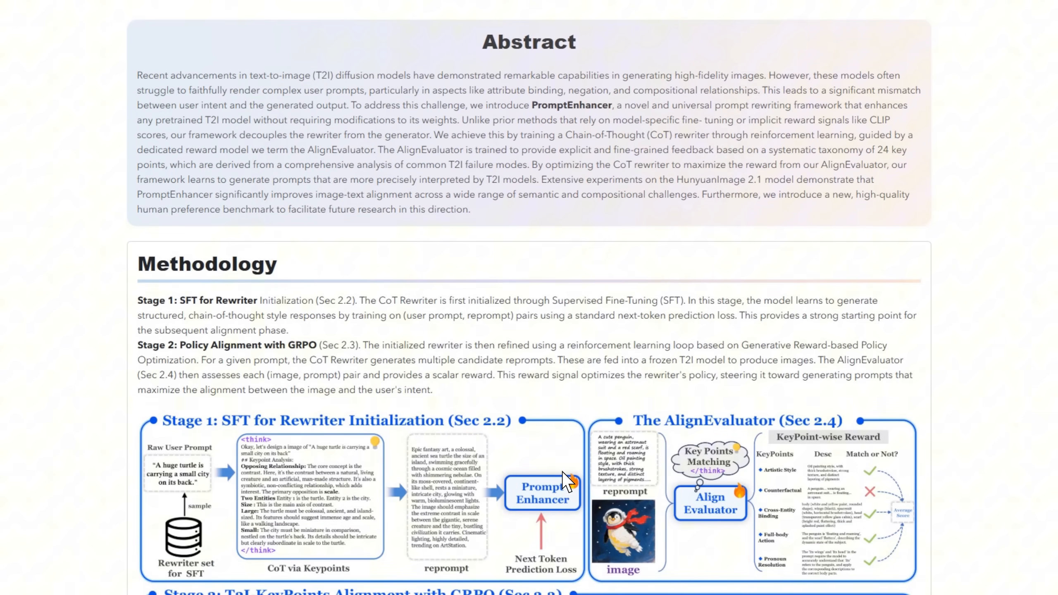
pyautogui.scroll(-3)
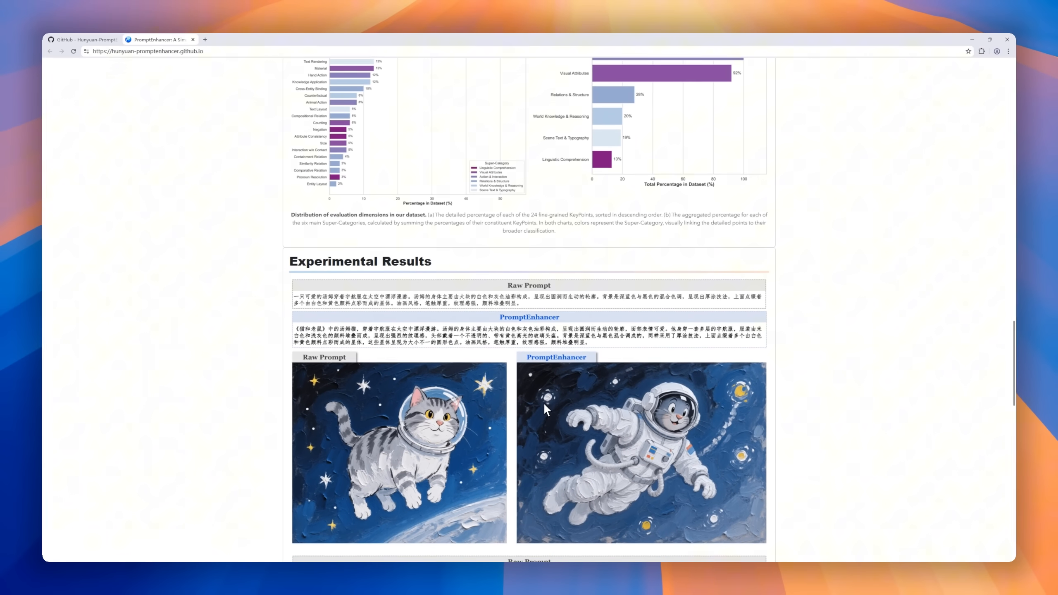
pyautogui.scroll(-3)
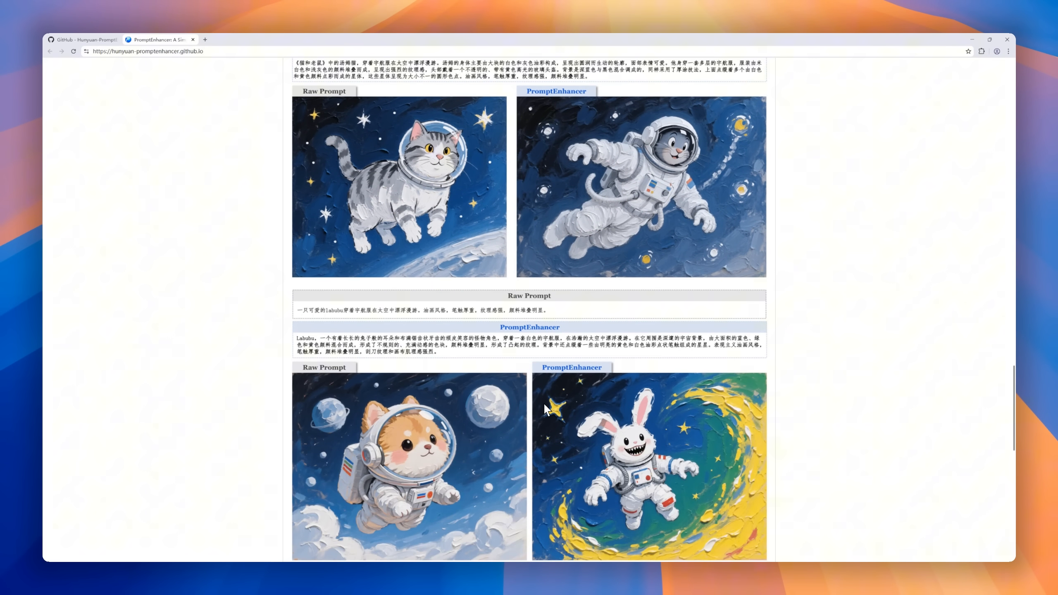
pyautogui.scroll(-3)
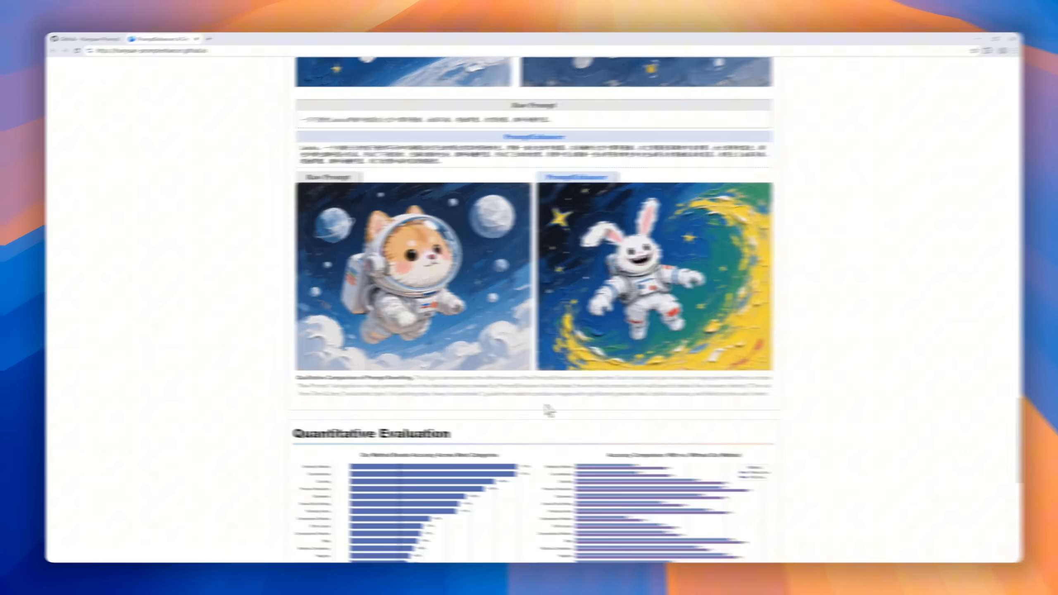
pyautogui.click(131, 20)
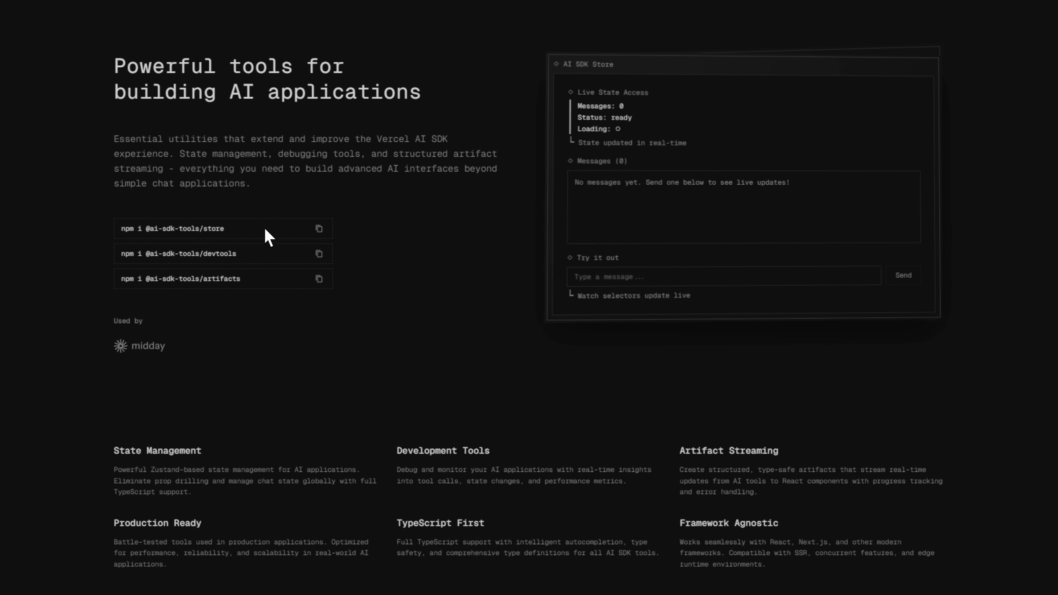
pyautogui.moveTo(152, 347)
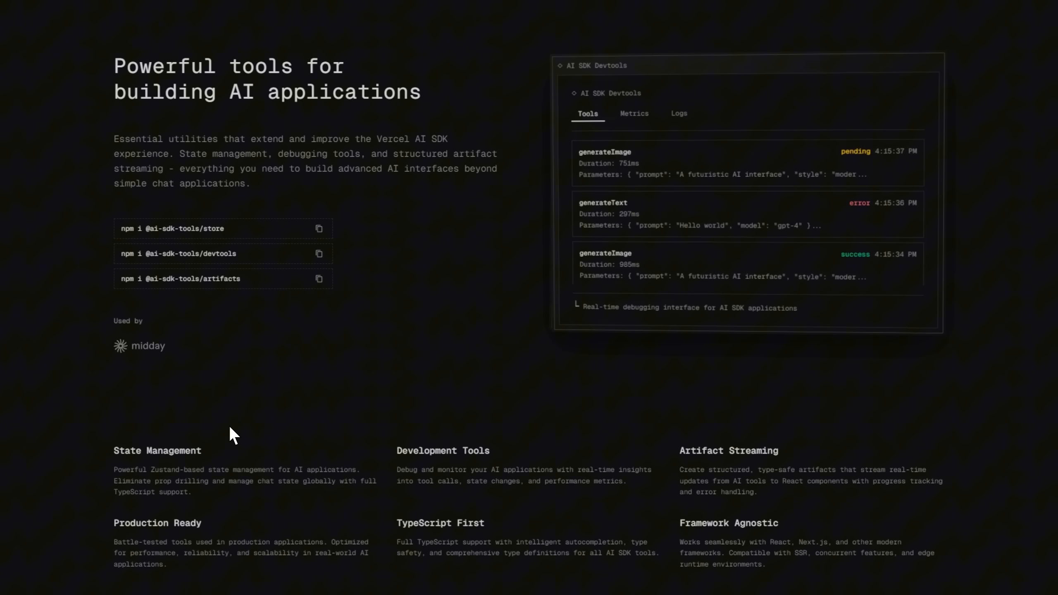
# Step: Scroll the ai-sdk-tools.dev landing page through its feature list, Getting Started code and Choose Your Tools
pyautogui.scroll(-3)
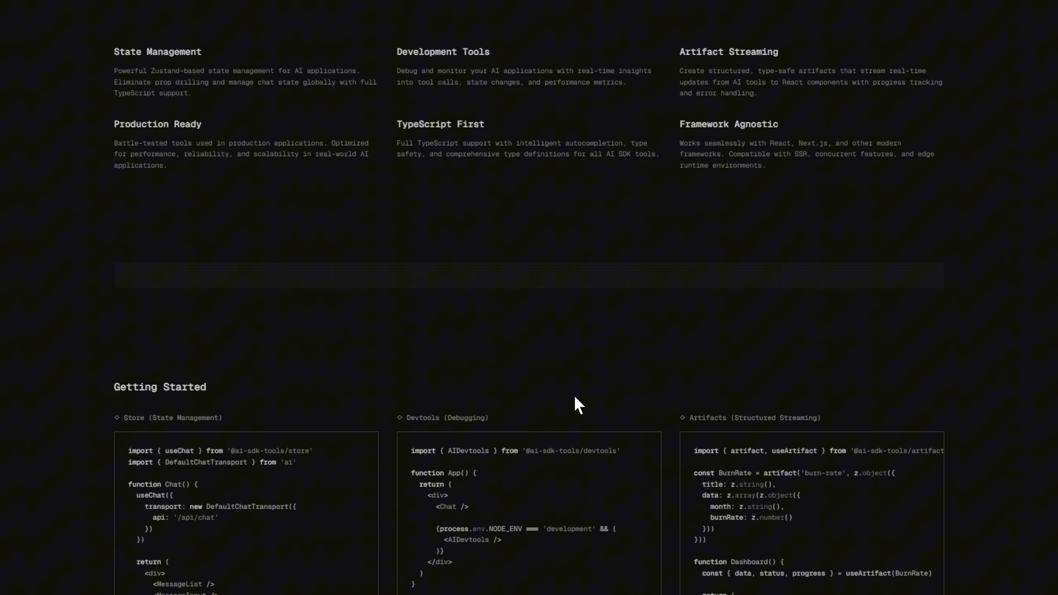
pyautogui.scroll(-3)
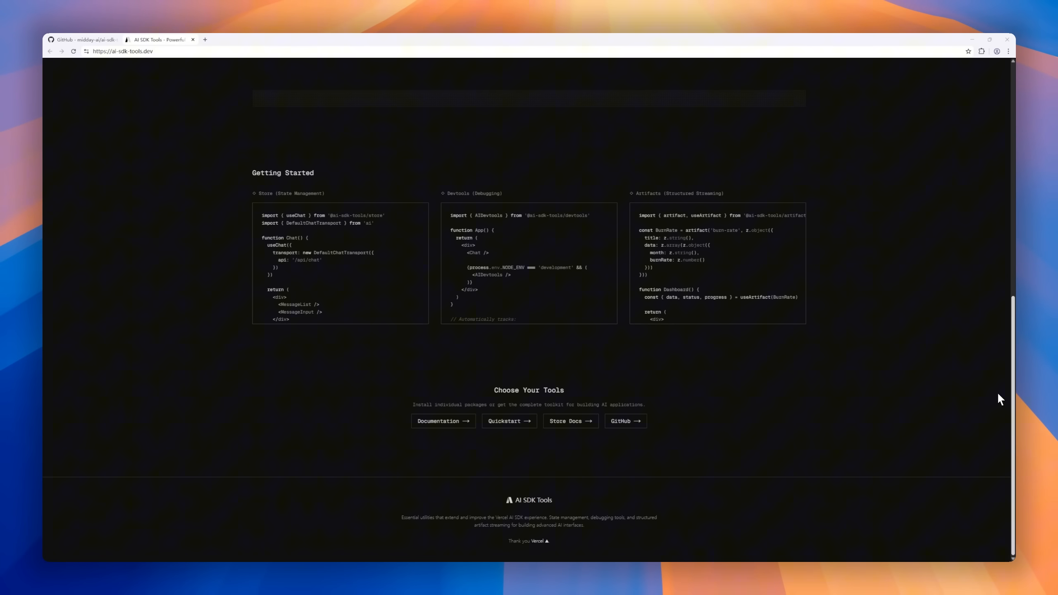
pyautogui.scroll(3)
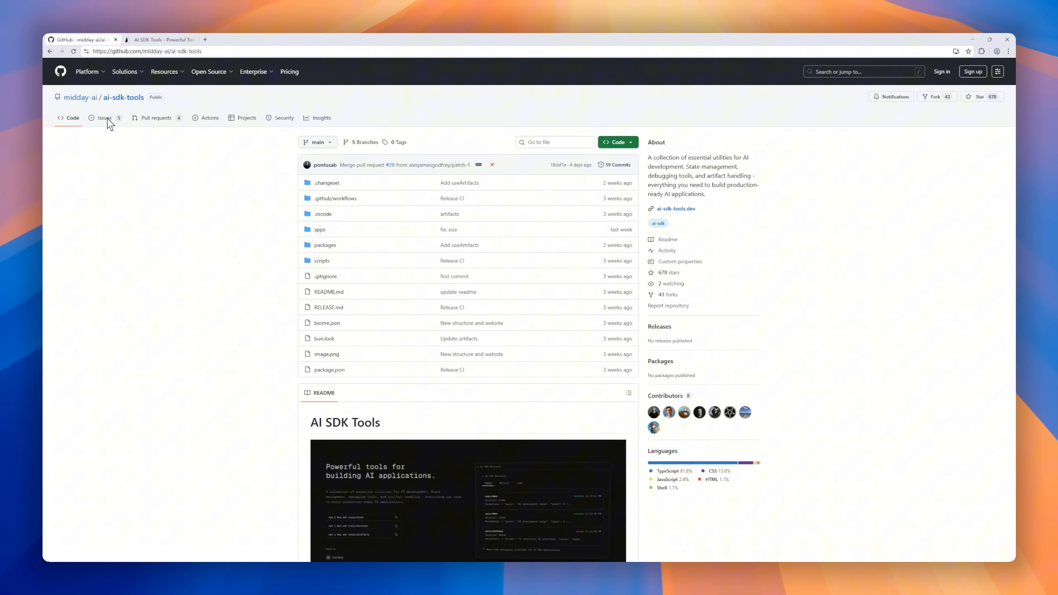
pyautogui.moveTo(80, 98)
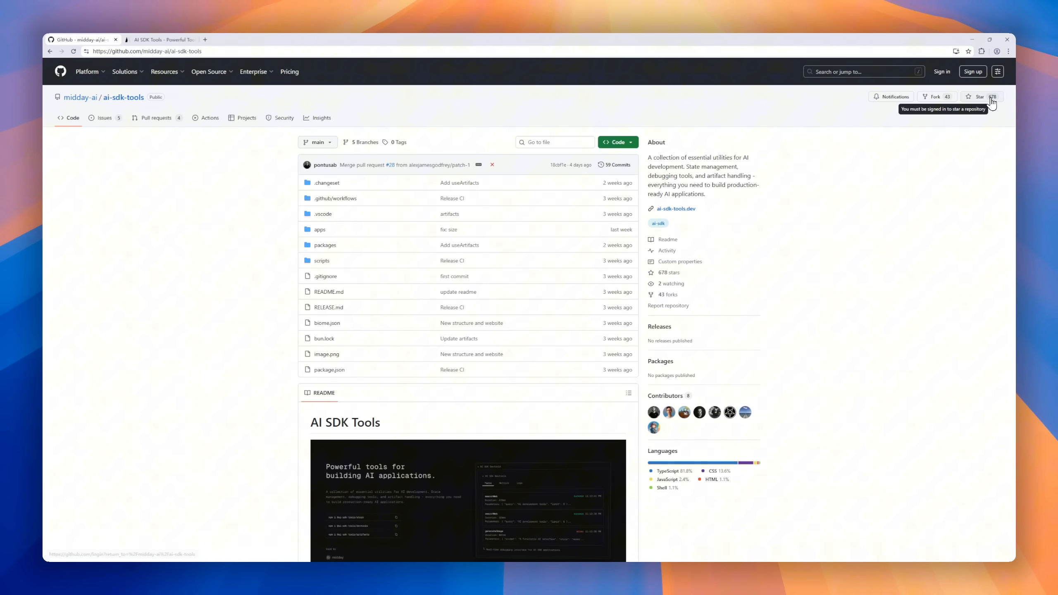
pyautogui.moveTo(330, 229)
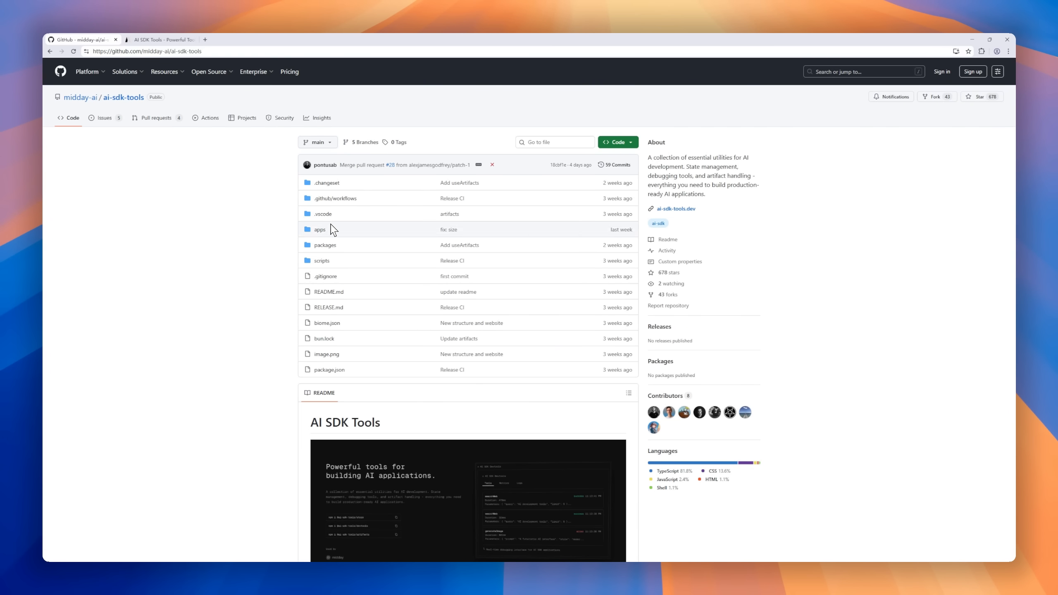
# Step: Scroll the midday-ai/ai-sdk-tools README down to its Packages list and Quick Example
pyautogui.scroll(-3)
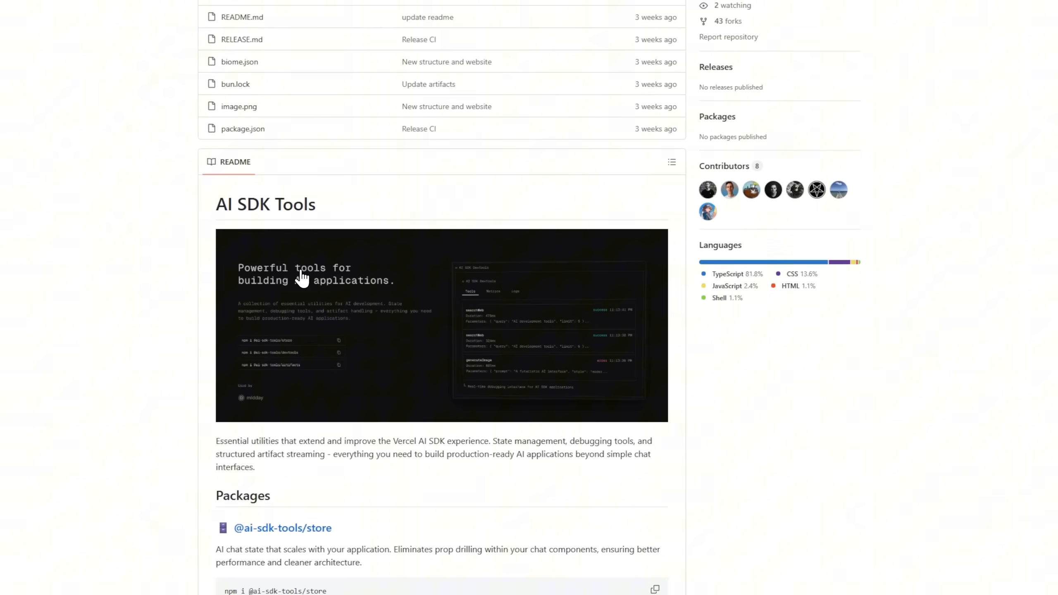
pyautogui.scroll(-3)
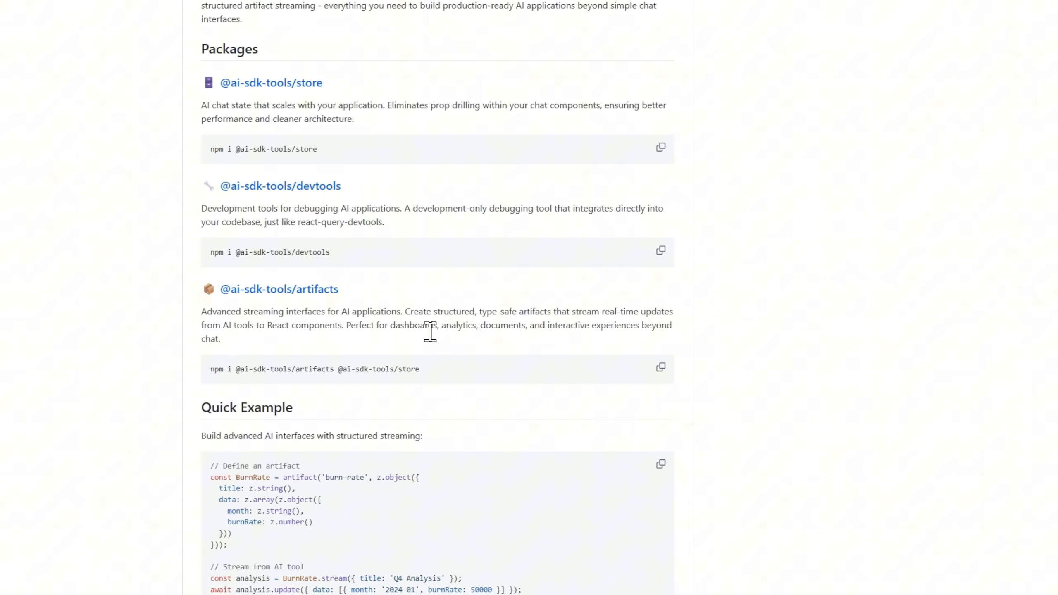
pyautogui.scroll(-3)
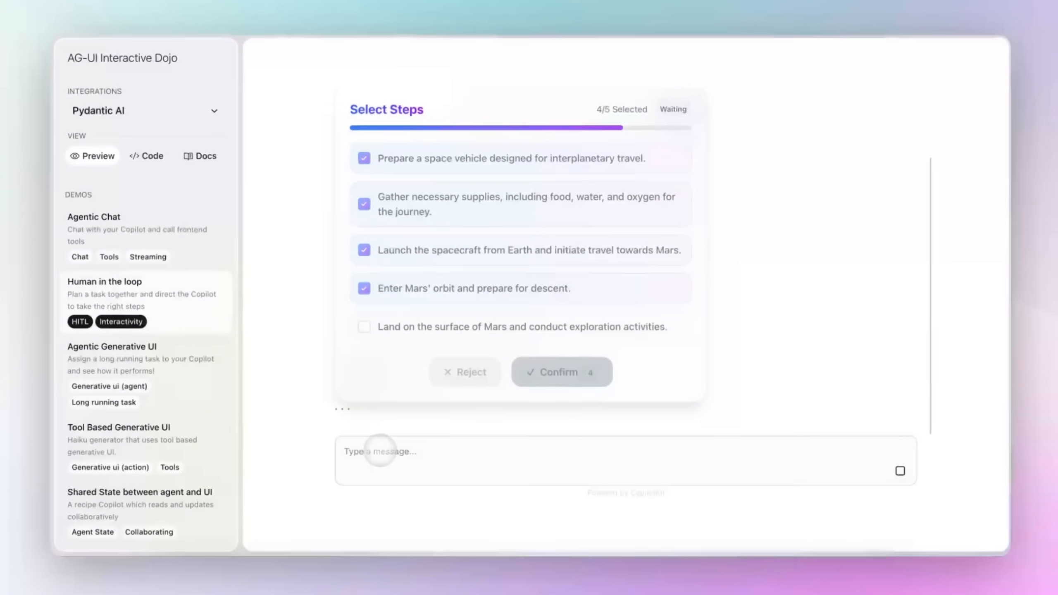
# Step: Watch the AG-UI Dojo Human in the loop demo selecting Mars mission steps
pyautogui.click(560, 372)
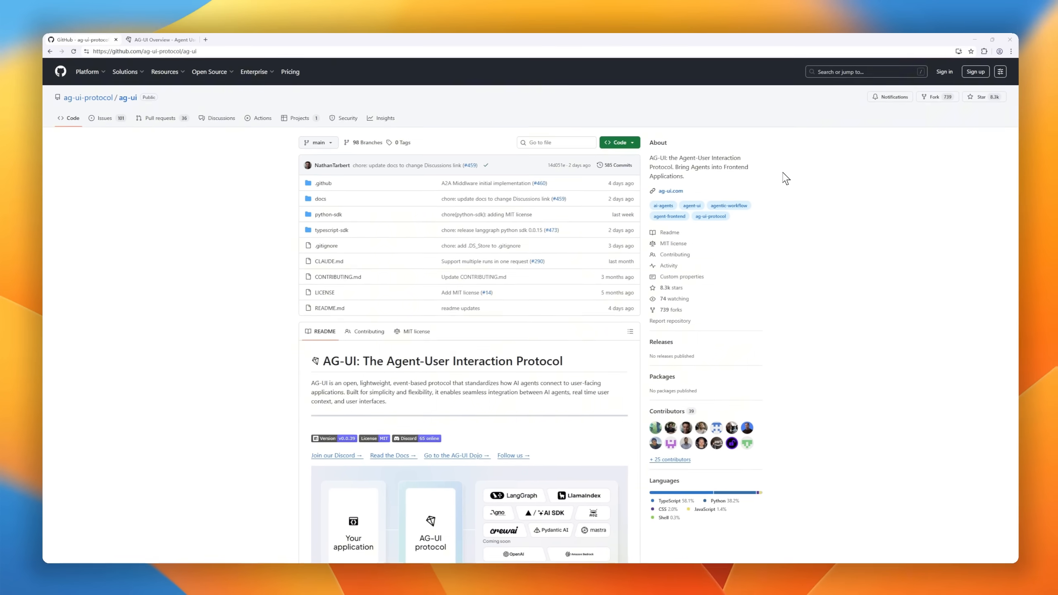
# Step: Scroll the ag-ui README past Getting Started, the protocol stack diagram, Features and supported frameworks
pyautogui.scroll(-3)
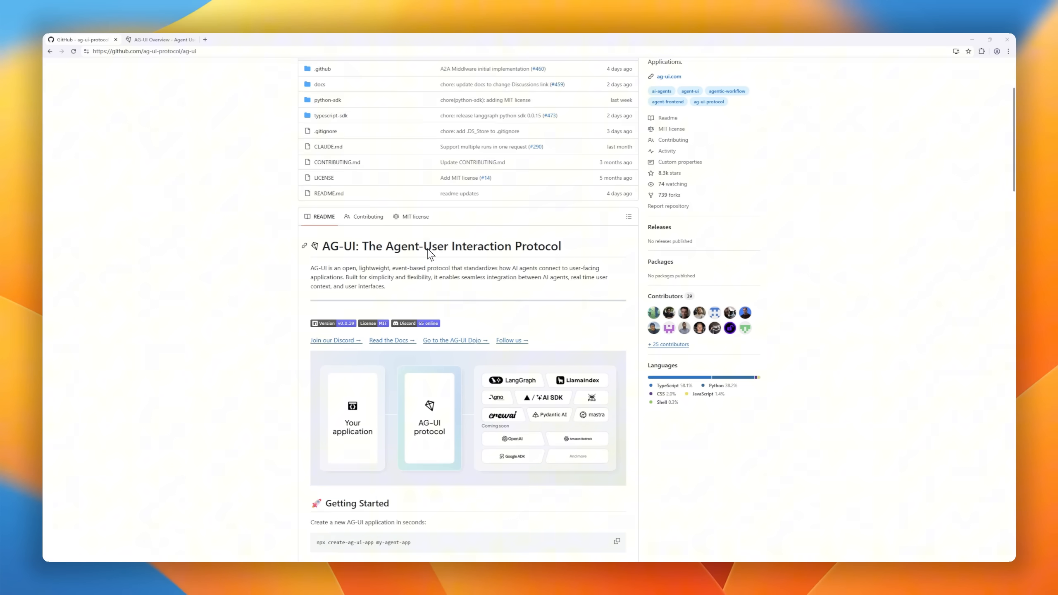
pyautogui.scroll(-3)
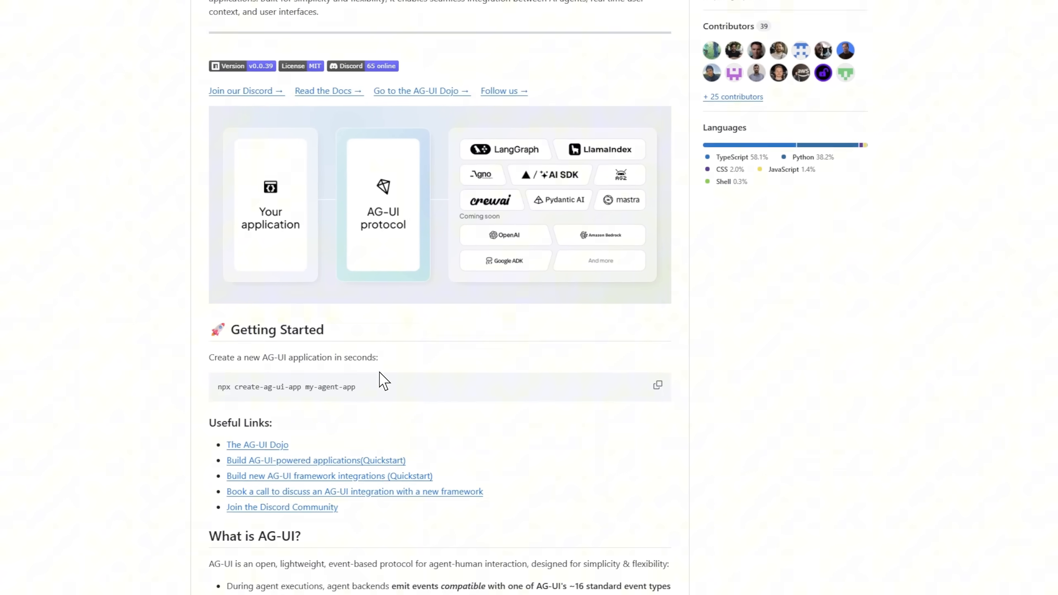
pyautogui.scroll(-3)
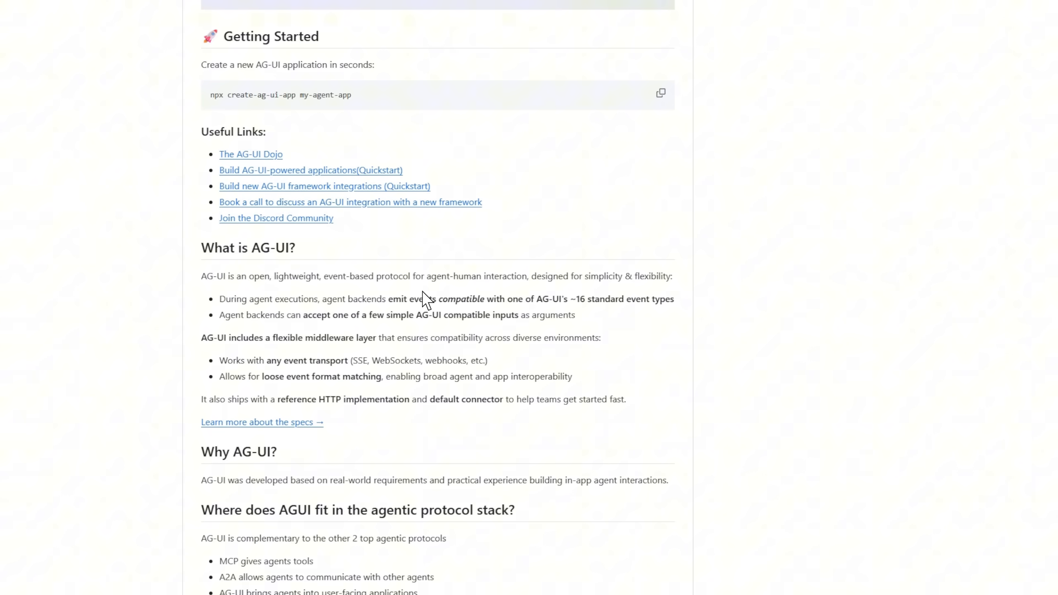
pyautogui.scroll(-3)
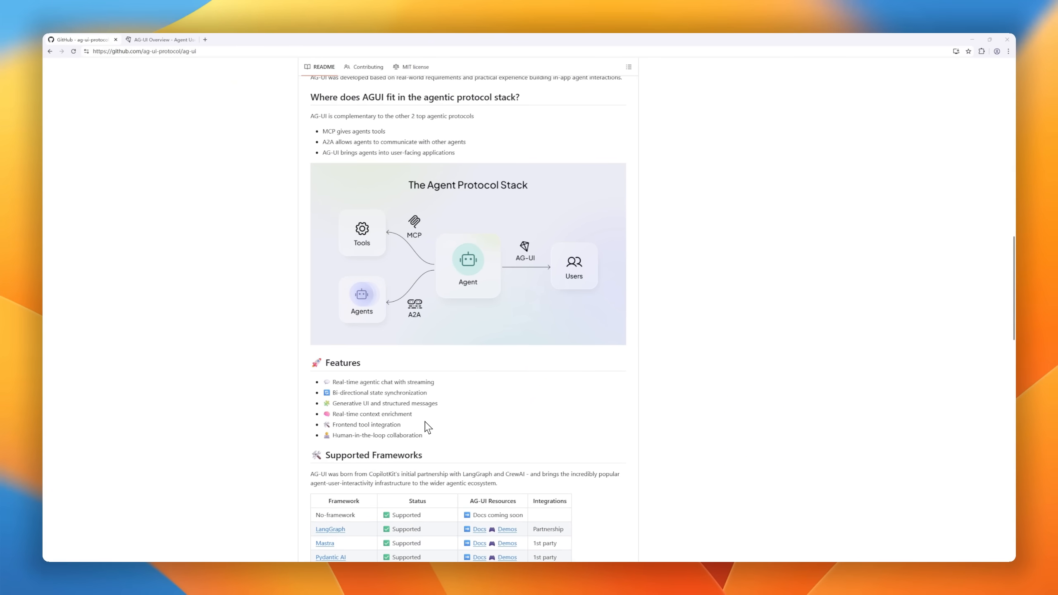
pyautogui.scroll(-3)
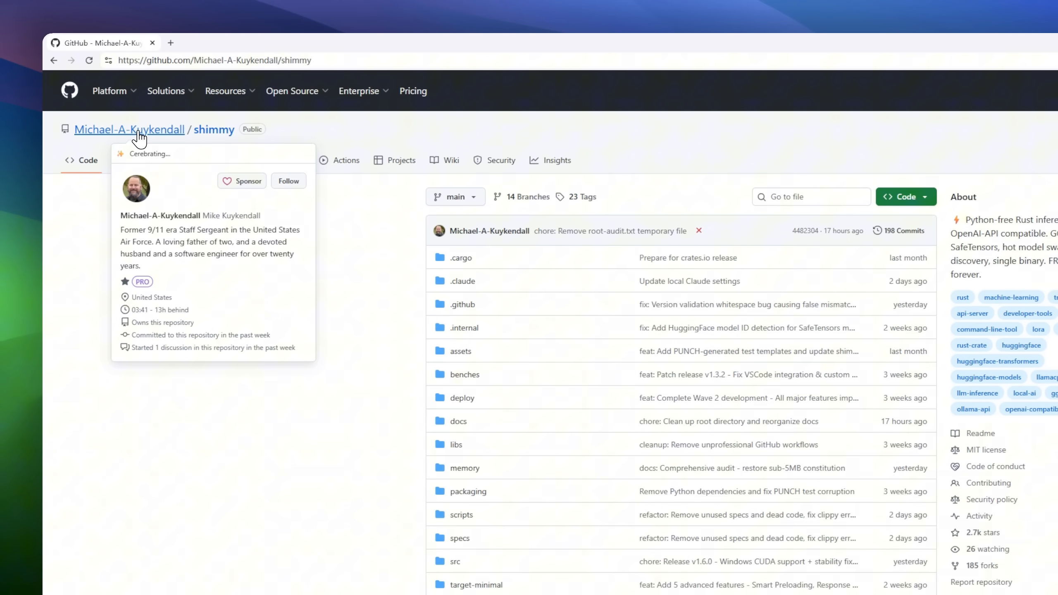
# Step: Scroll the Shimmy README through its quick start, GPU acceleration and install options
pyautogui.scroll(-3)
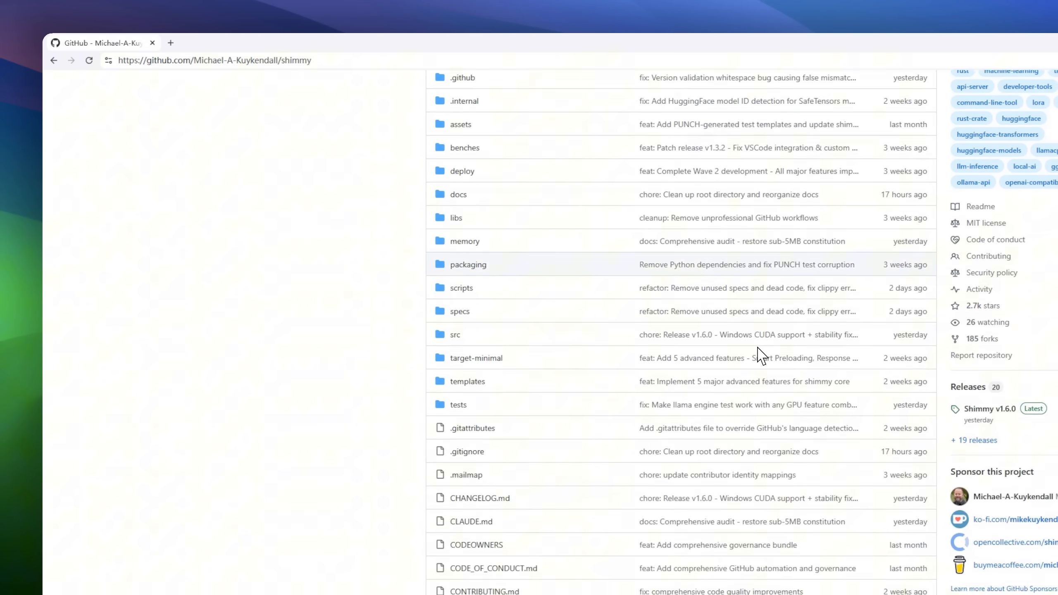
pyautogui.scroll(-3)
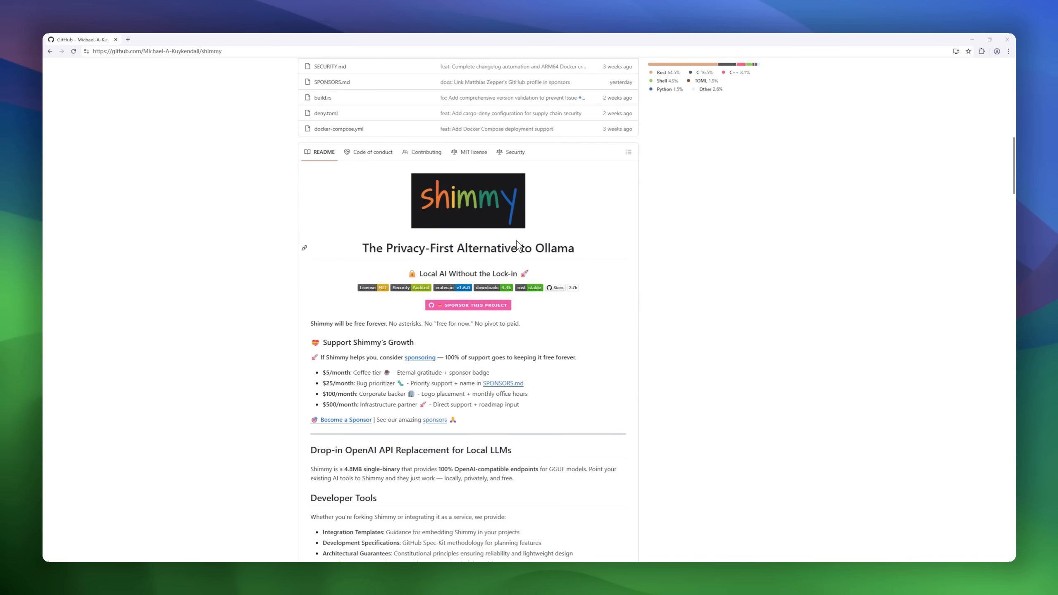
pyautogui.moveTo(445, 252)
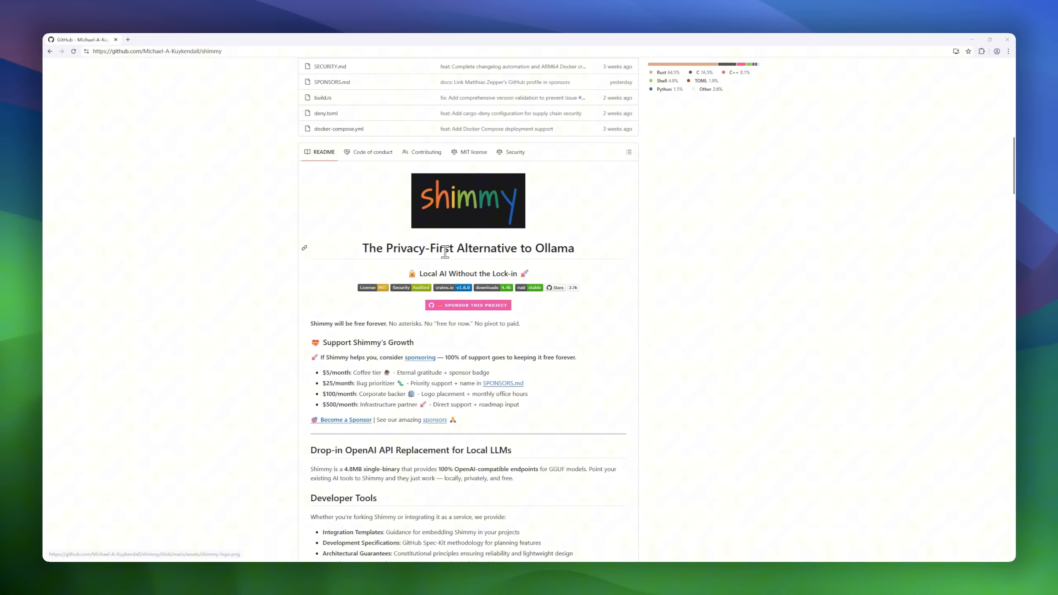
pyautogui.scroll(-3)
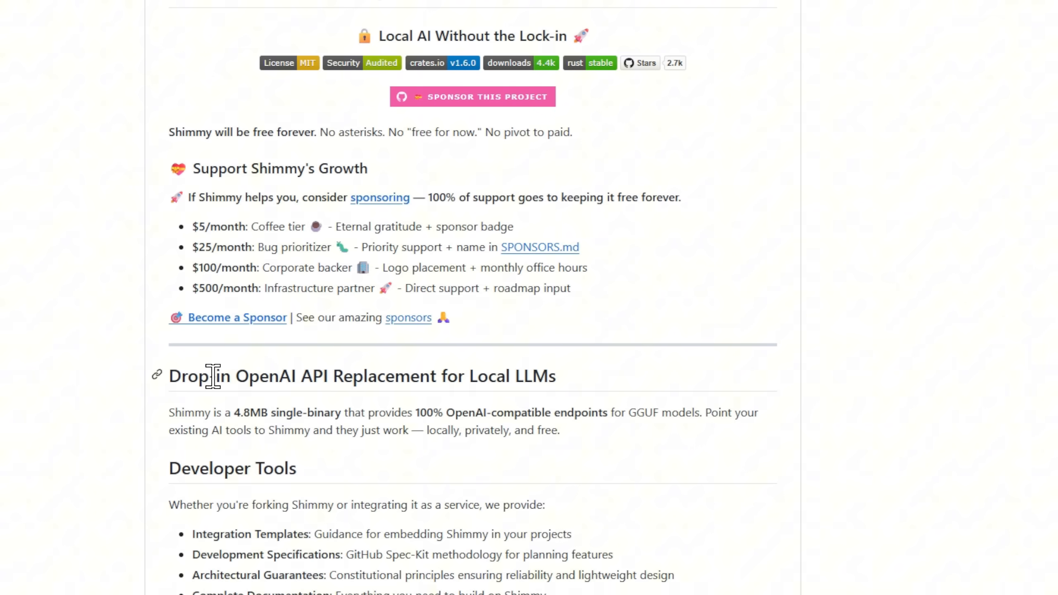
pyautogui.scroll(-3)
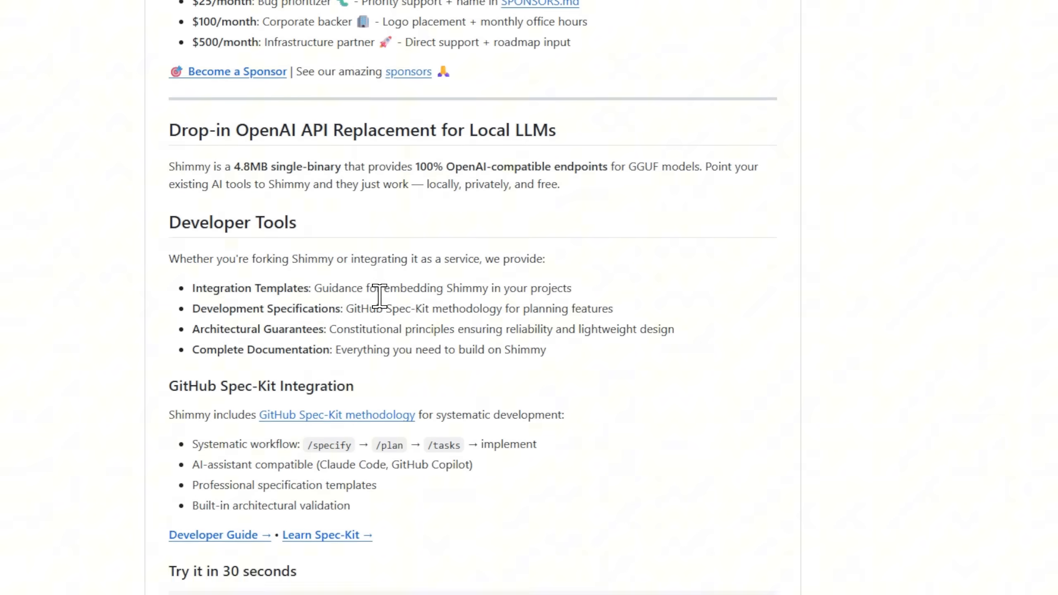
pyautogui.scroll(-3)
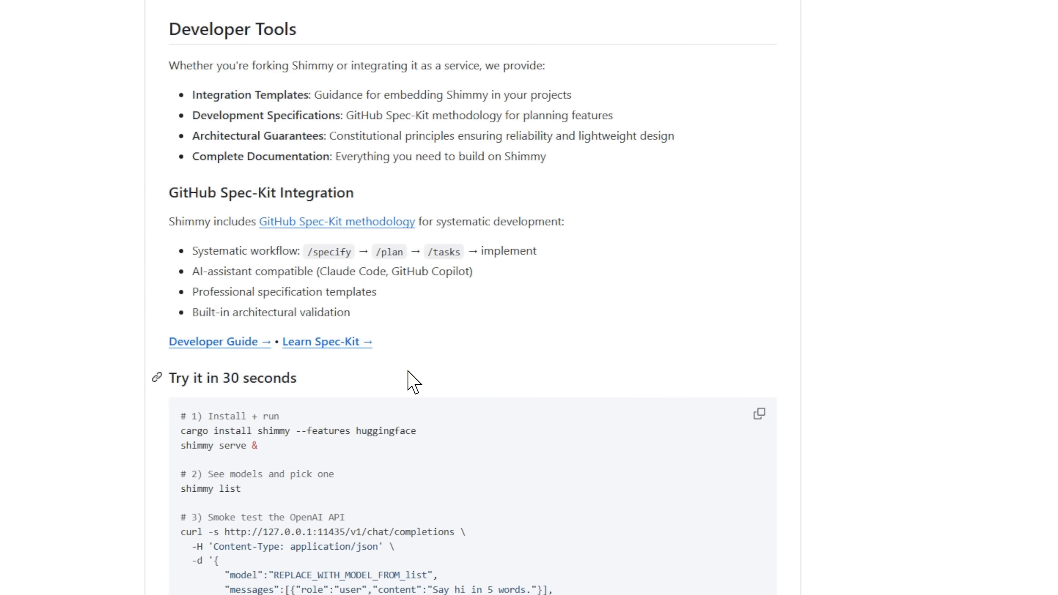
pyautogui.scroll(-3)
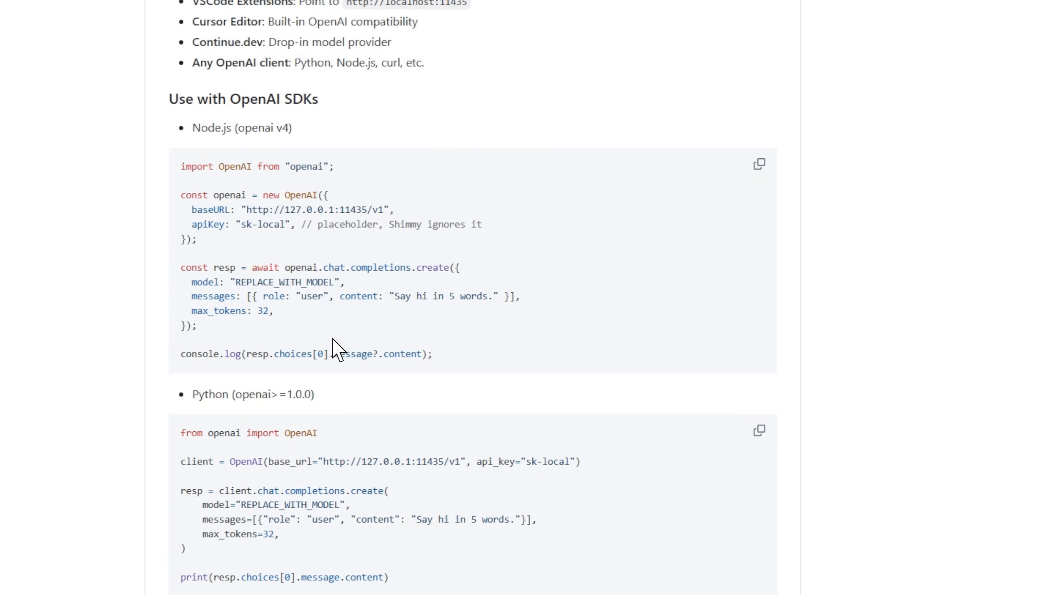
pyautogui.scroll(-3)
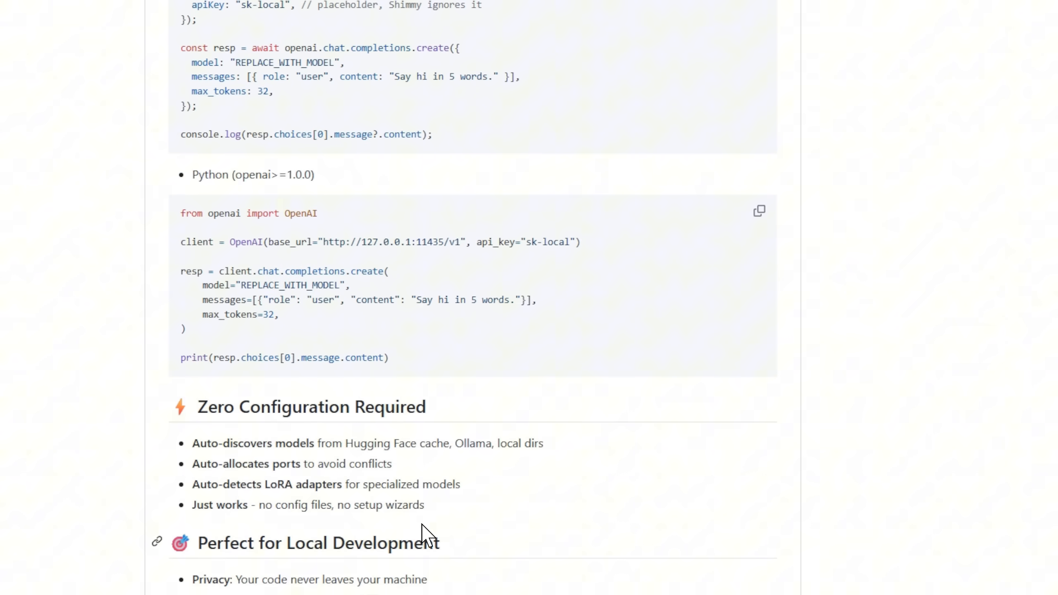
# Step: Continue down the Shimmy README until the Integration Examples section is visible
pyautogui.scroll(-3)
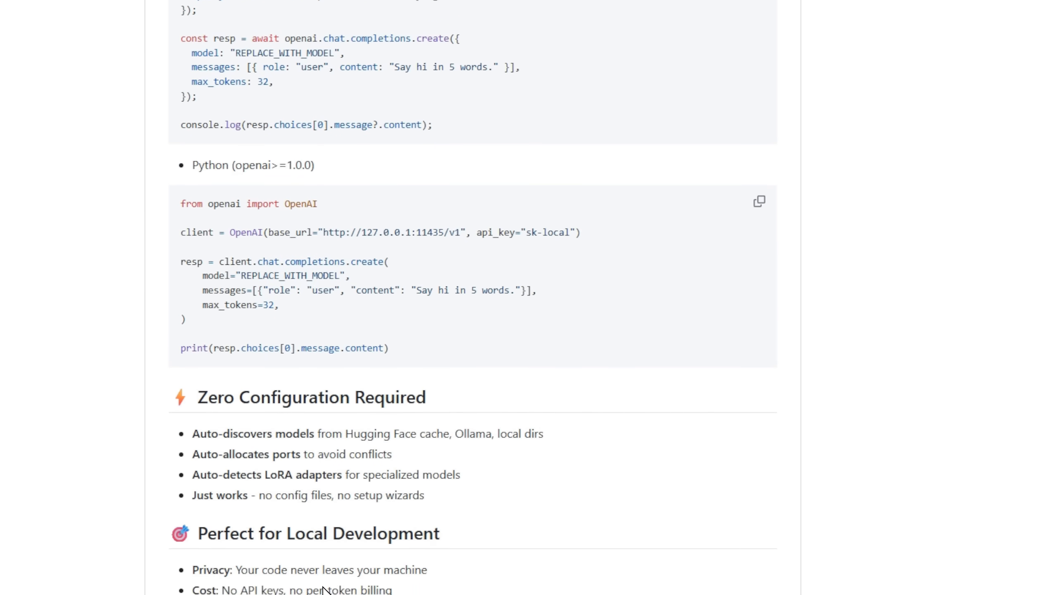
pyautogui.scroll(-3)
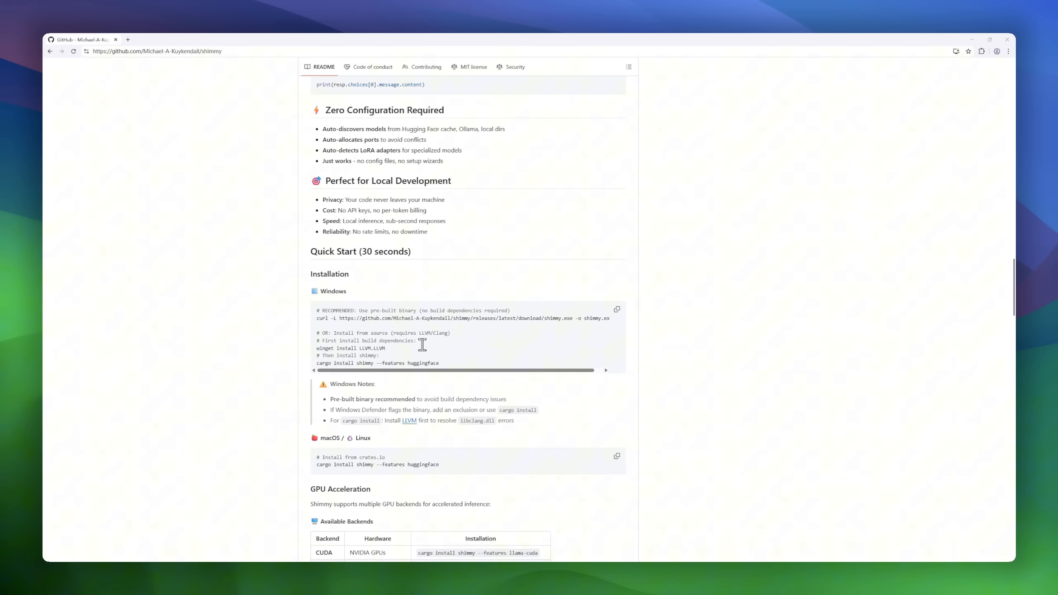
pyautogui.scroll(-3)
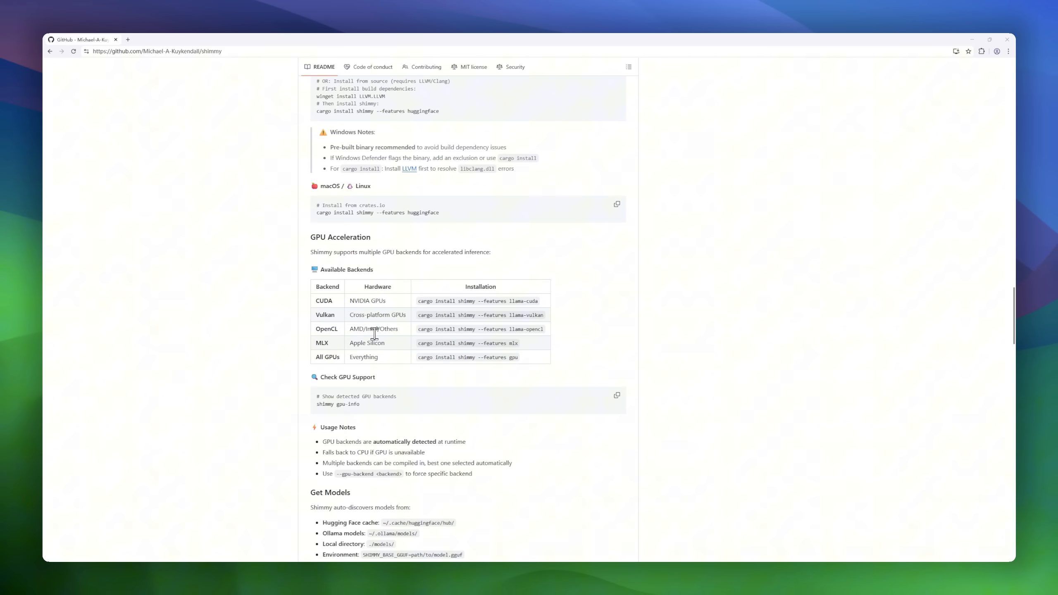
pyautogui.scroll(-3)
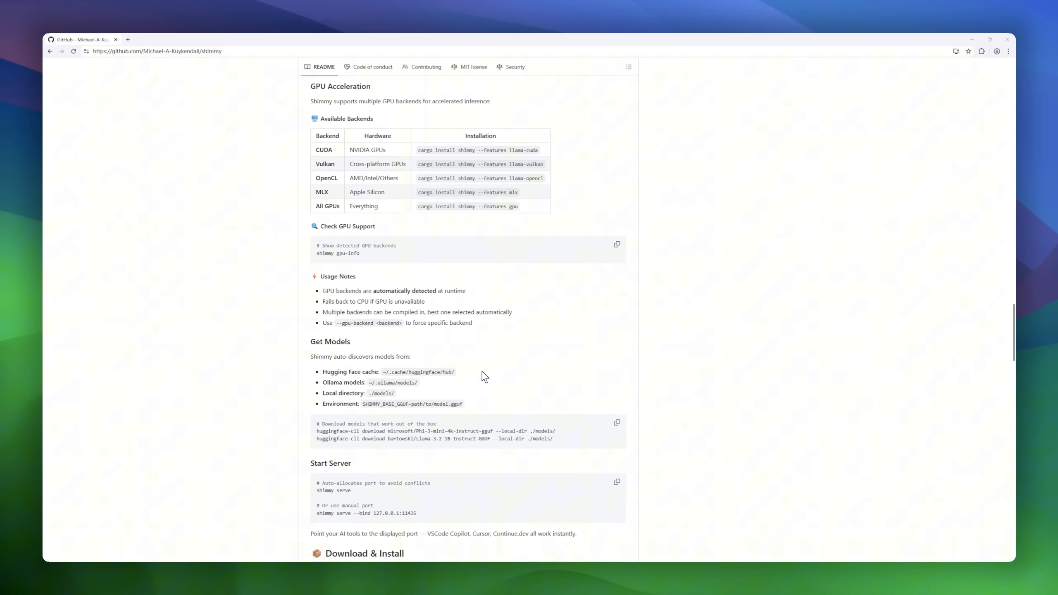
pyautogui.scroll(-3)
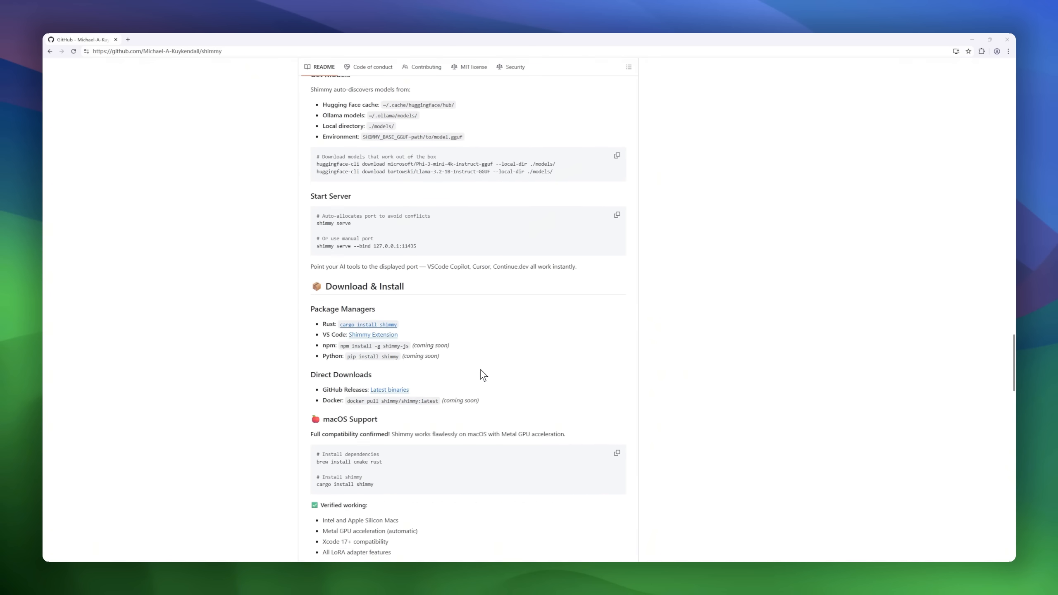
pyautogui.scroll(-3)
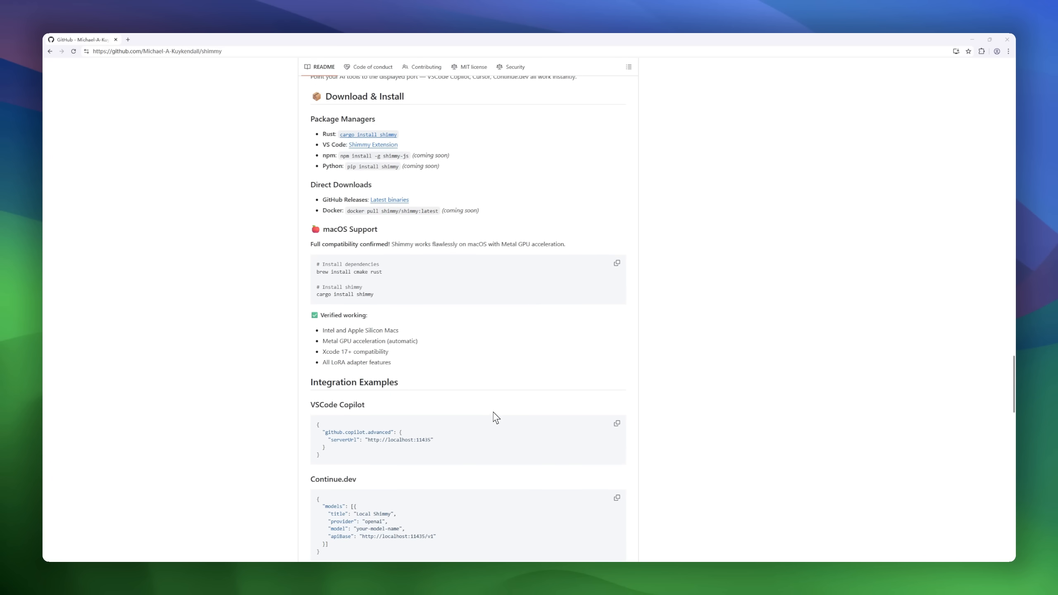
pyautogui.scroll(-3)
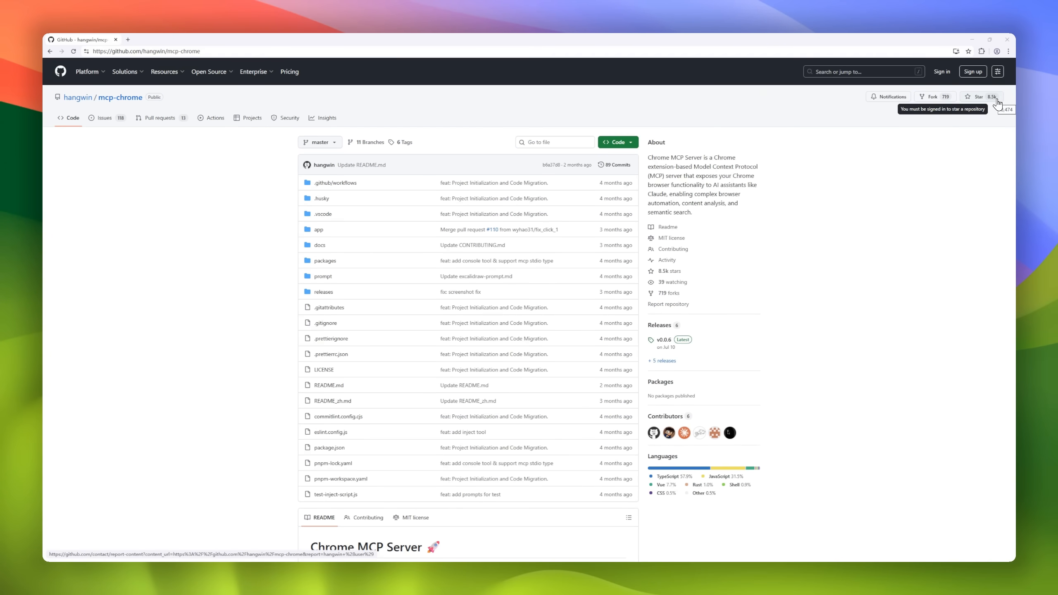
# Step: Scroll the mcp-chrome README past core features and the Comparison with Similar Projects table to Quick Start
pyautogui.scroll(-3)
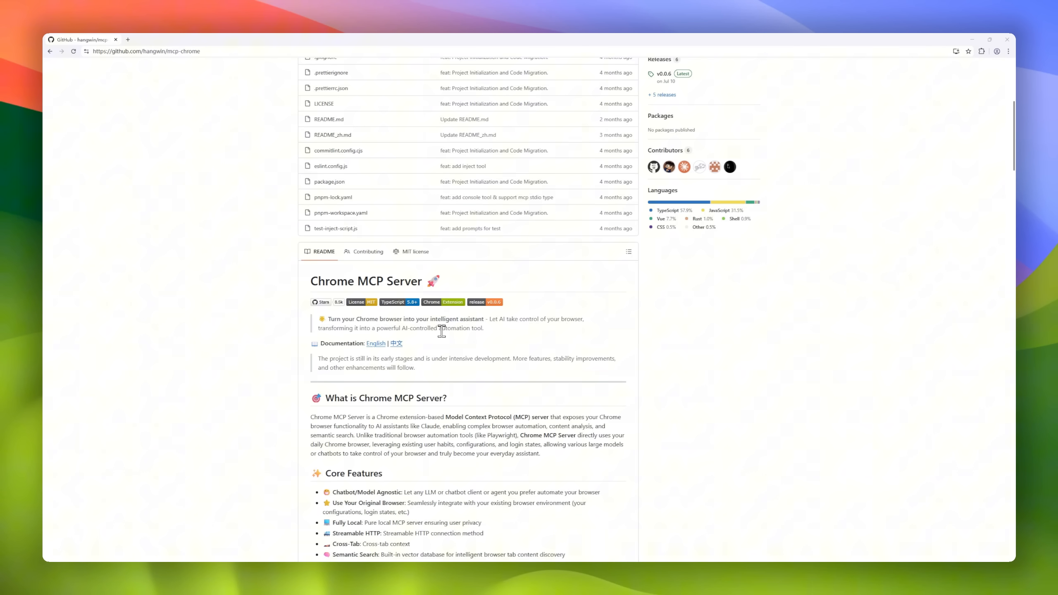
pyautogui.scroll(-3)
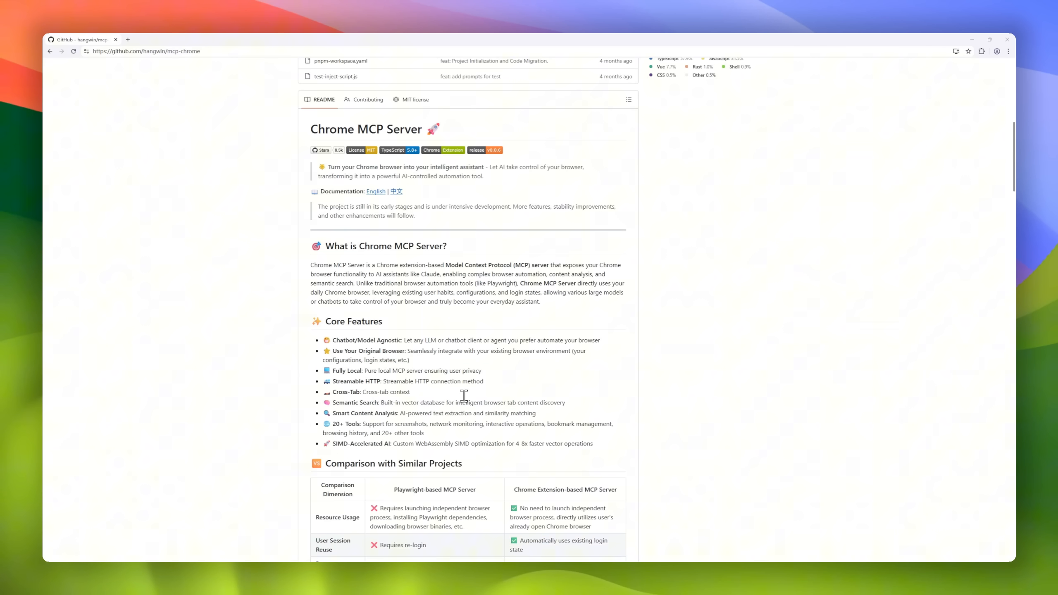
pyautogui.scroll(-3)
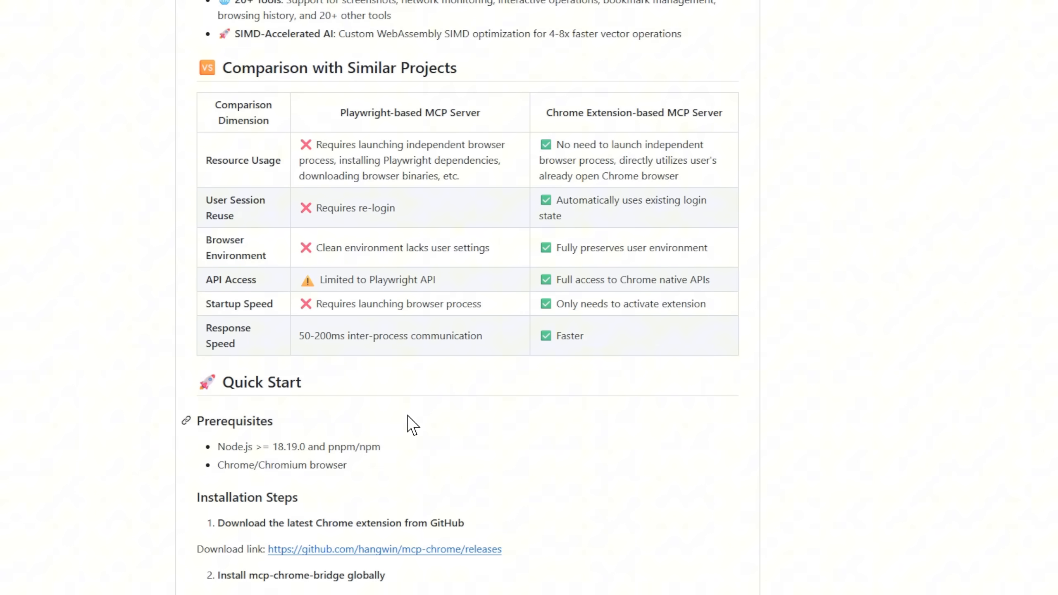
pyautogui.moveTo(570, 383)
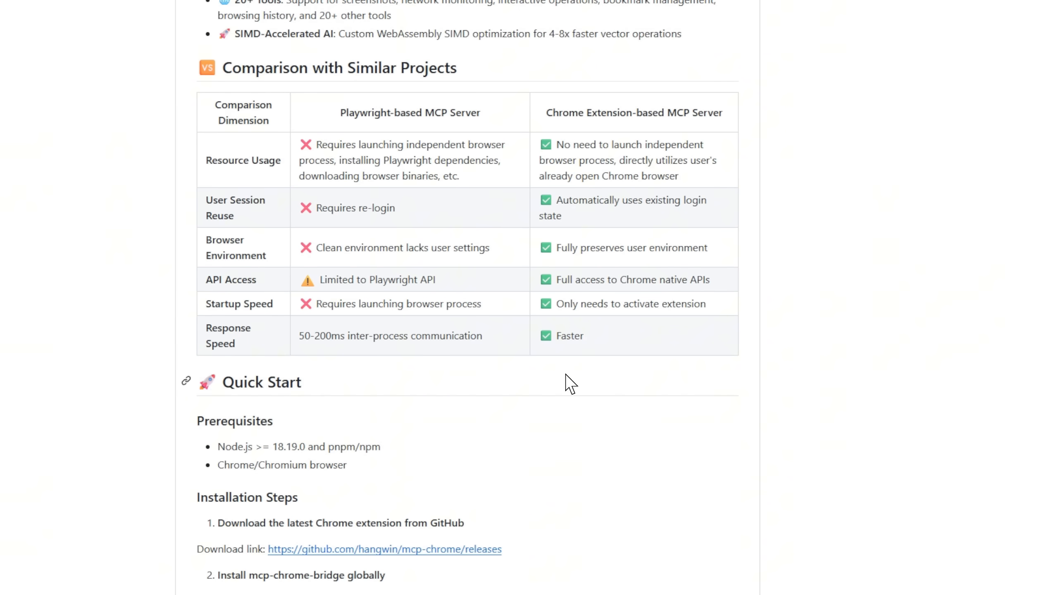
# Step: Scroll the mcp-chrome README past Usage with MCP Protocol Clients and Available Tools to the Usage Examples videos
pyautogui.scroll(-3)
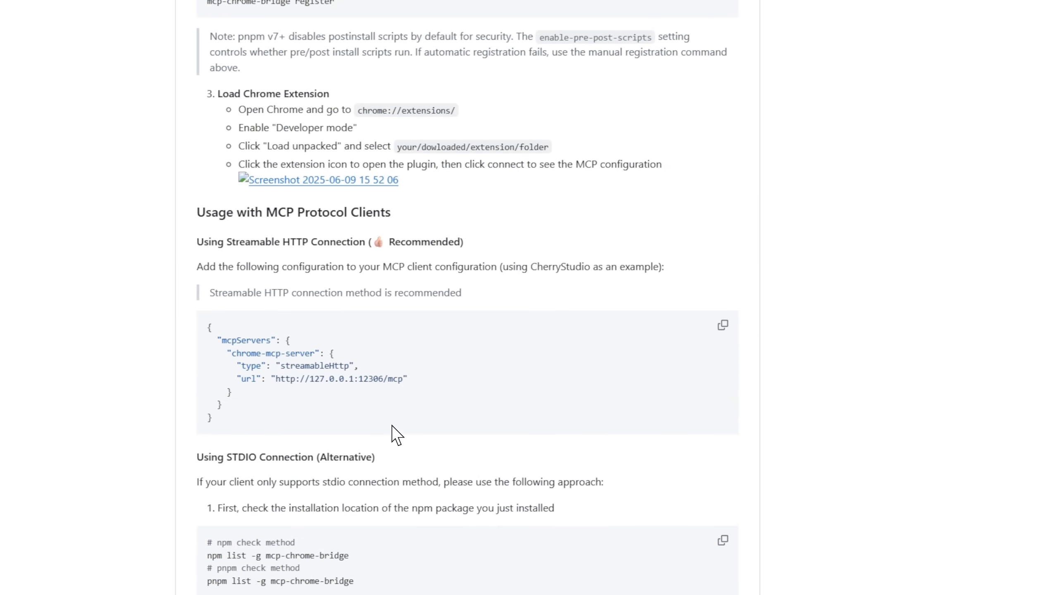
pyautogui.scroll(-3)
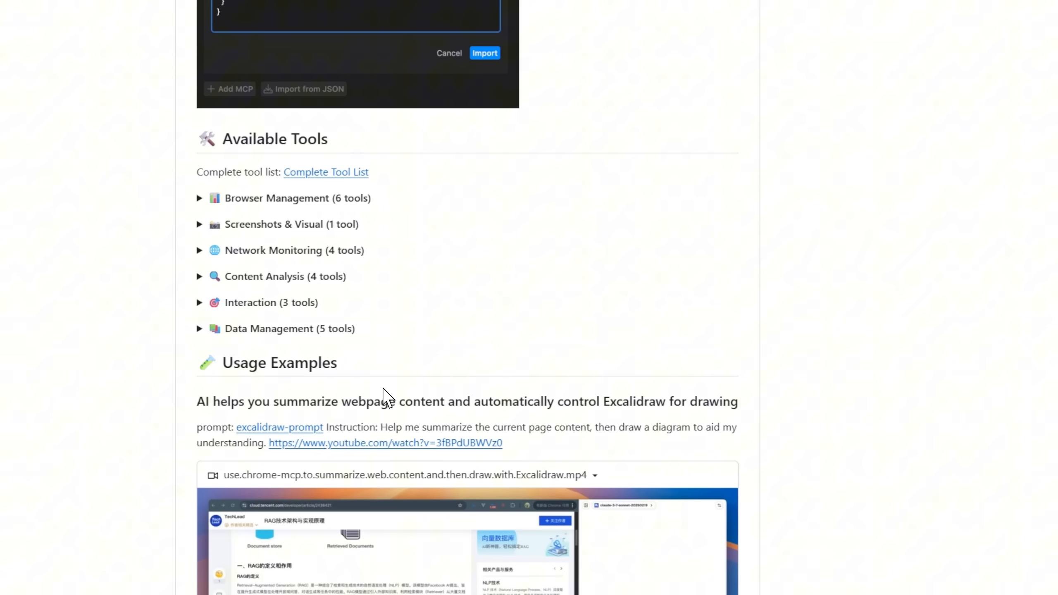
pyautogui.moveTo(278, 280)
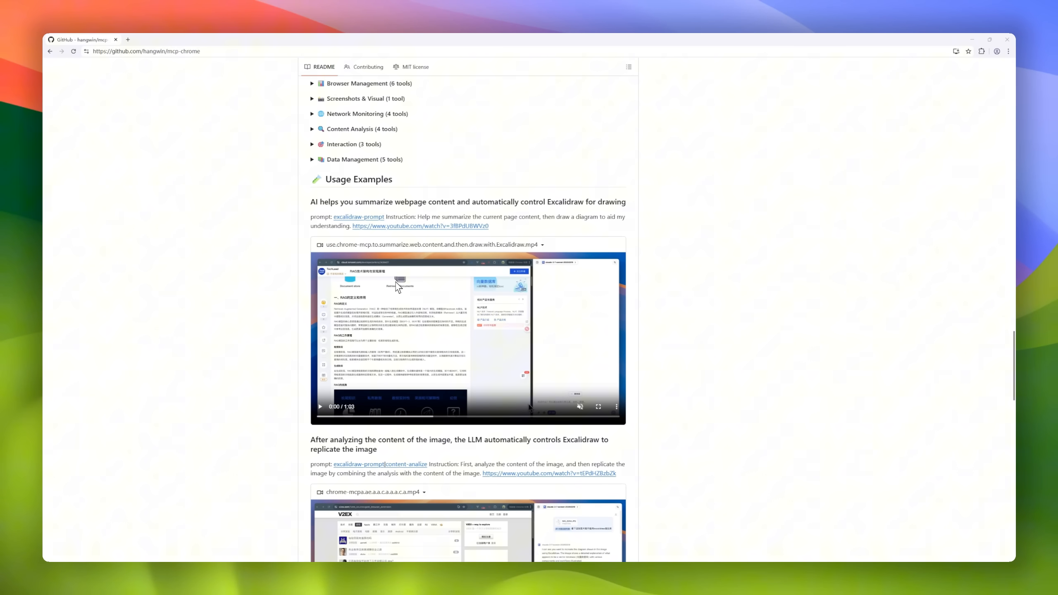
pyautogui.scroll(-3)
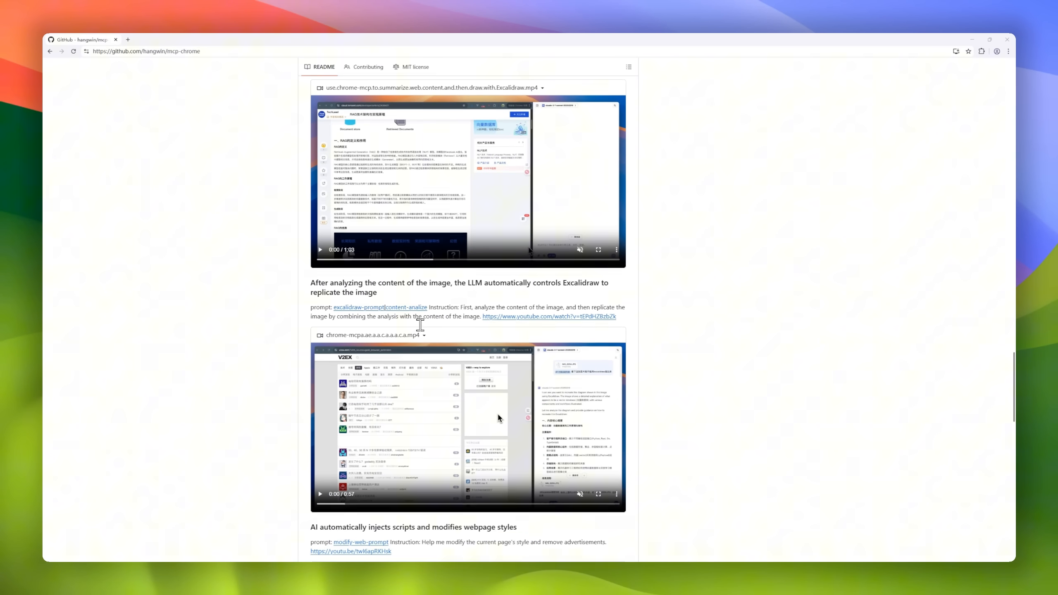
pyautogui.scroll(-3)
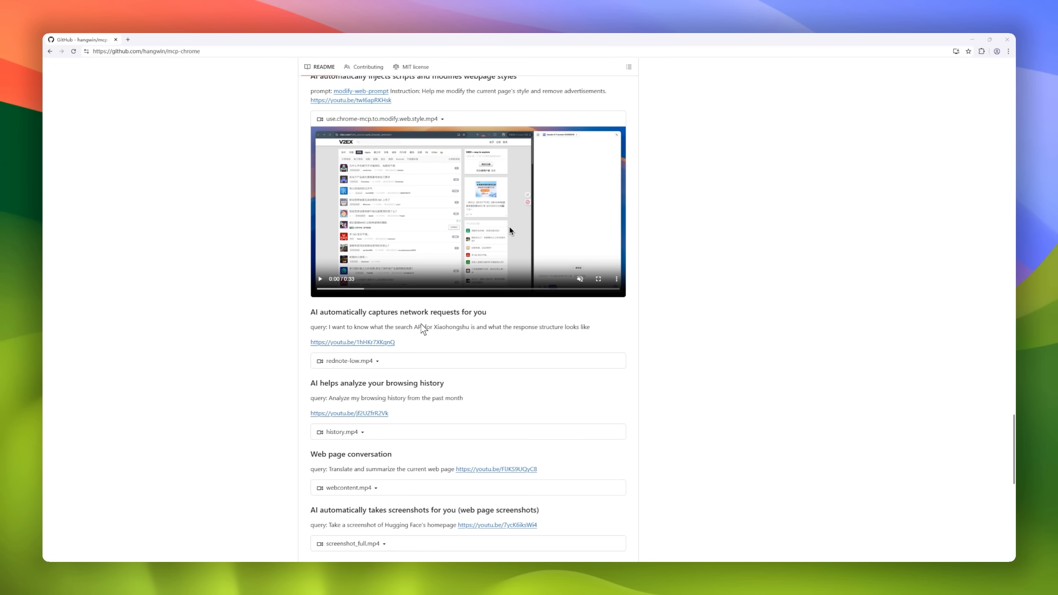
pyautogui.scroll(-3)
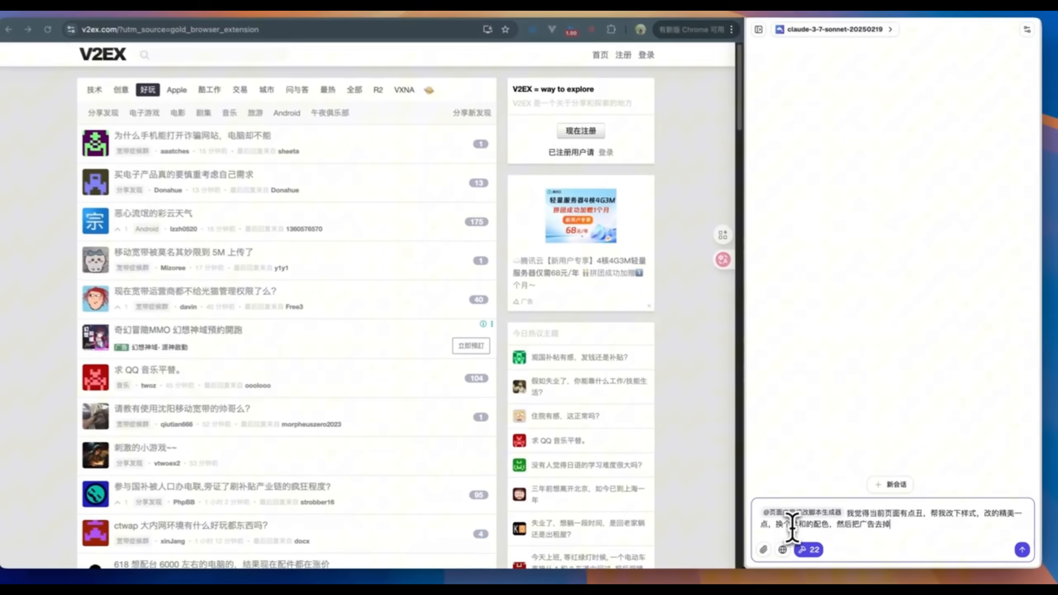
# Step: View trycua.com's hero agent demo, then switch to the trycua/cua GitHub repository
pyautogui.click(1041, 549)
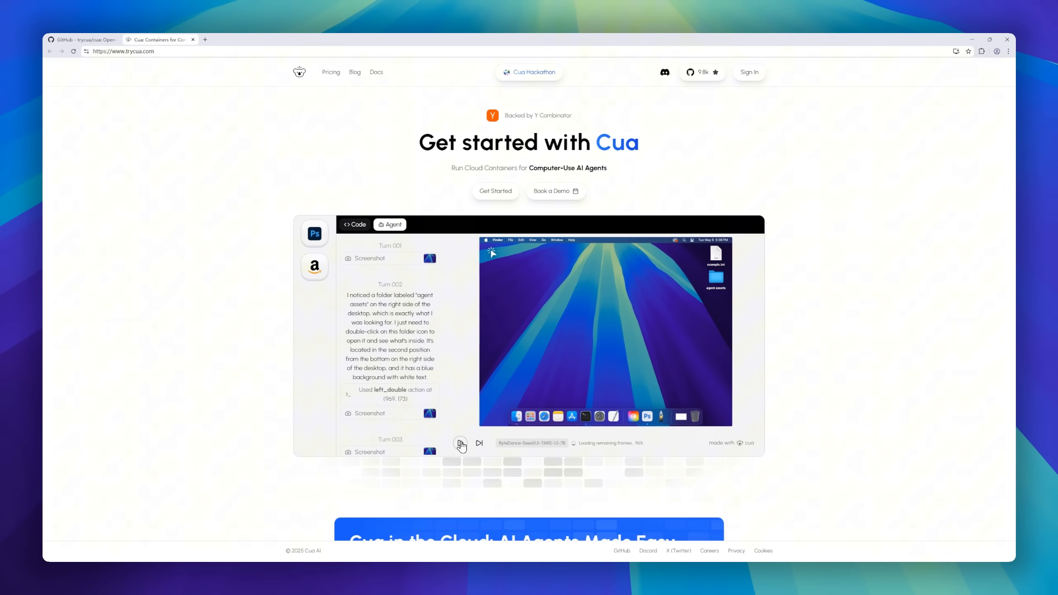
pyautogui.scroll(-3)
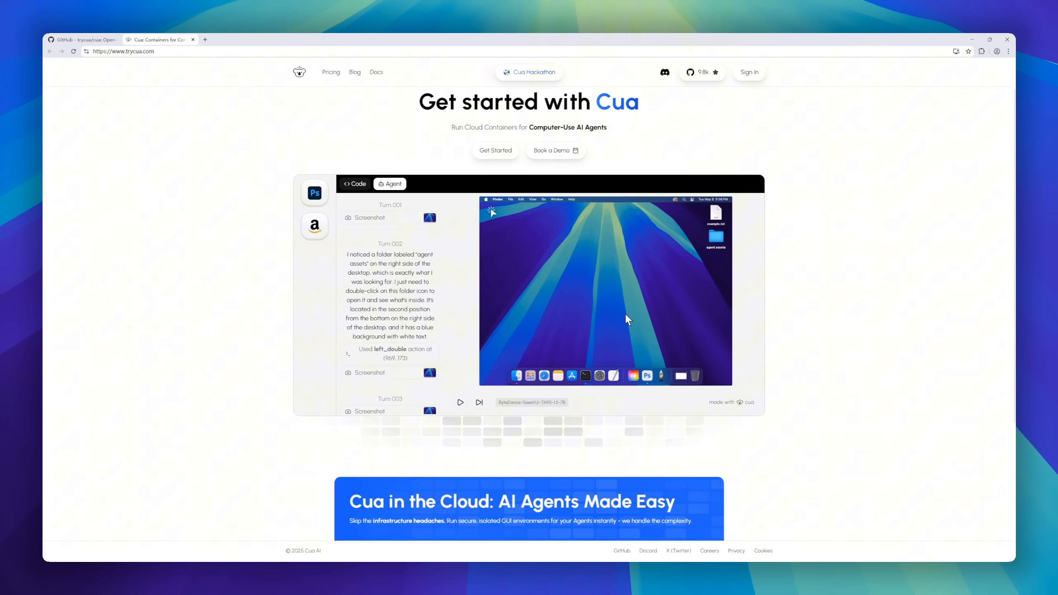
pyautogui.click(81, 39)
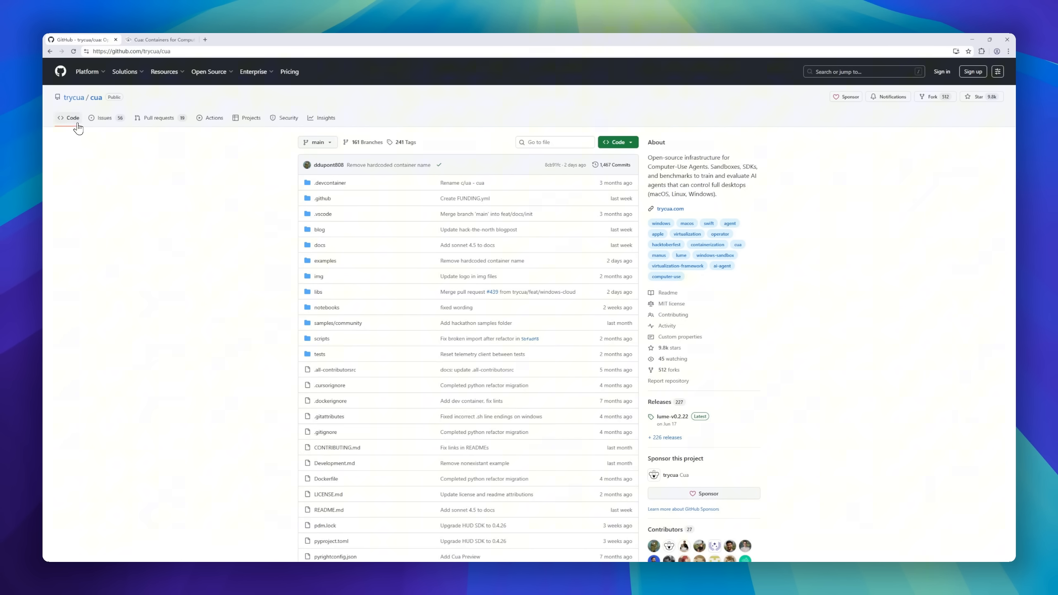
pyautogui.moveTo(976, 96)
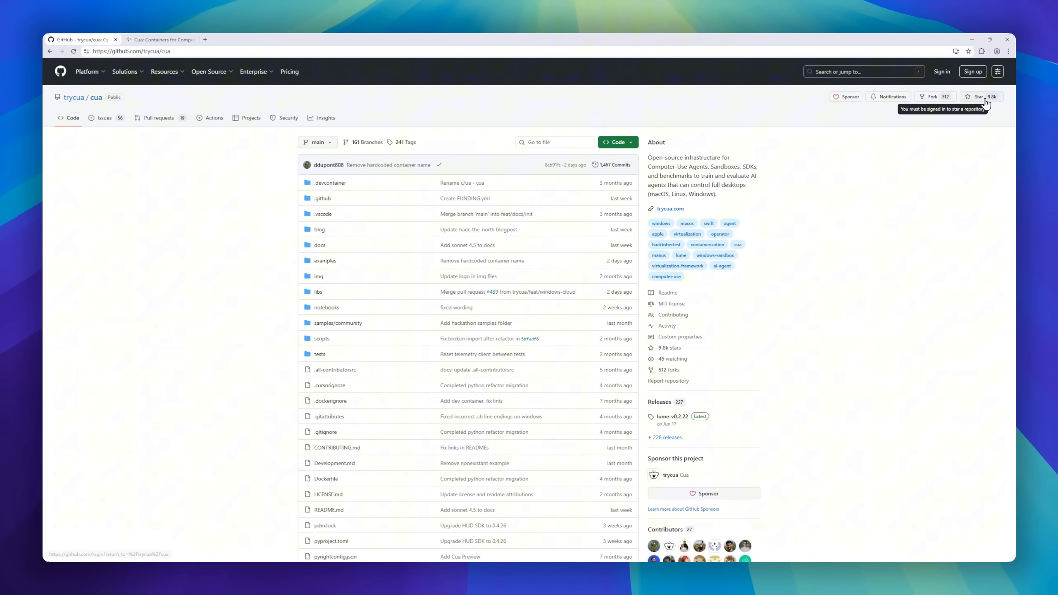
# Step: Scroll the trycua/cua repo page down to the README intro and its vibe-photoshop.mp4 demo video
pyautogui.scroll(-3)
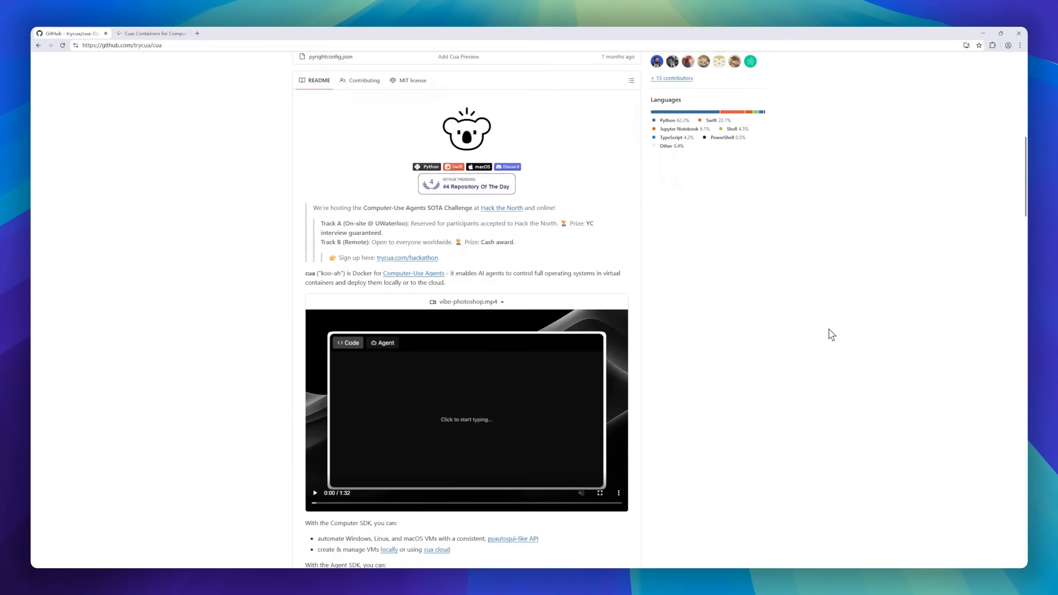
pyautogui.scroll(-3)
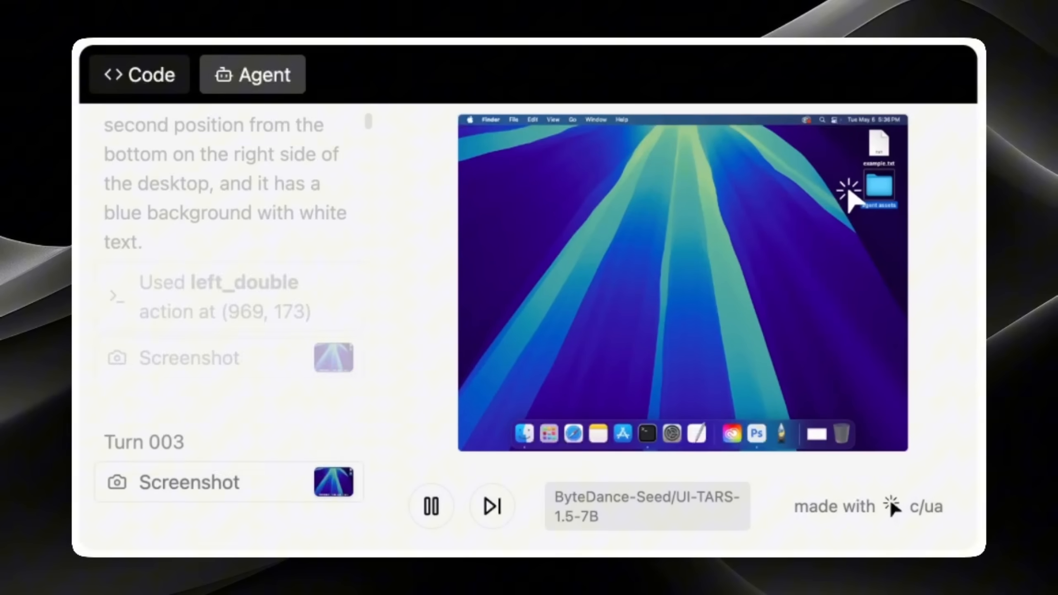
# Step: Scroll to the Cua demo showing the UI-TARS agent opening the agent assets folder on macOS
pyautogui.scroll(-3)
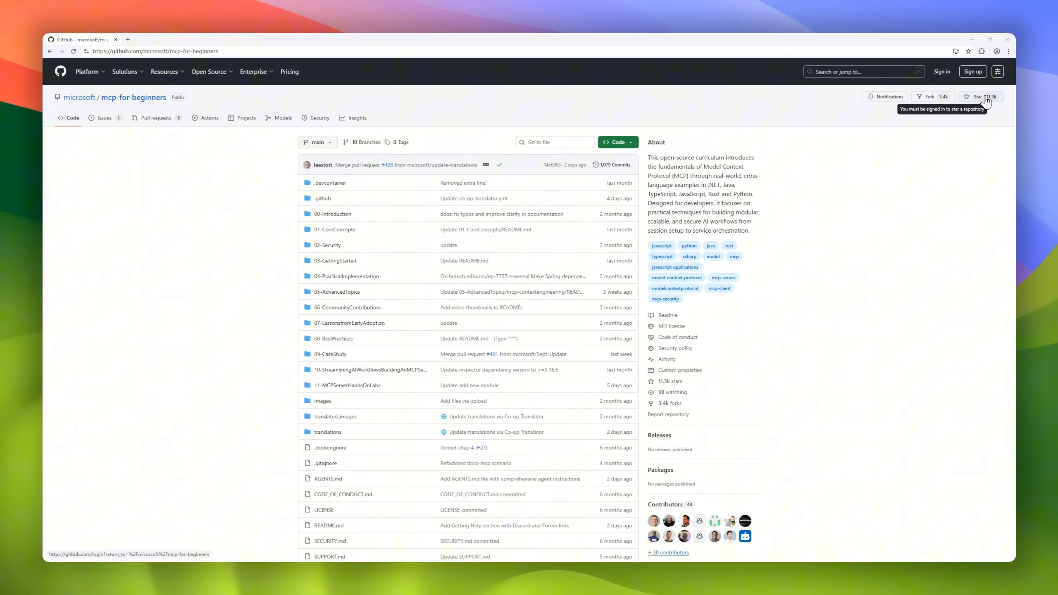
# Step: Scroll the mcp-for-beginners repo from its file list into the README's curriculum structure table
pyautogui.scroll(-3)
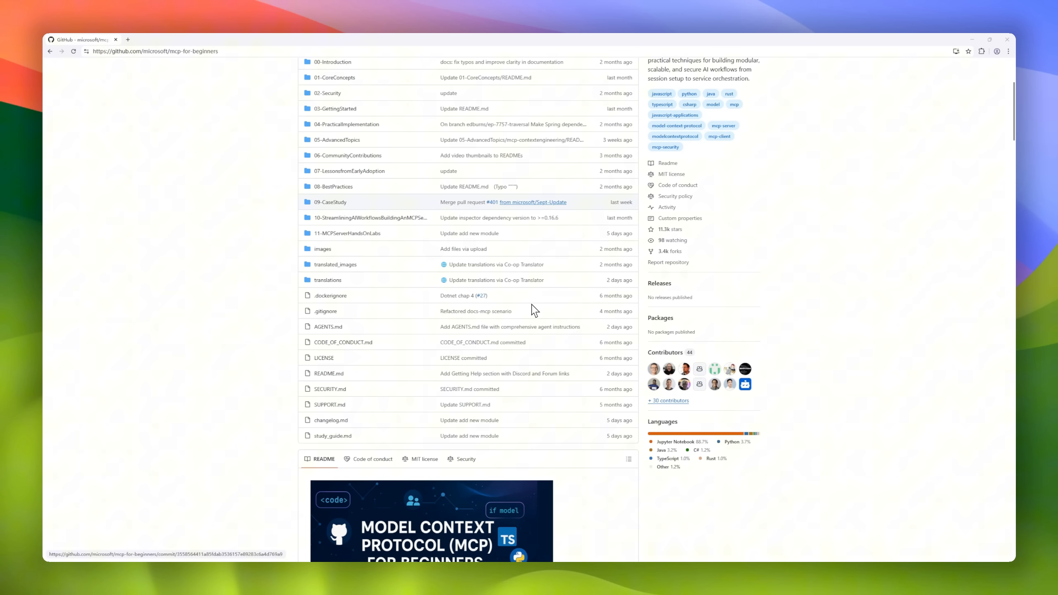
pyautogui.scroll(3)
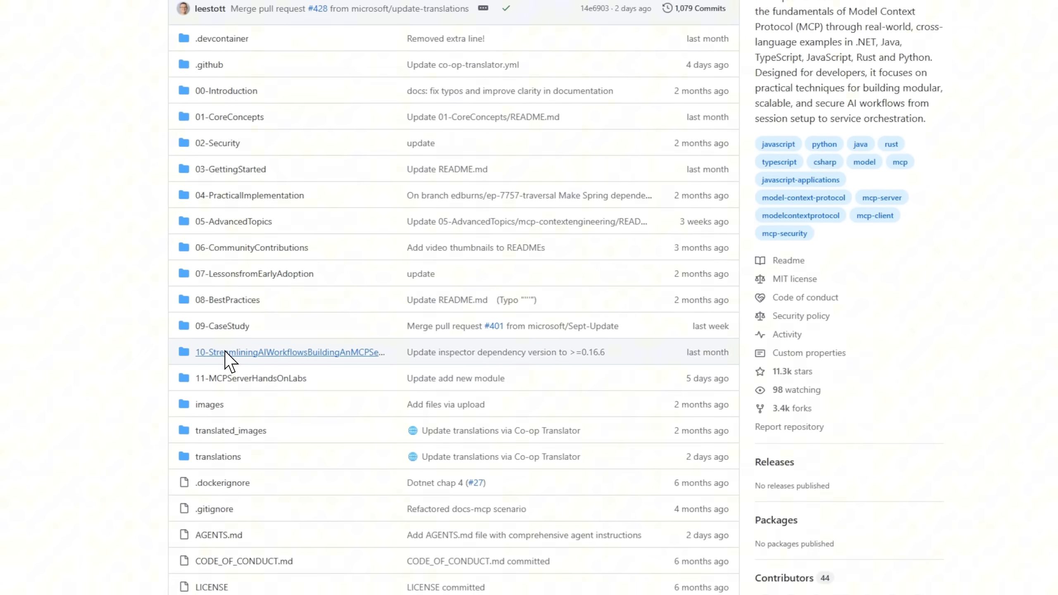
pyautogui.scroll(-3)
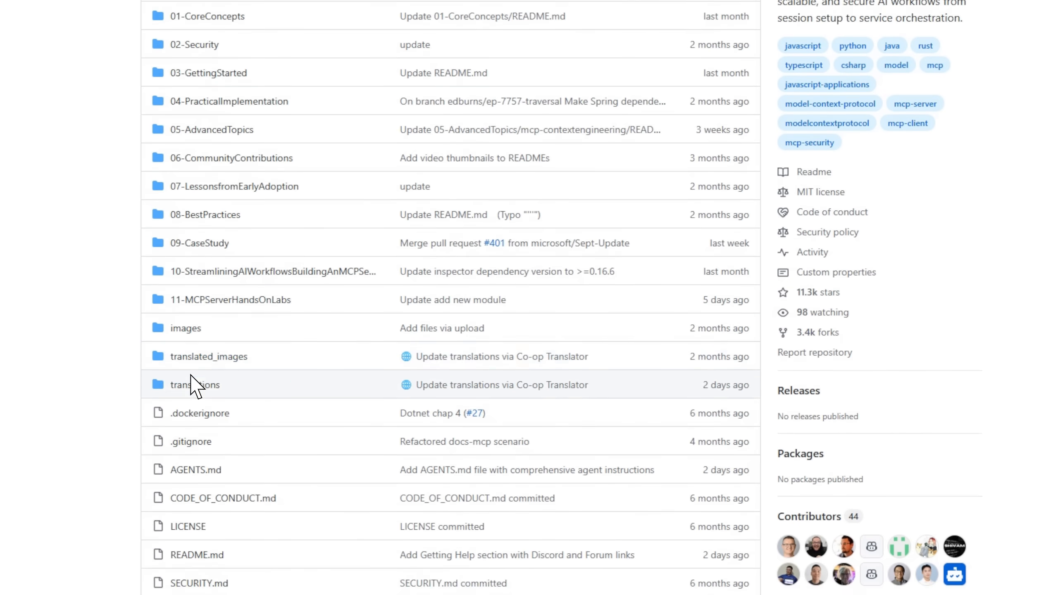
pyautogui.scroll(-3)
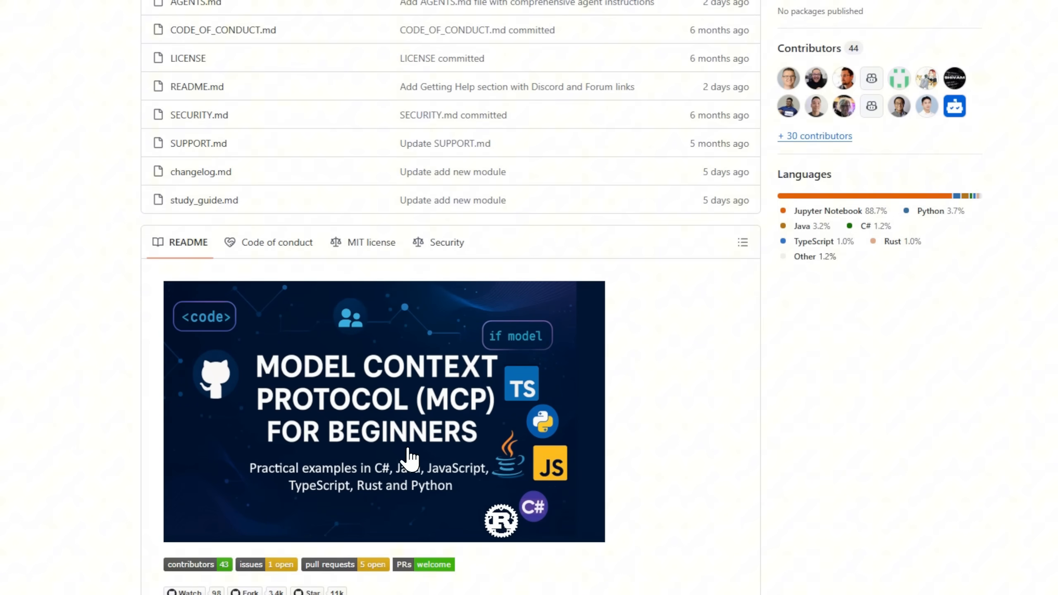
pyautogui.scroll(-3)
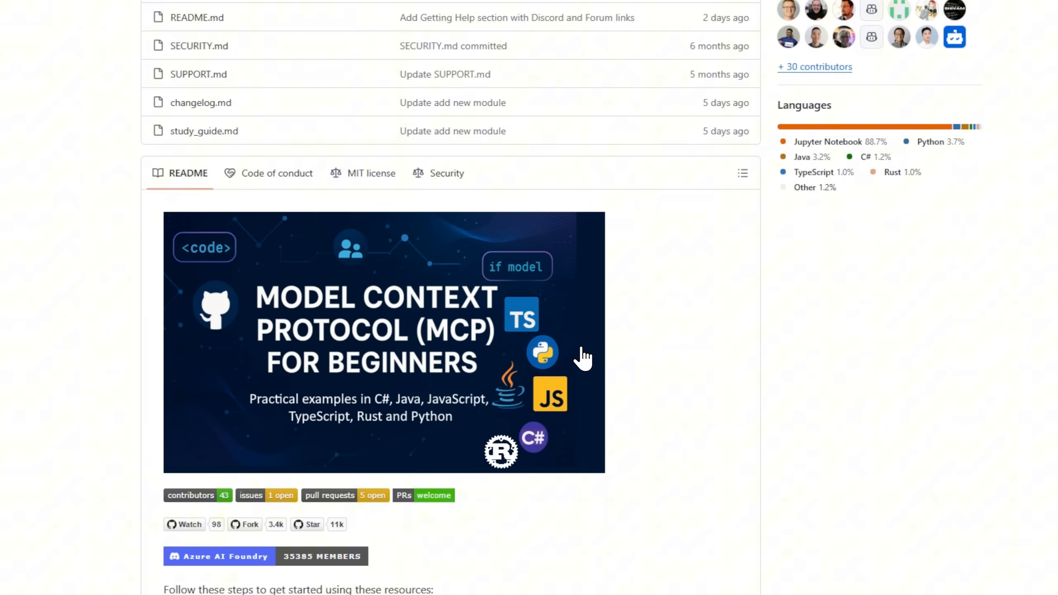
pyautogui.scroll(-3)
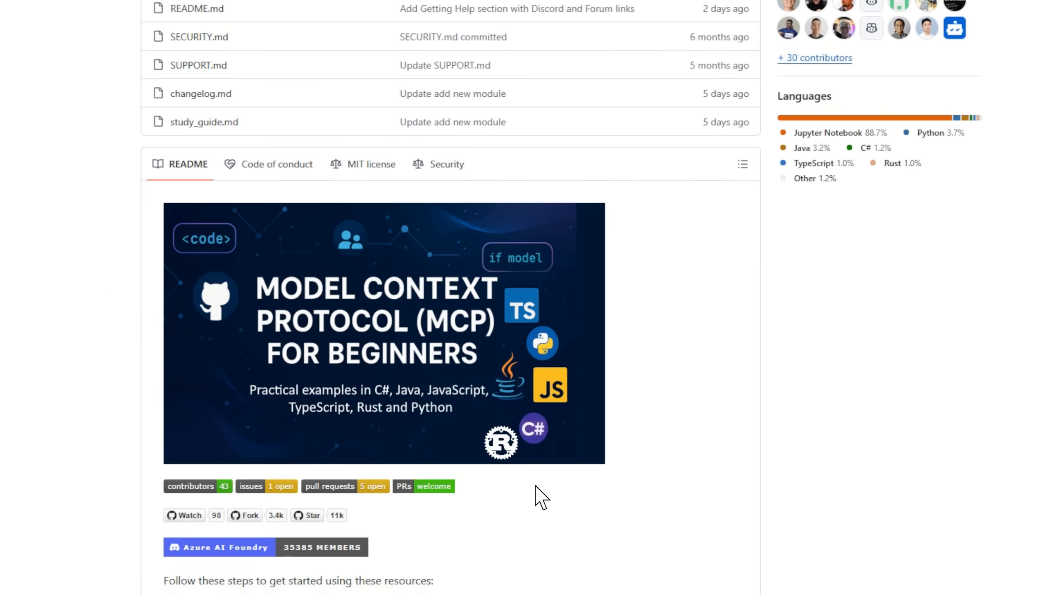
pyautogui.scroll(-3)
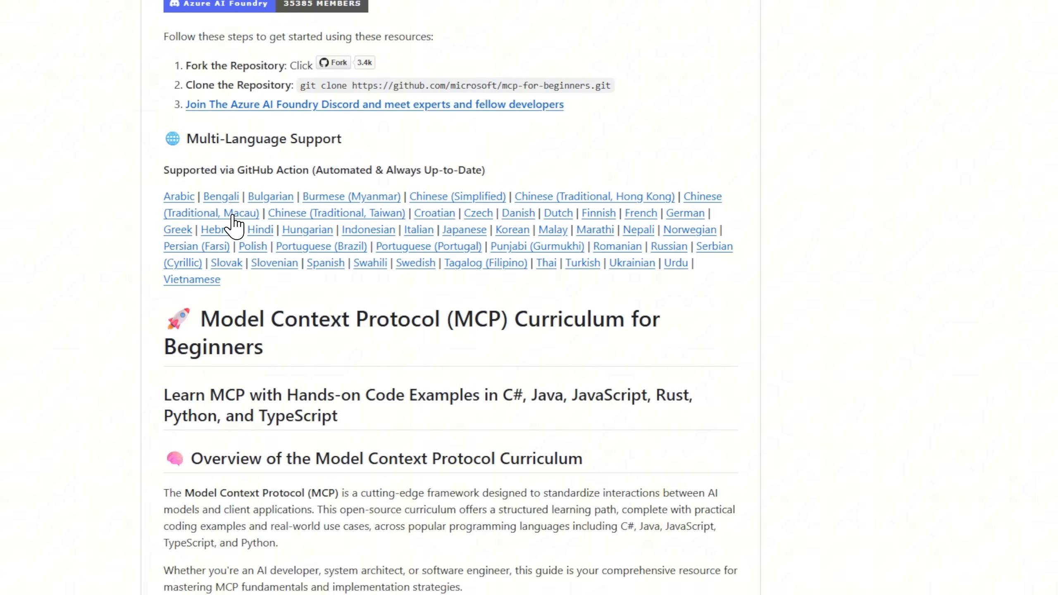
pyautogui.moveTo(209, 283)
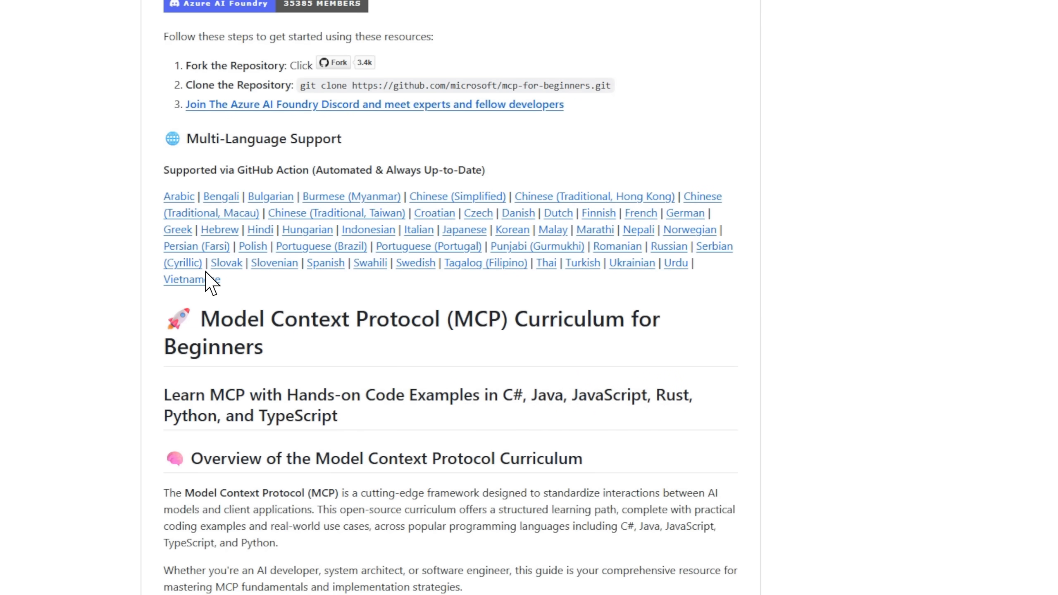
# Step: Continue through the curriculum table down to the Sample Code Projects section
pyautogui.scroll(-3)
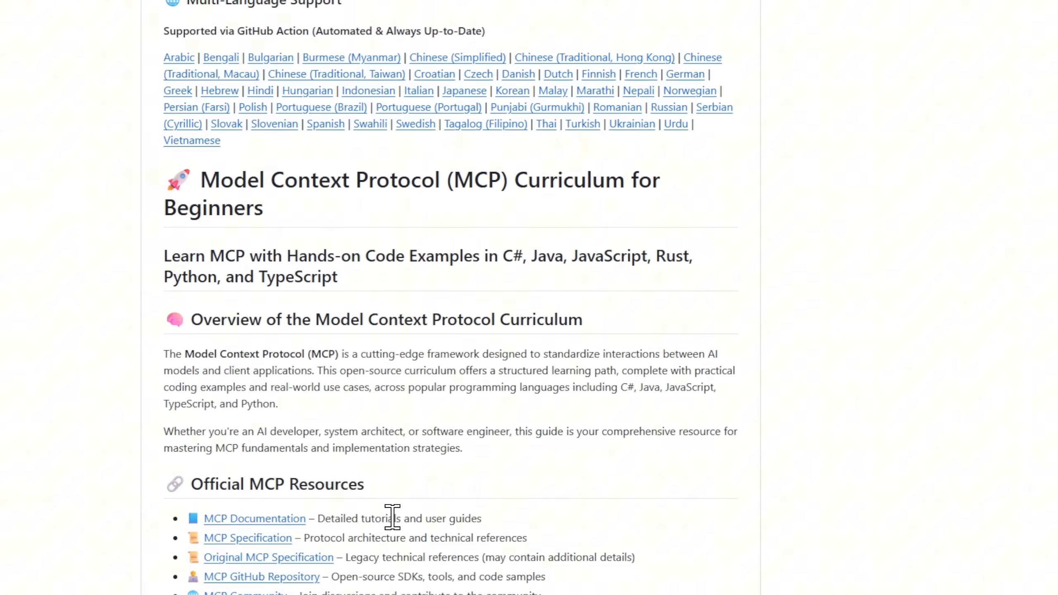
pyautogui.scroll(-3)
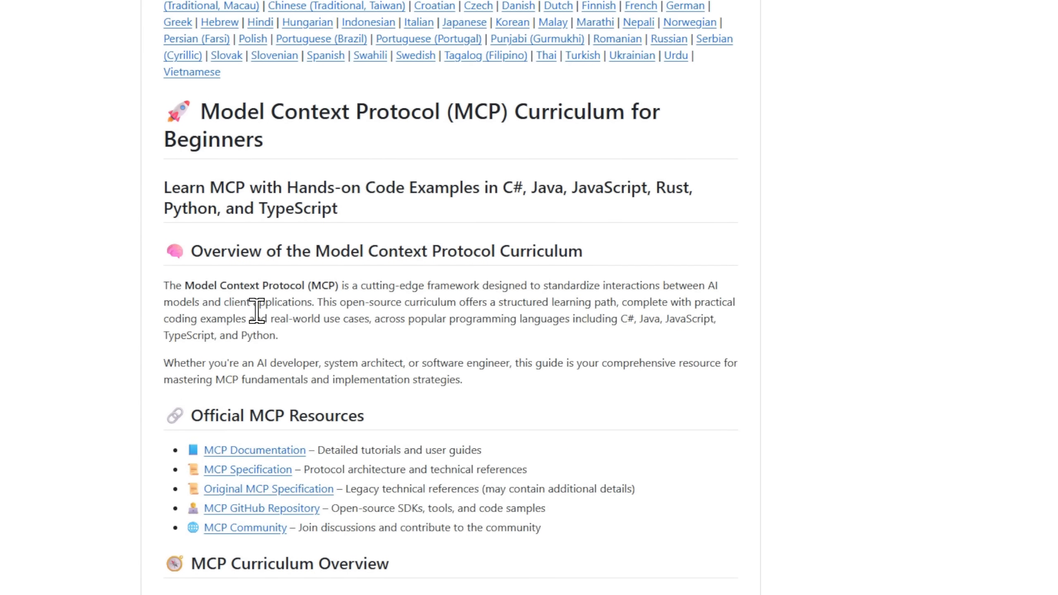
pyautogui.scroll(-3)
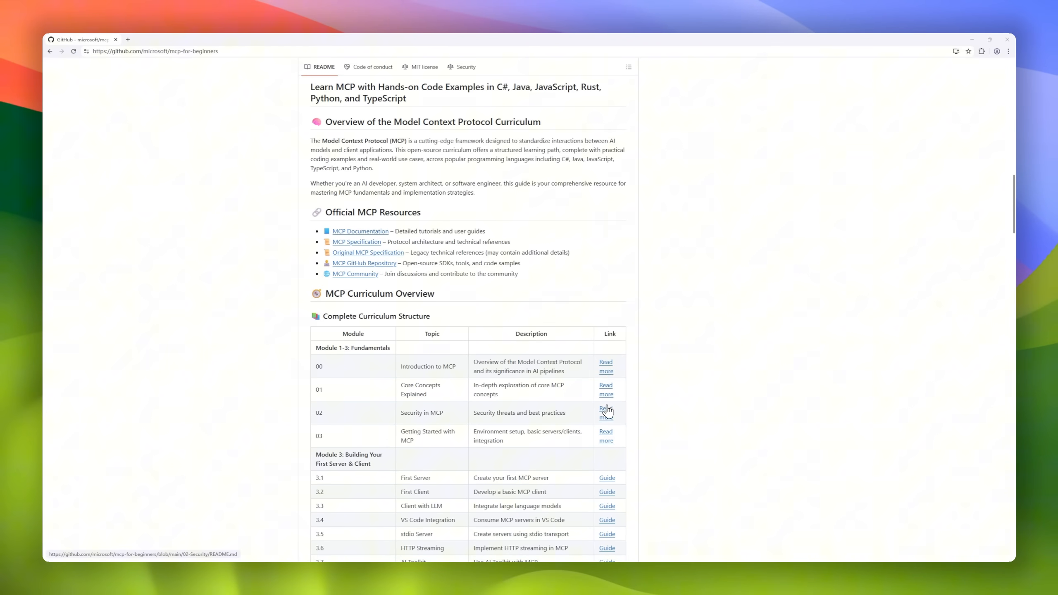
pyautogui.scroll(-3)
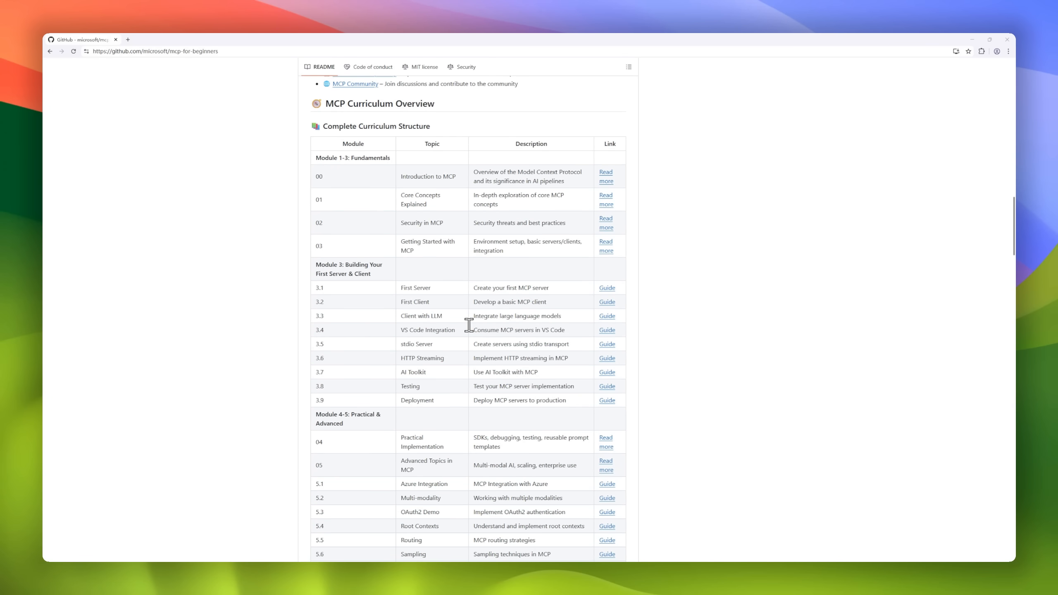
pyautogui.scroll(-3)
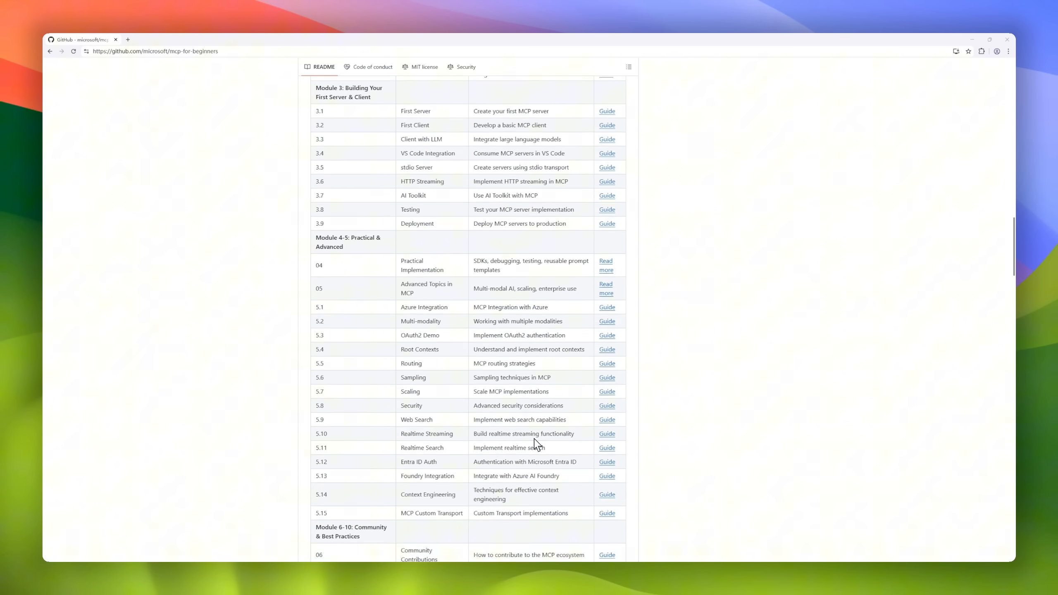
pyautogui.scroll(-3)
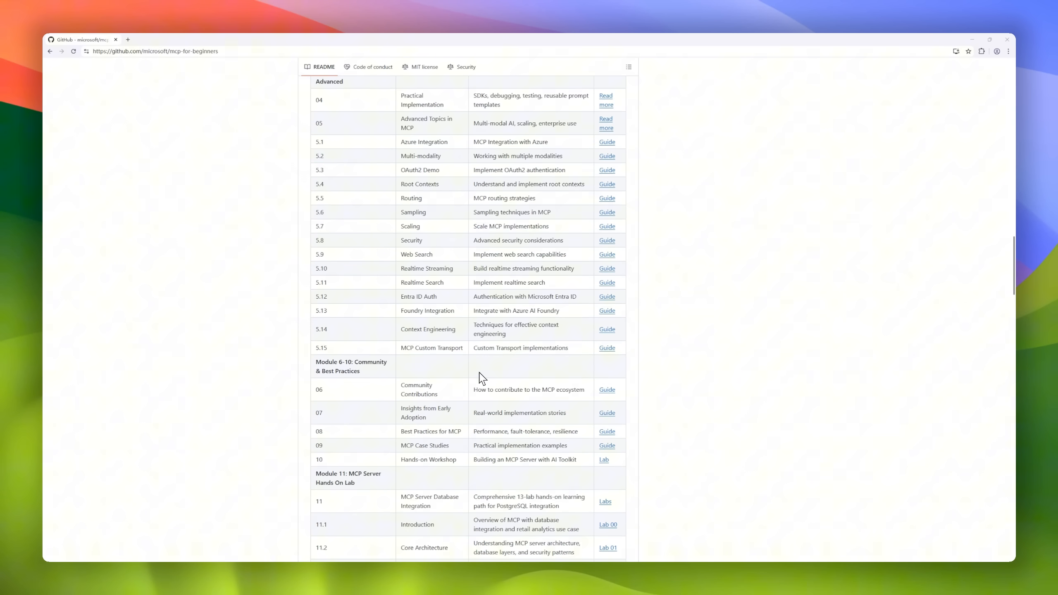
pyautogui.scroll(-3)
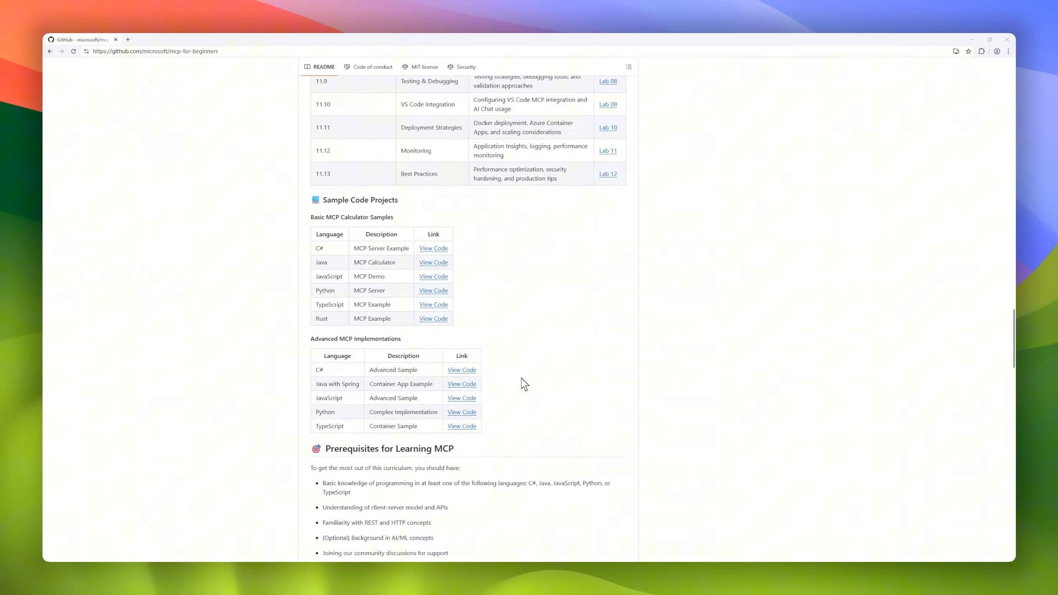
pyautogui.scroll(-3)
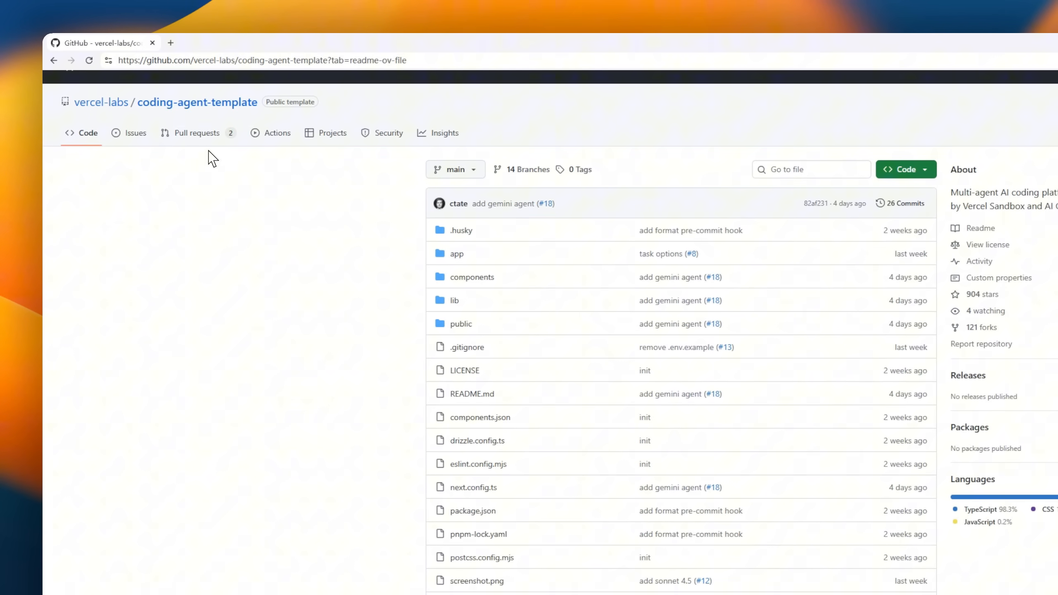
# Step: Scroll the coding-agent-template README through its features and setup steps
pyautogui.scroll(-3)
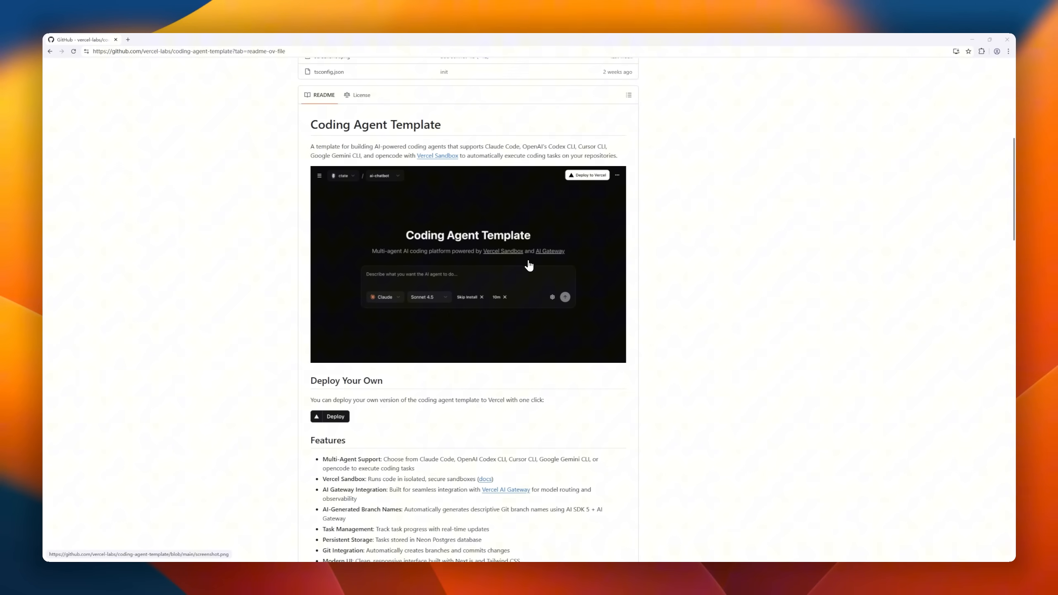
pyautogui.moveTo(293, 192)
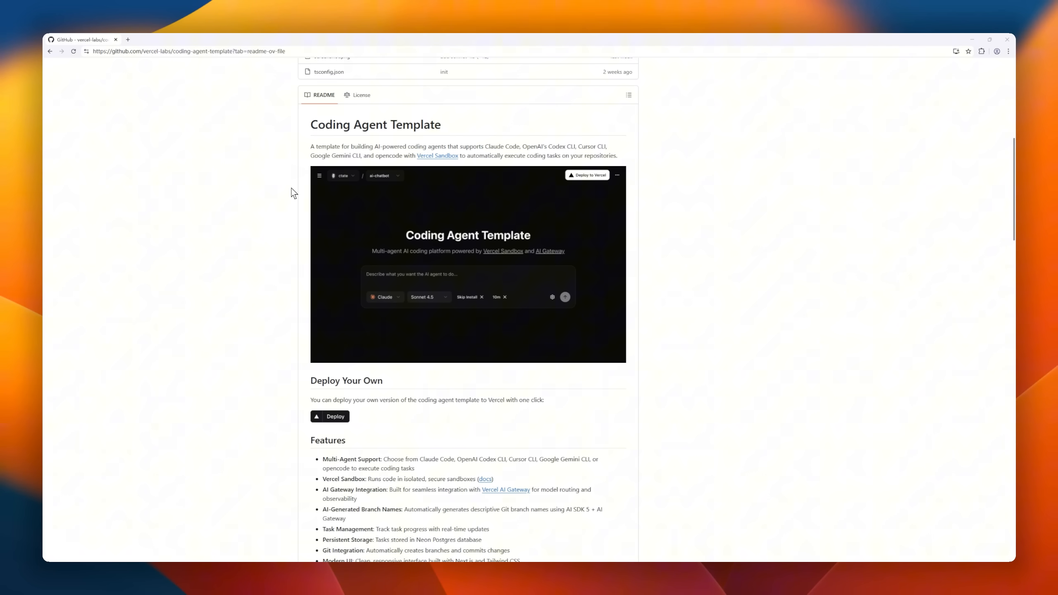
pyautogui.moveTo(572, 152)
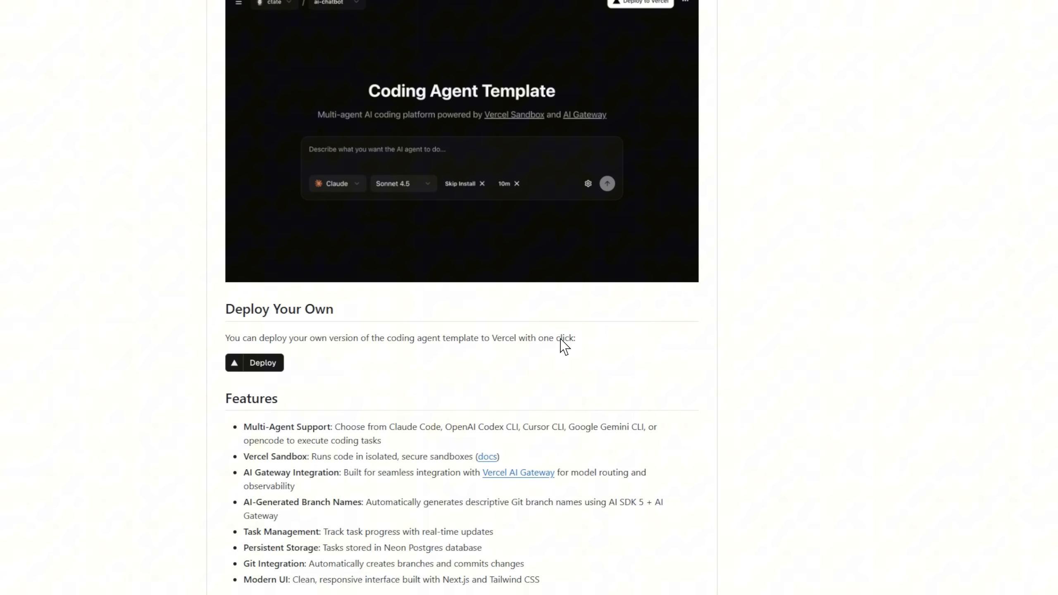
pyautogui.scroll(-3)
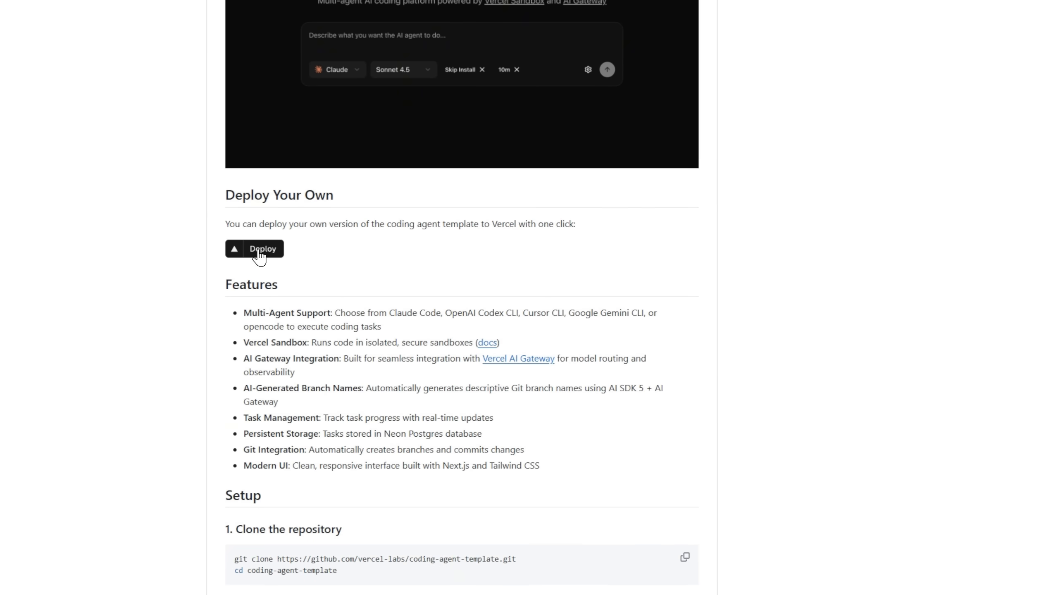
pyautogui.moveTo(326, 322)
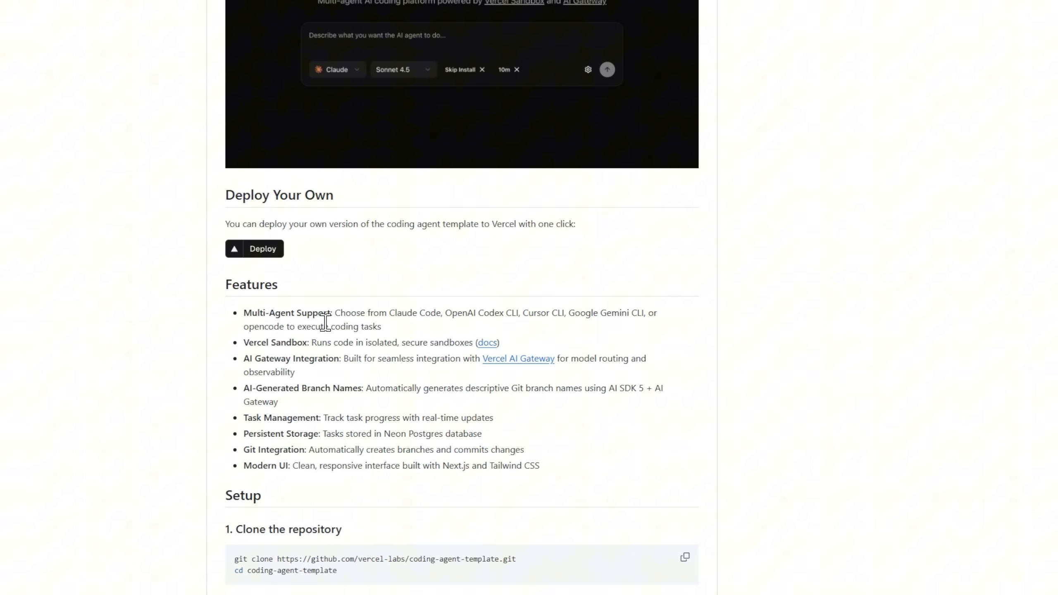
pyautogui.scroll(-3)
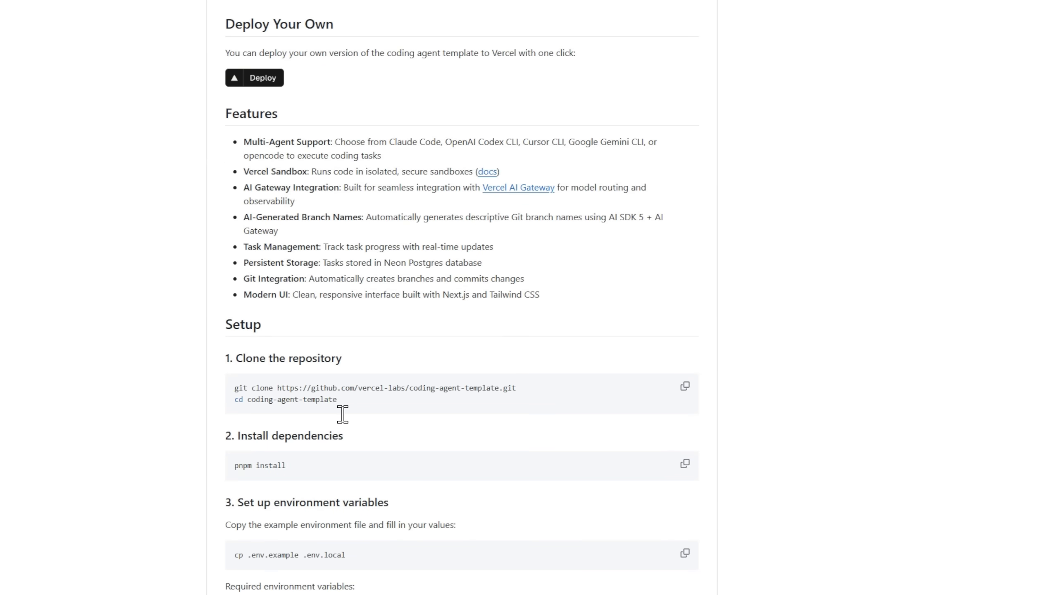
pyautogui.scroll(-3)
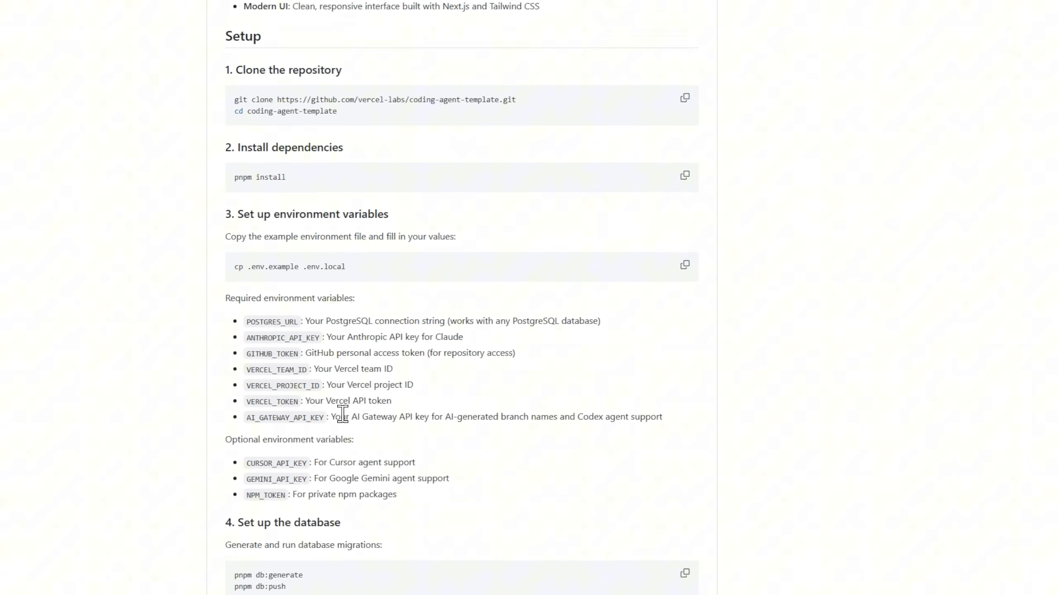
pyautogui.scroll(-3)
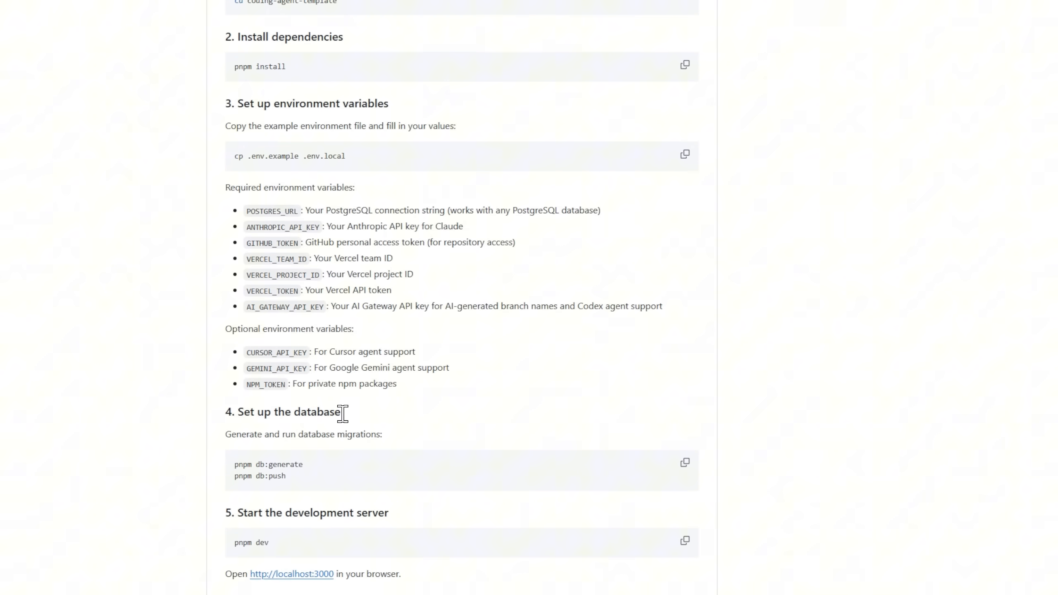
pyautogui.scroll(-3)
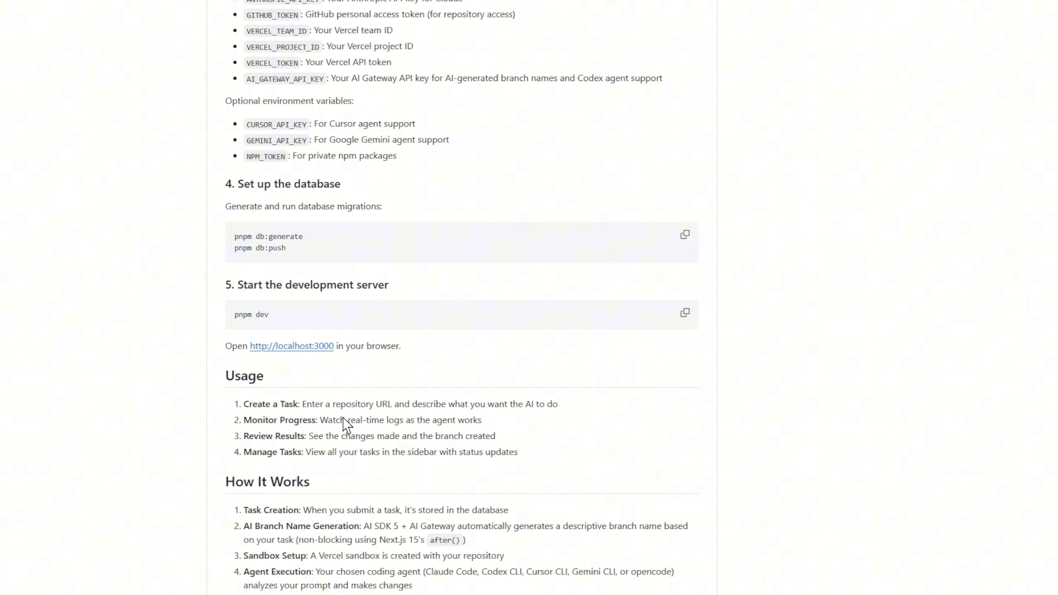
# Step: Continue through usage, tech stack and security considerations, then scroll back toward the Deploy section
pyautogui.scroll(-3)
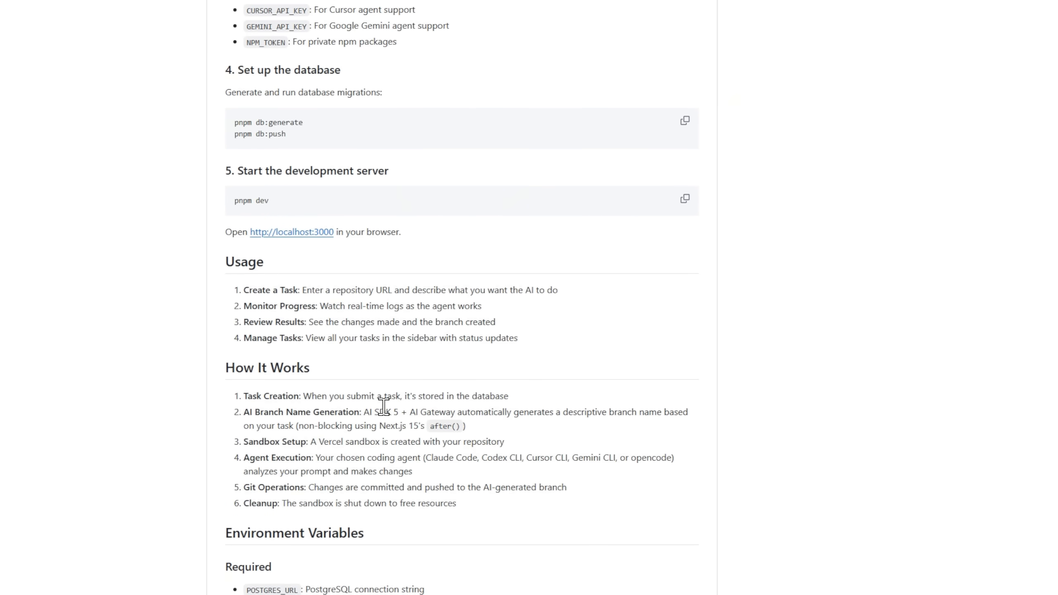
pyautogui.scroll(-3)
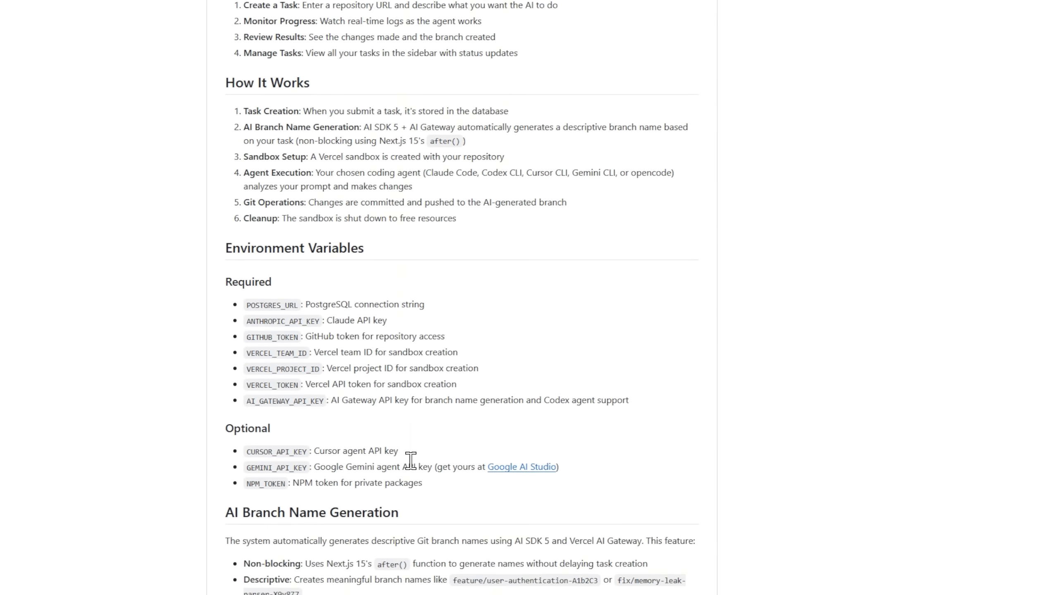
pyautogui.scroll(-3)
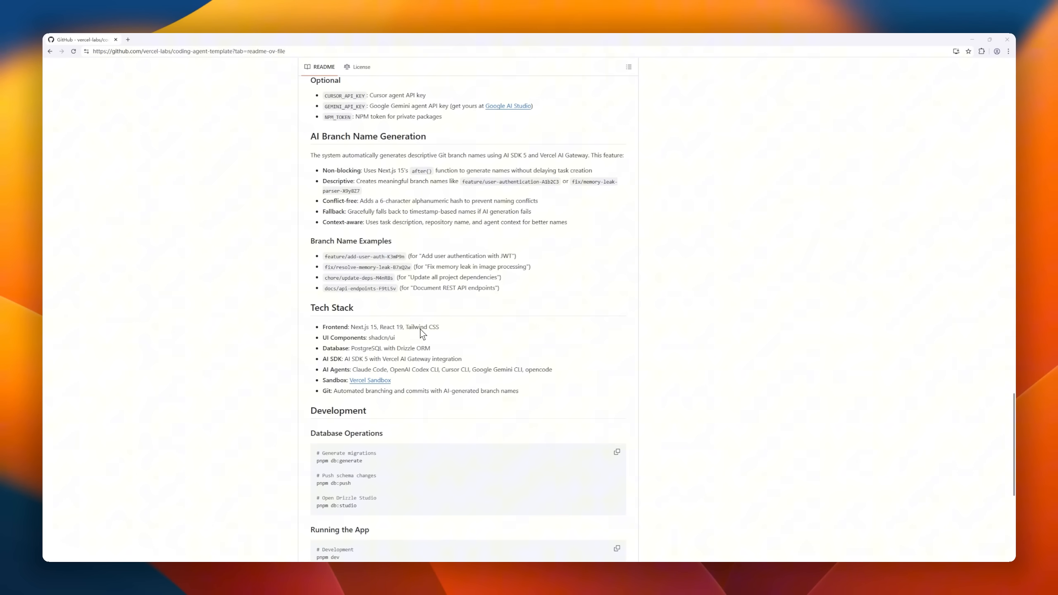
pyautogui.scroll(-3)
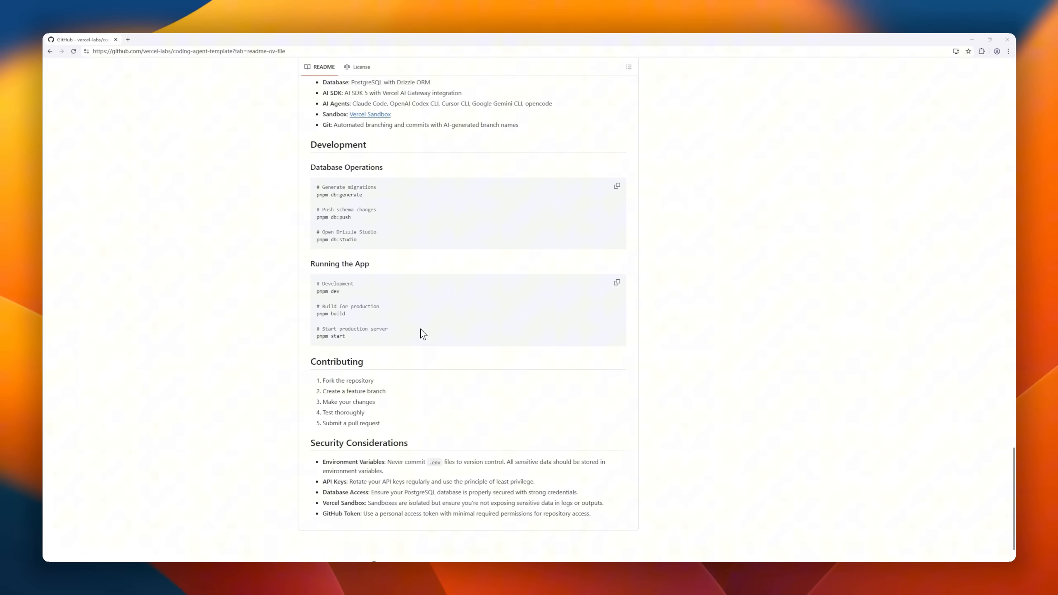
pyautogui.scroll(3)
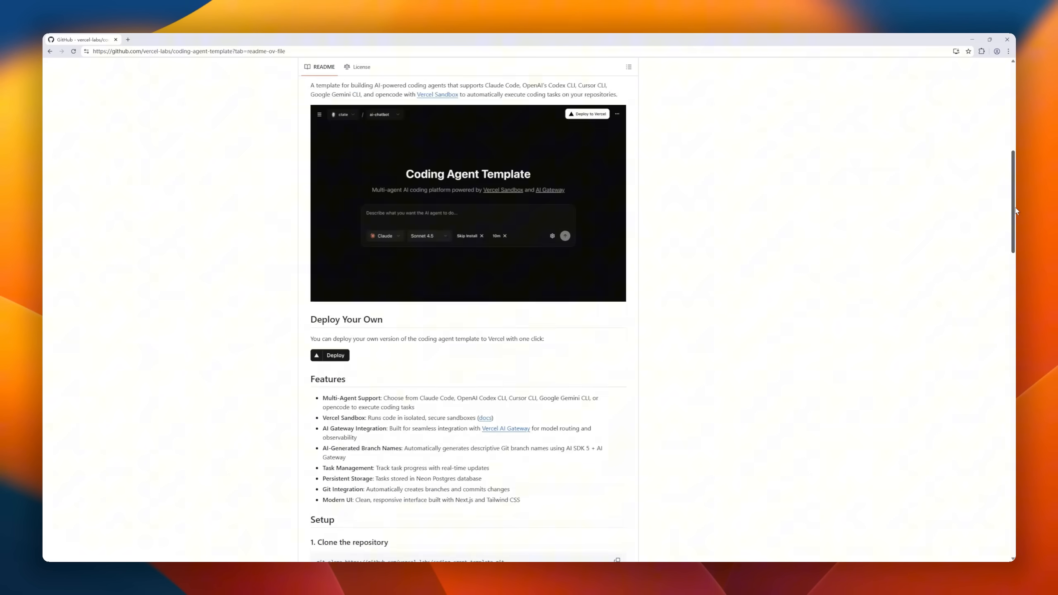